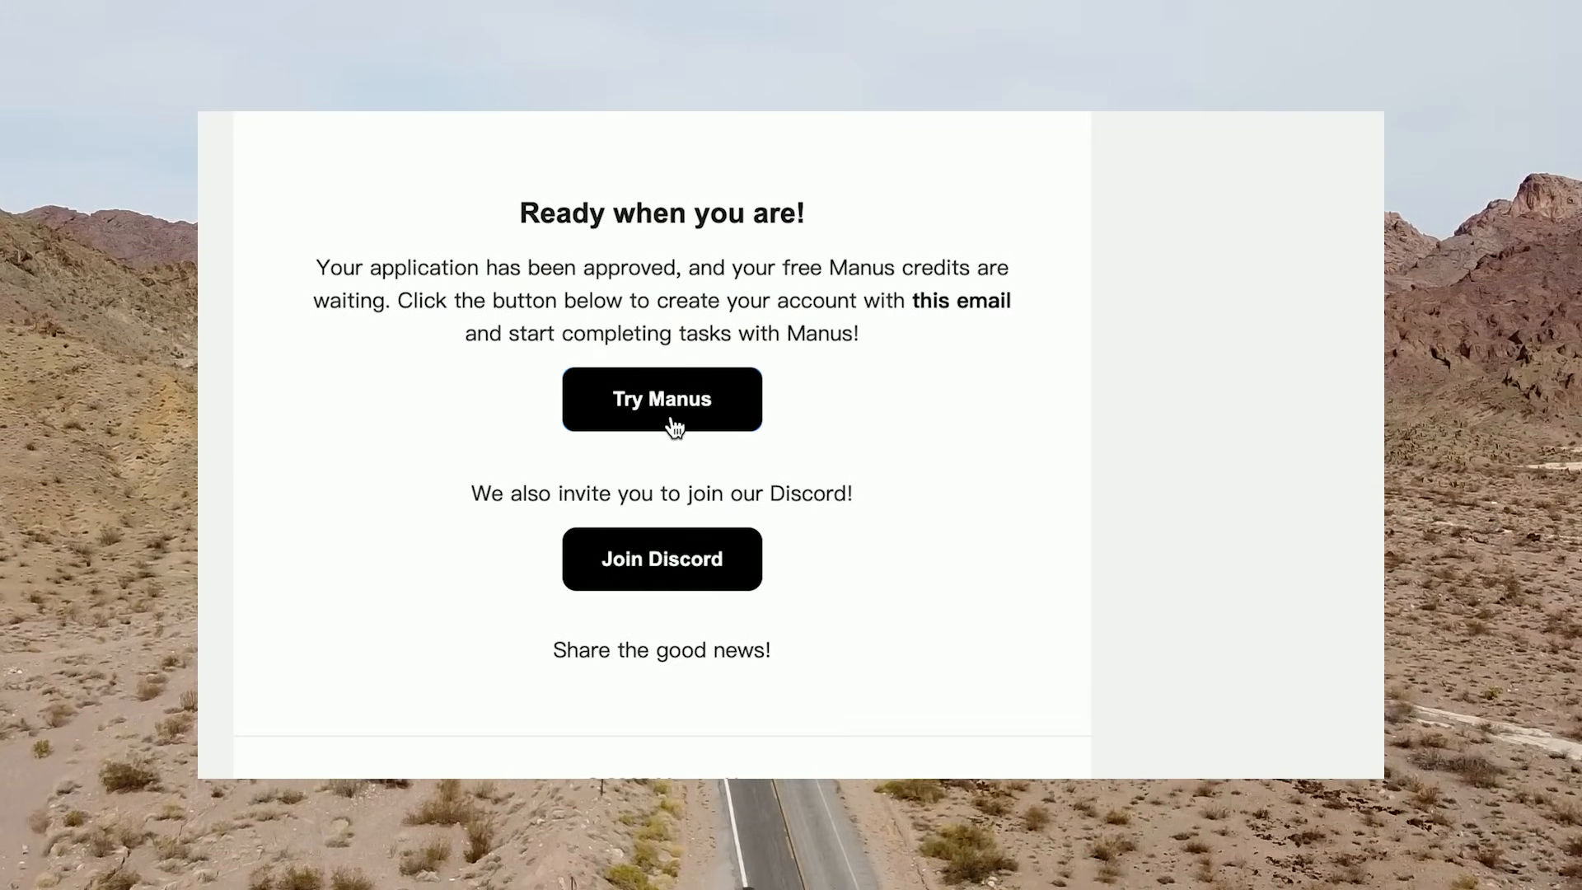
Step: Accept the Manus invitation and view the App to Find Trending Videos task progress
click(660, 399)
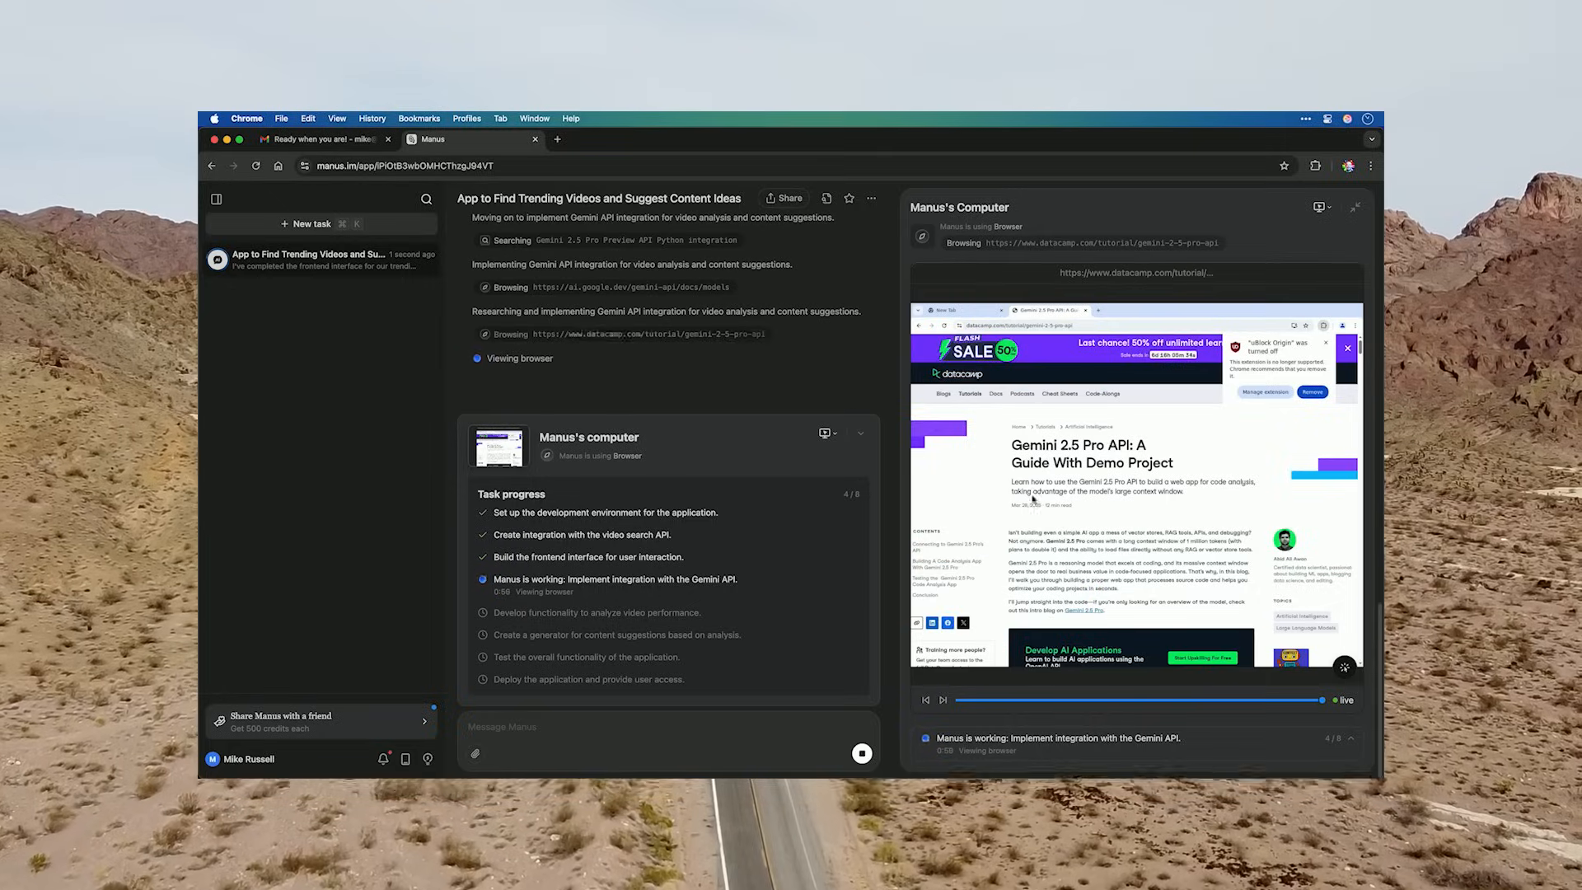
click(1356, 206)
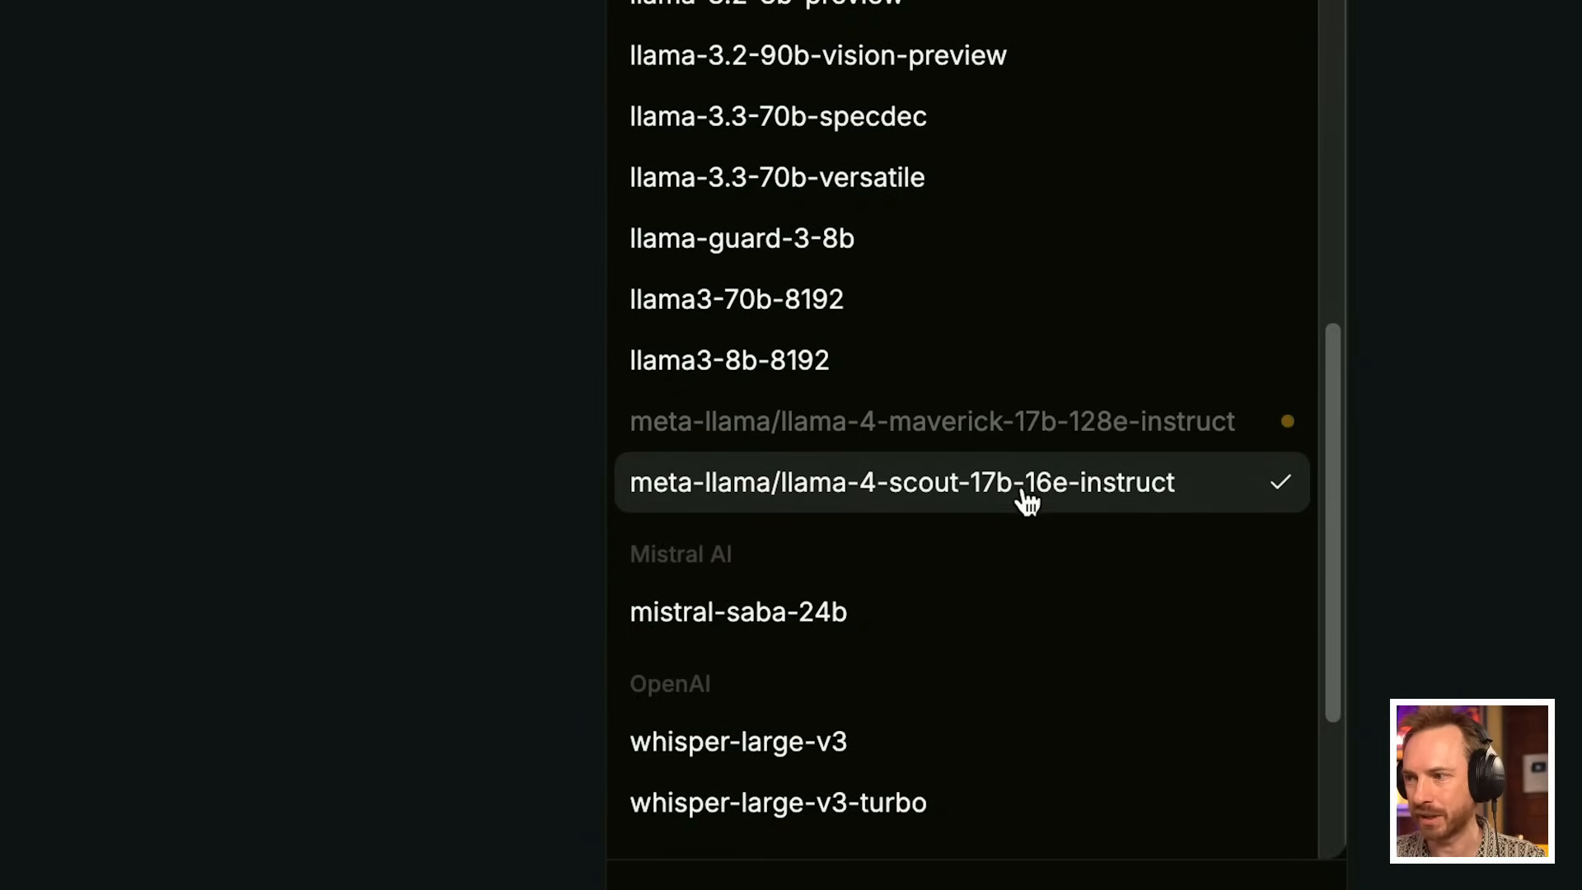
mouse_move(1054, 505)
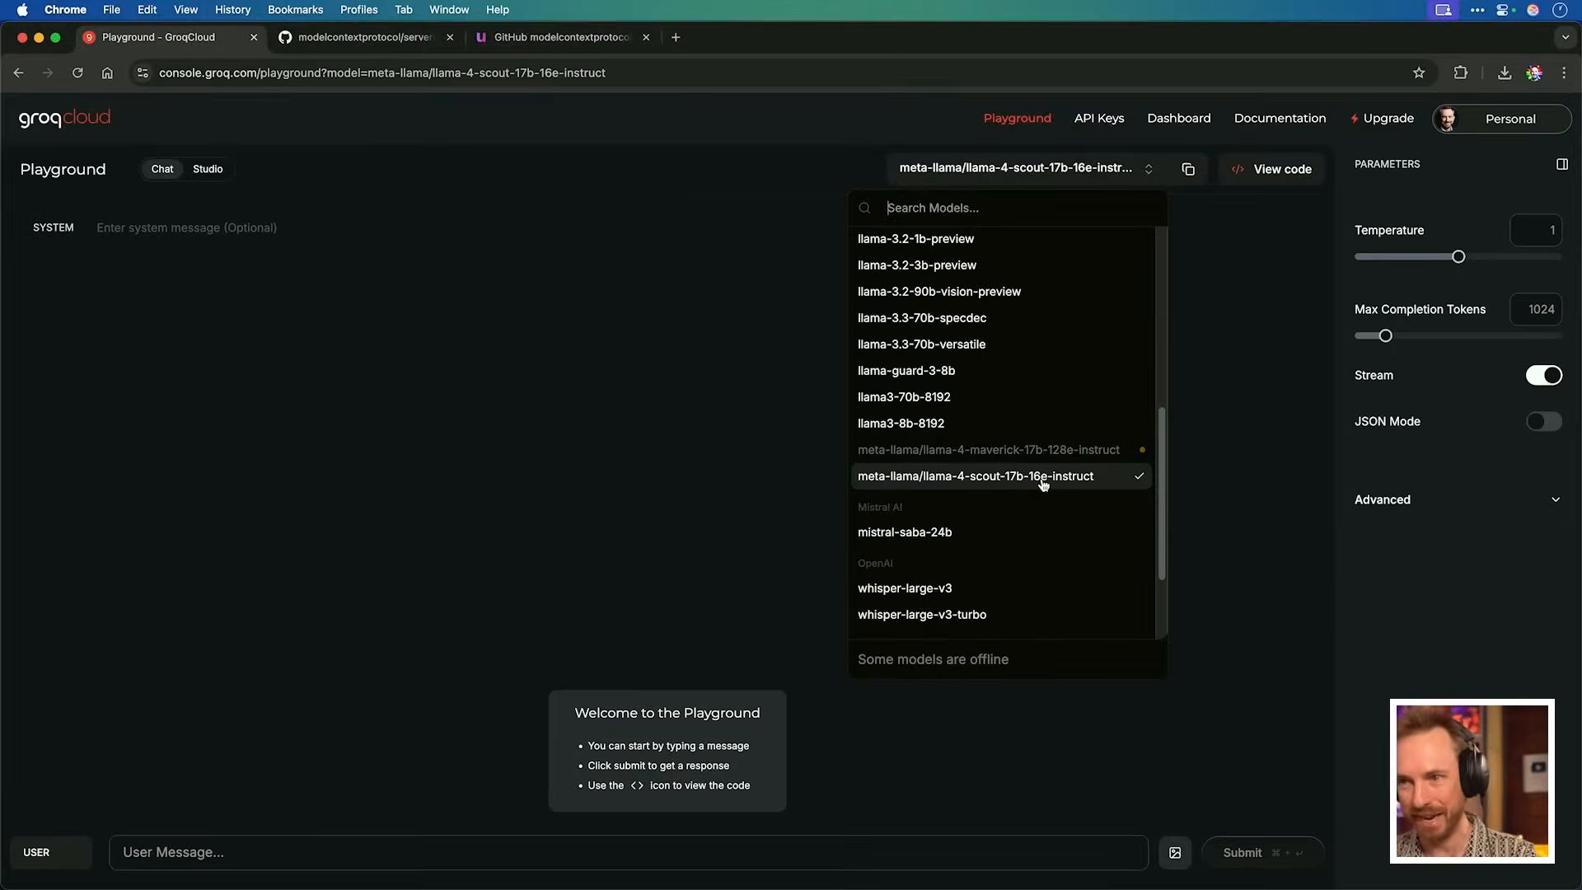
Step: View the modelcontextprotocol/servers repository as one uithub text dump and scroll through it
click(363, 37)
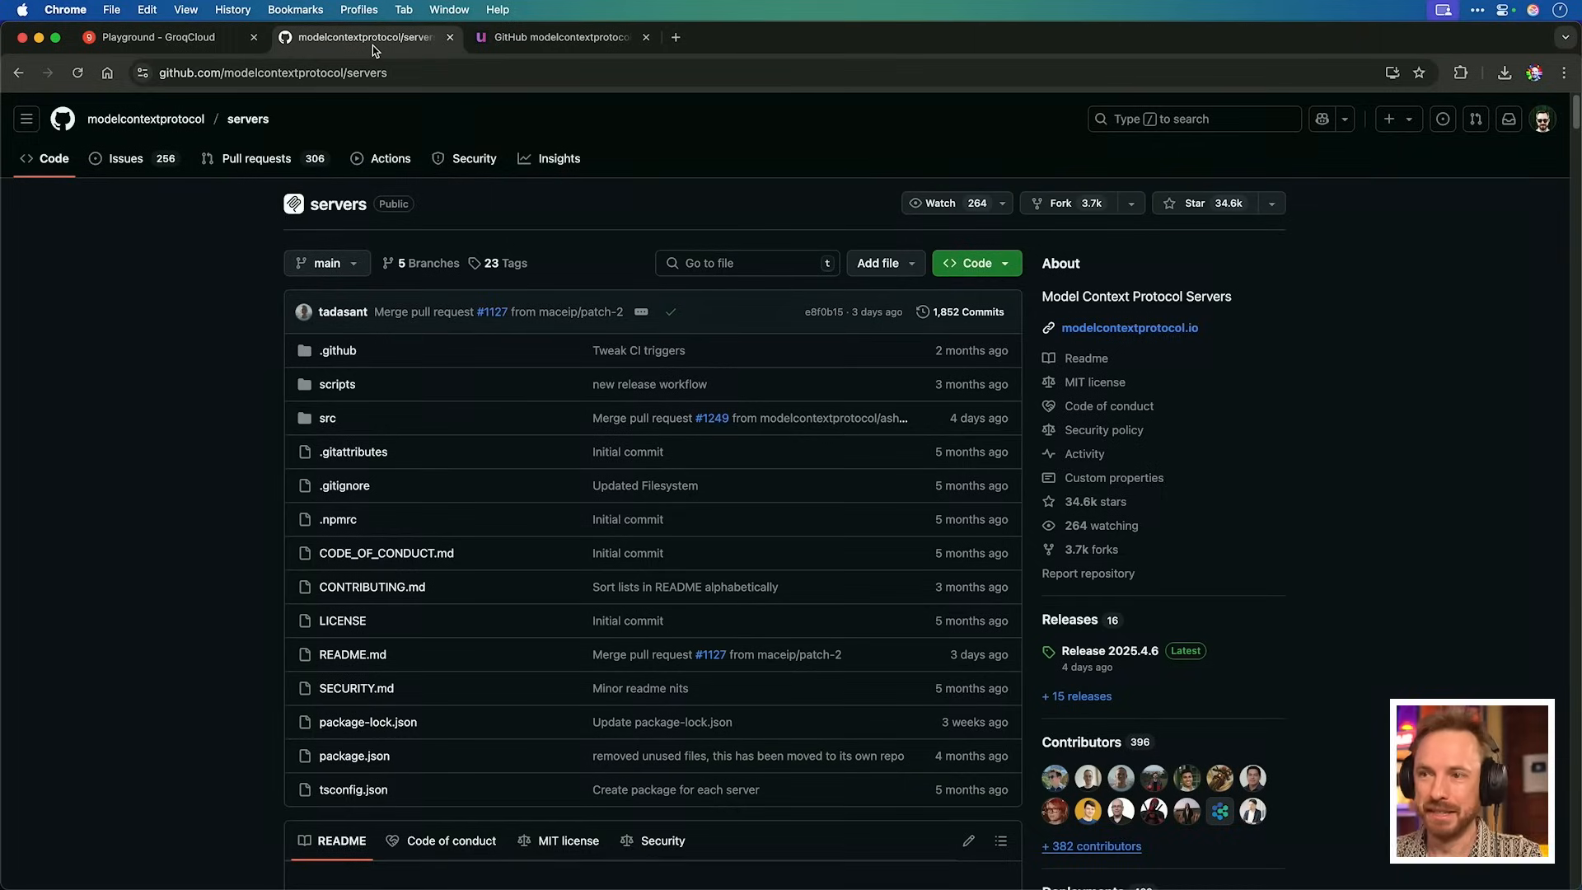
mouse_move(139, 147)
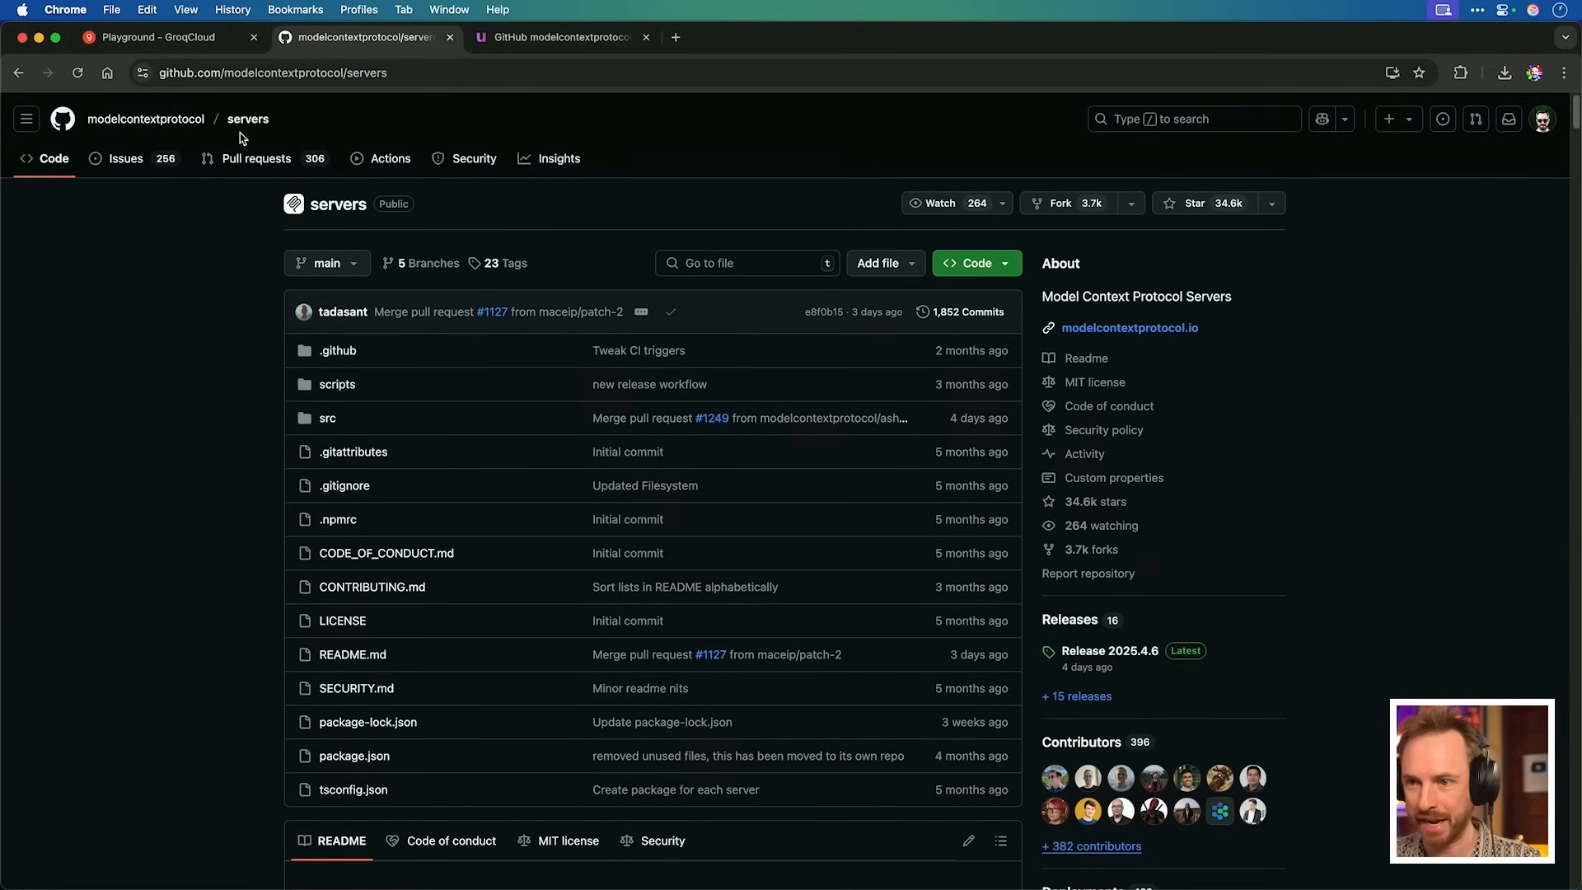
scroll(down, 3)
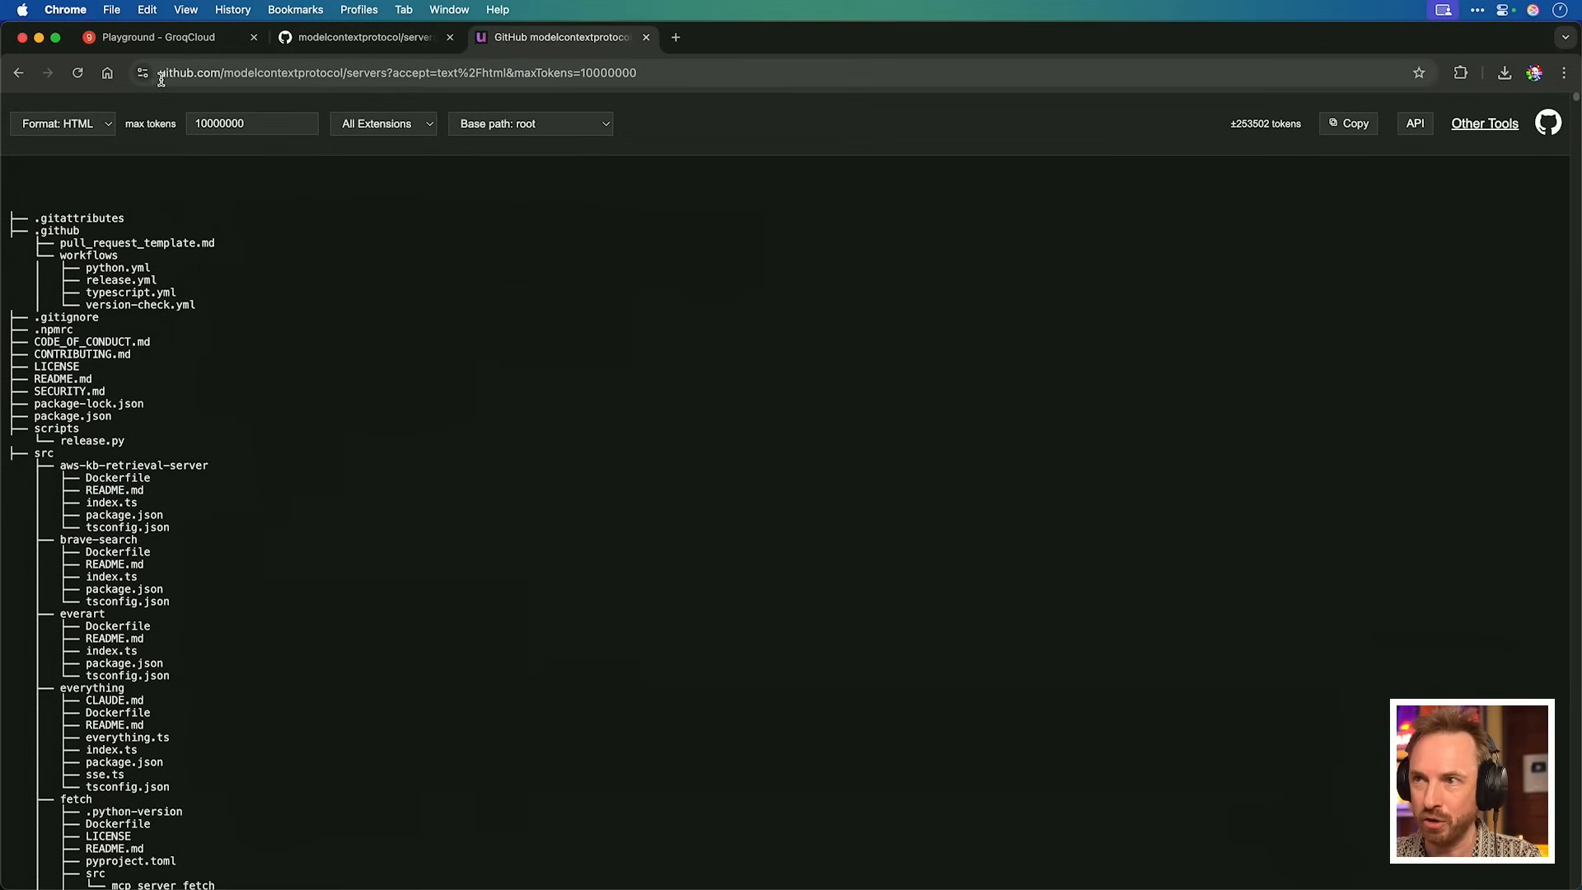
scroll(down, 3)
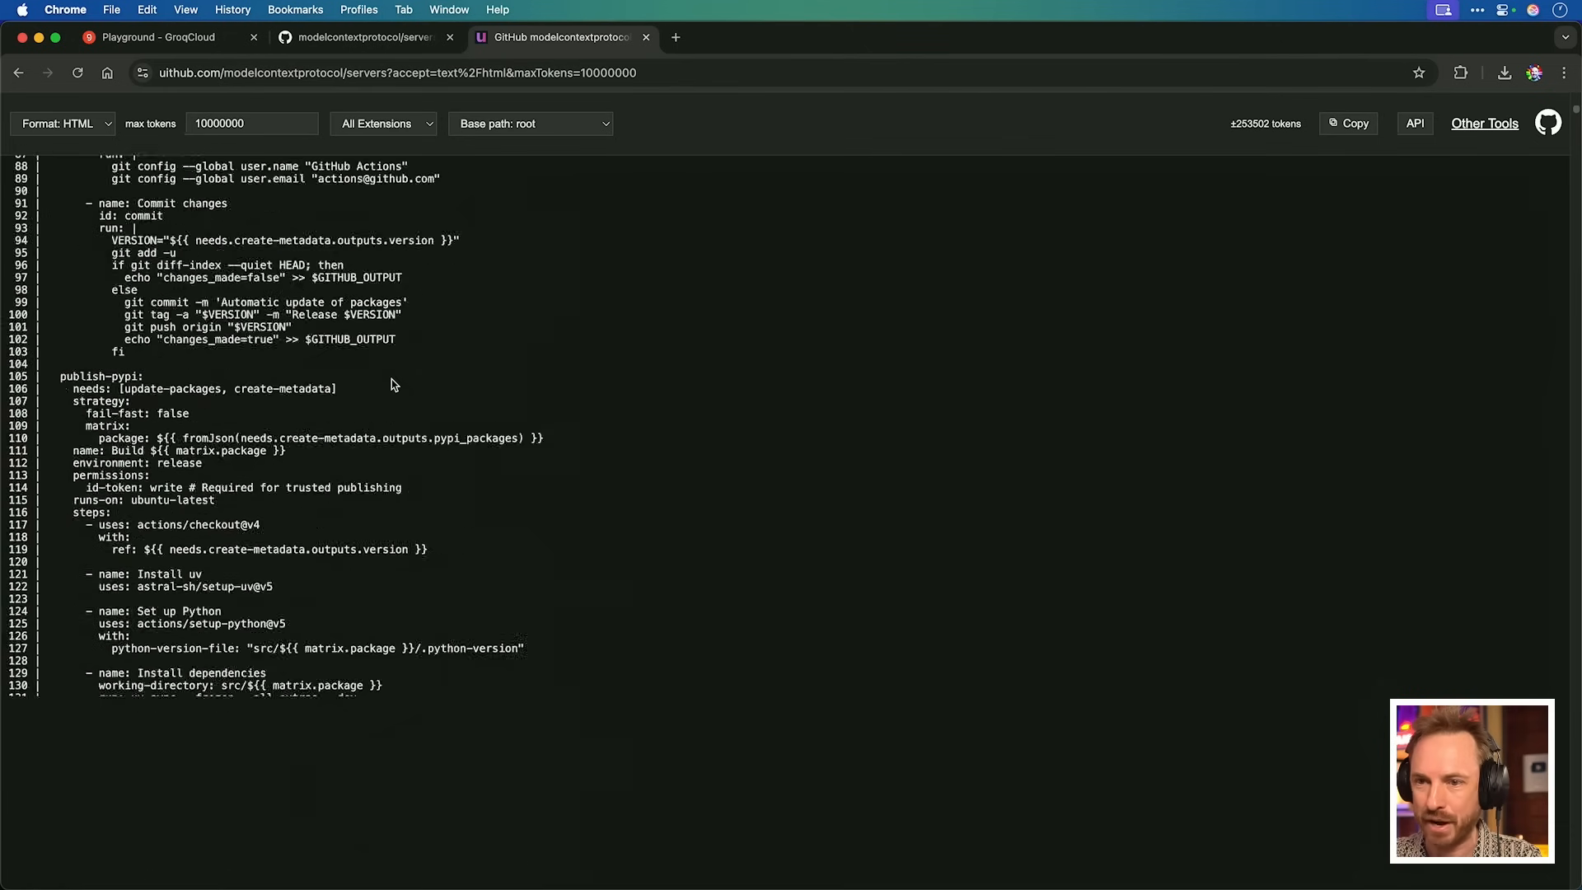
scroll(down, 3)
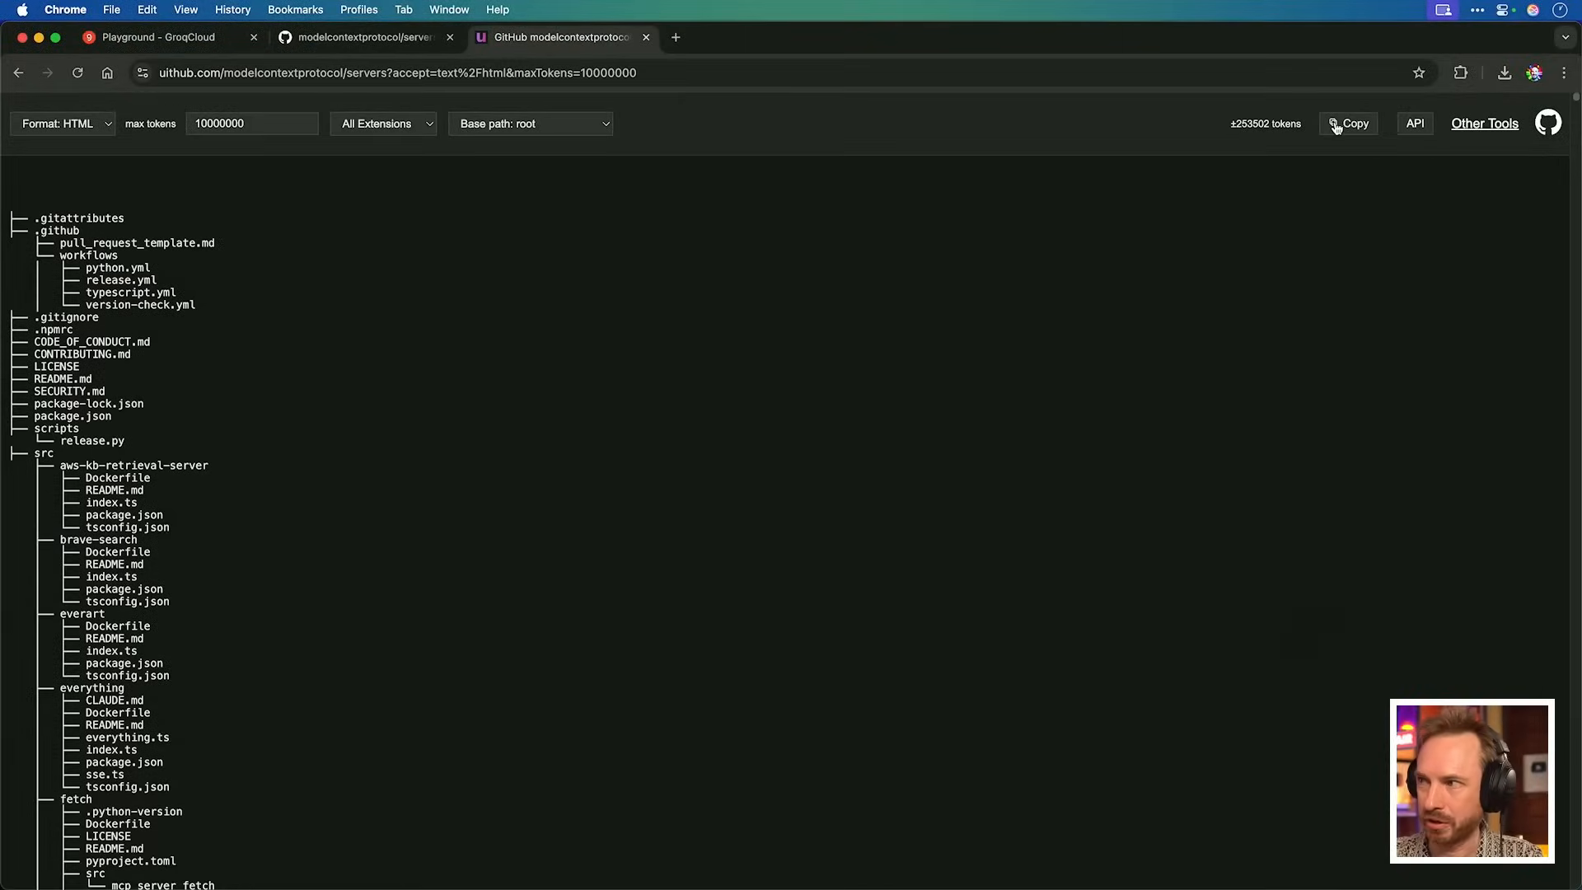
Step: Copy the repo text and ask Groq's Llama 4 Scout for step-by-step MCP server instructions
click(156, 37)
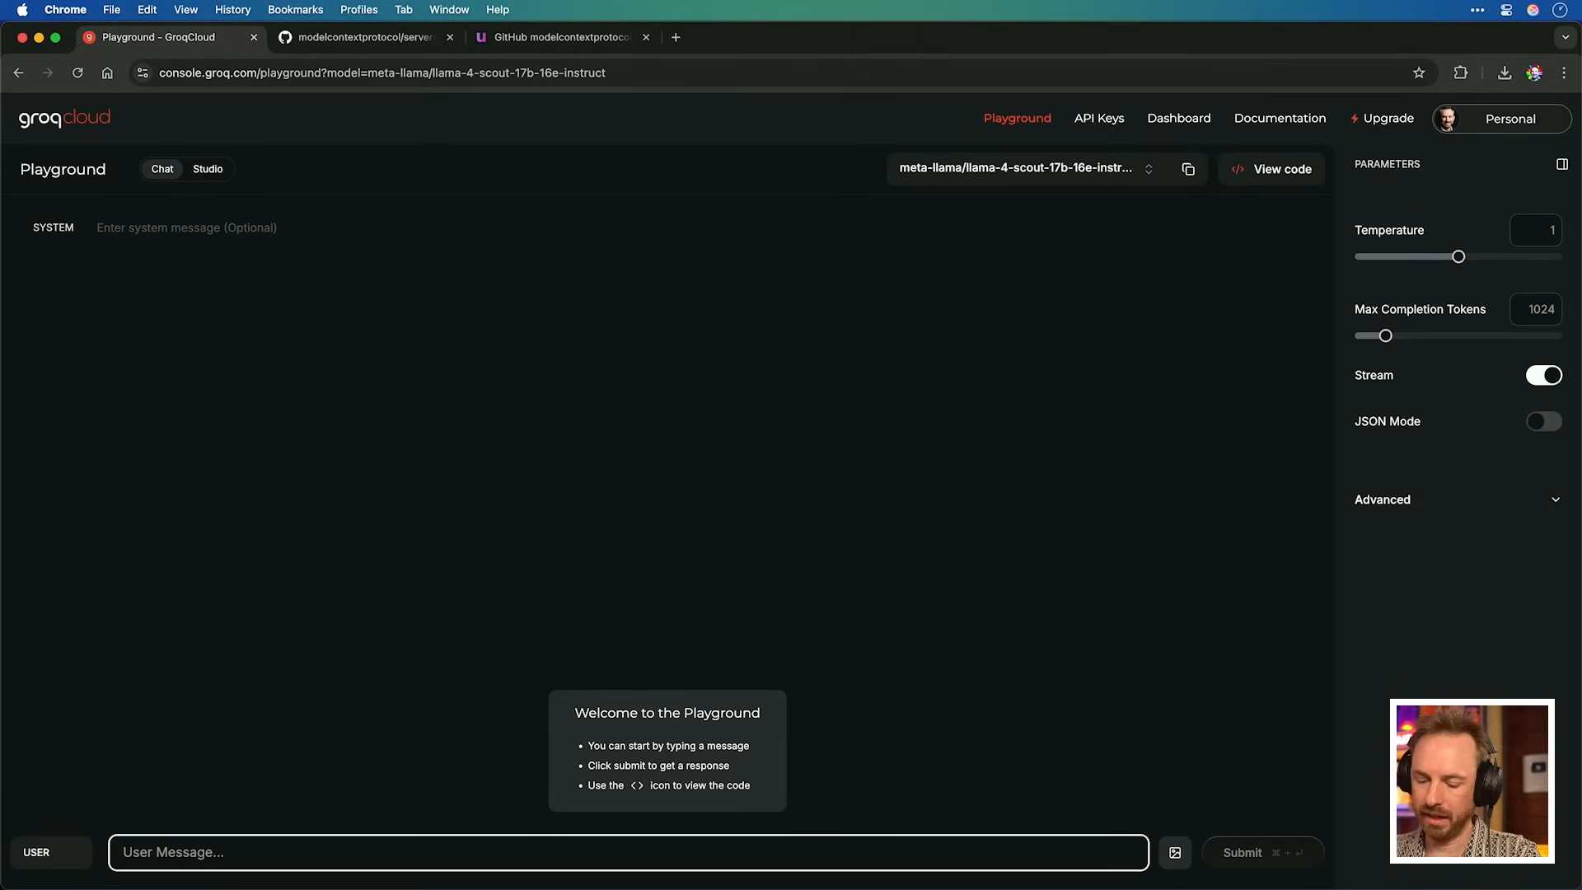
text(Tell me step by step how to make an)
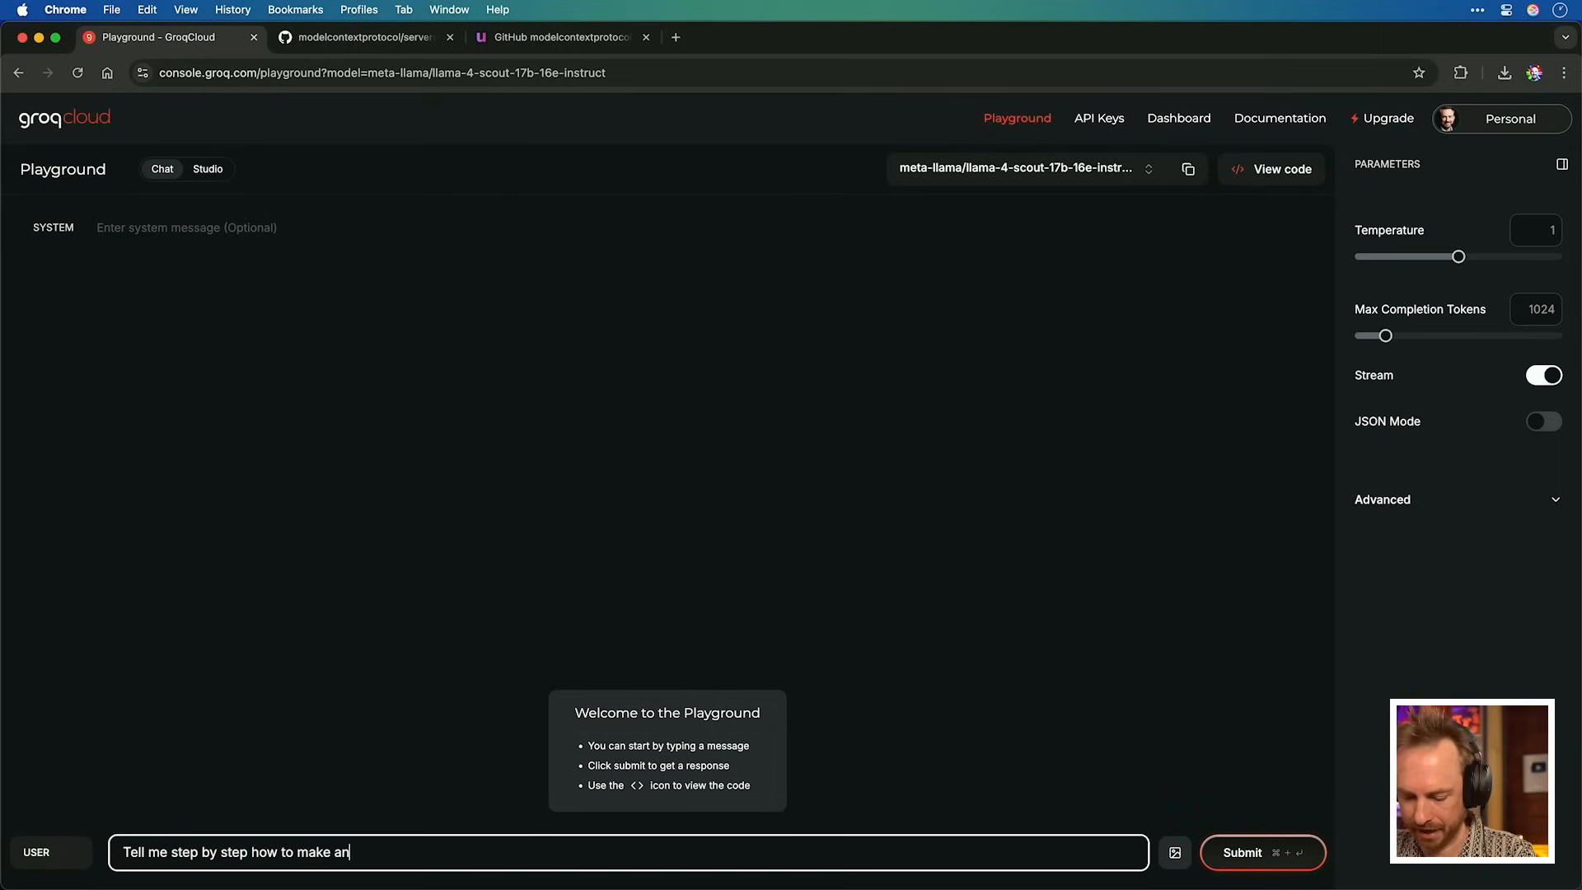
text(MCP server.)
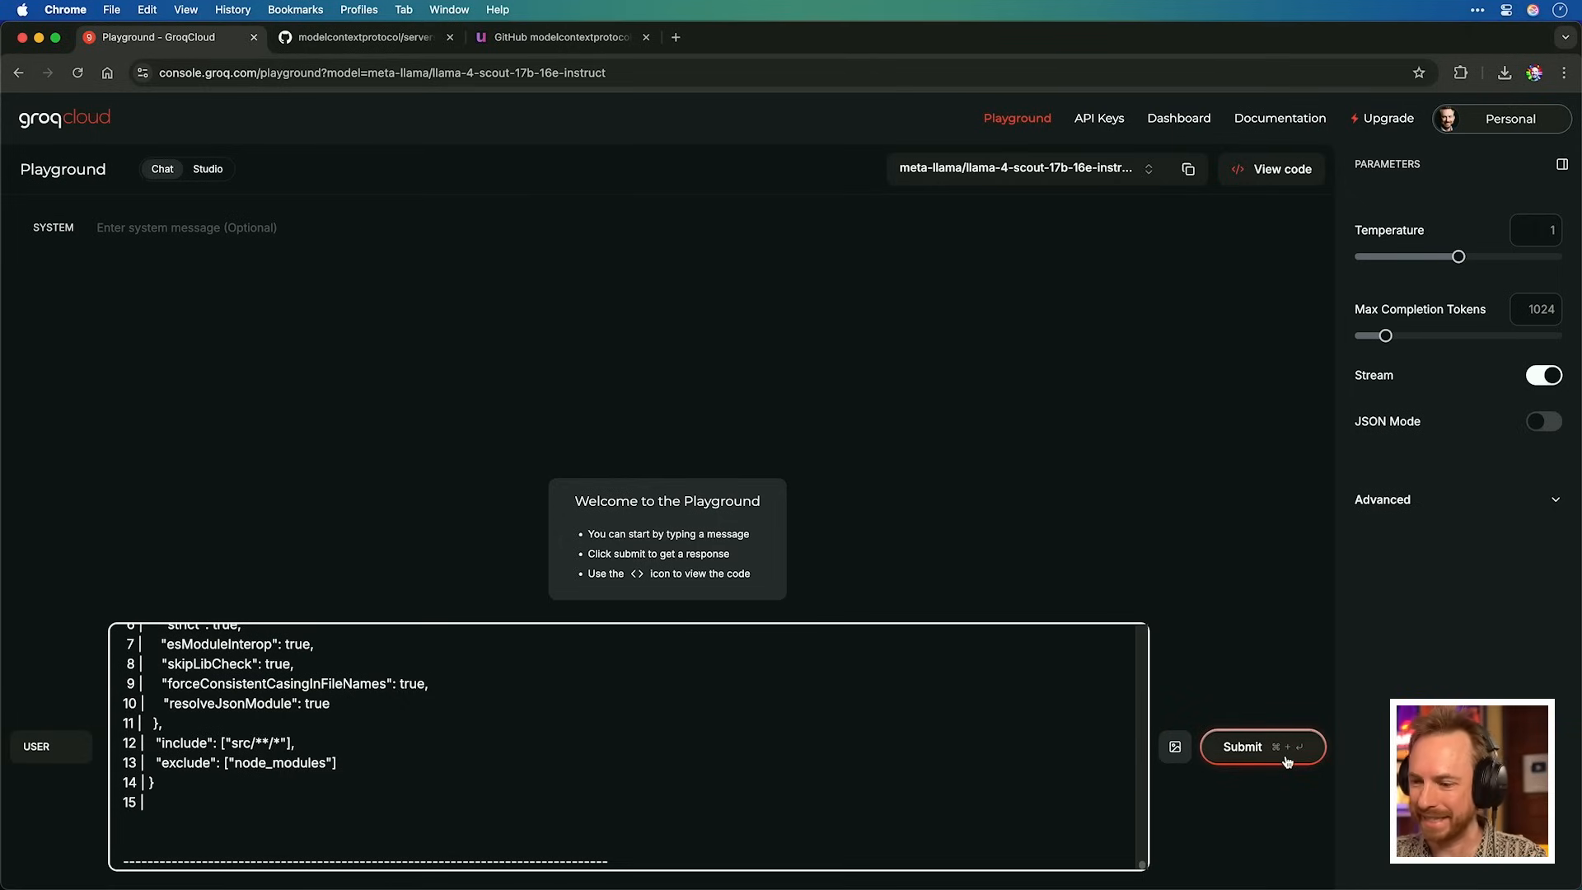
click(1259, 746)
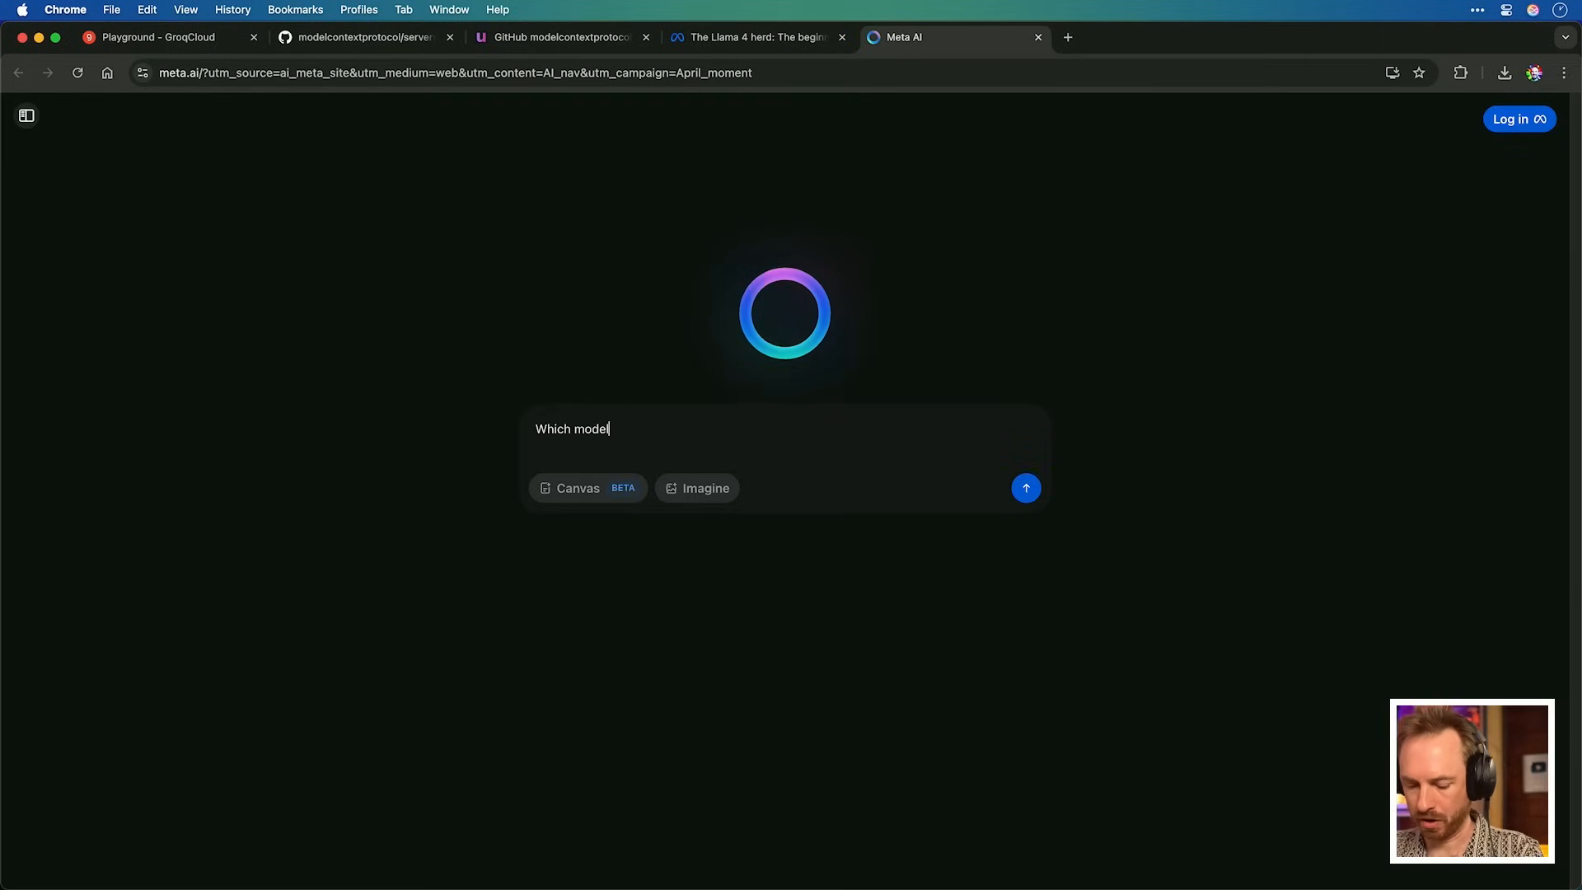
Step: Send Meta AI the question asking which model it runs on
click(1025, 488)
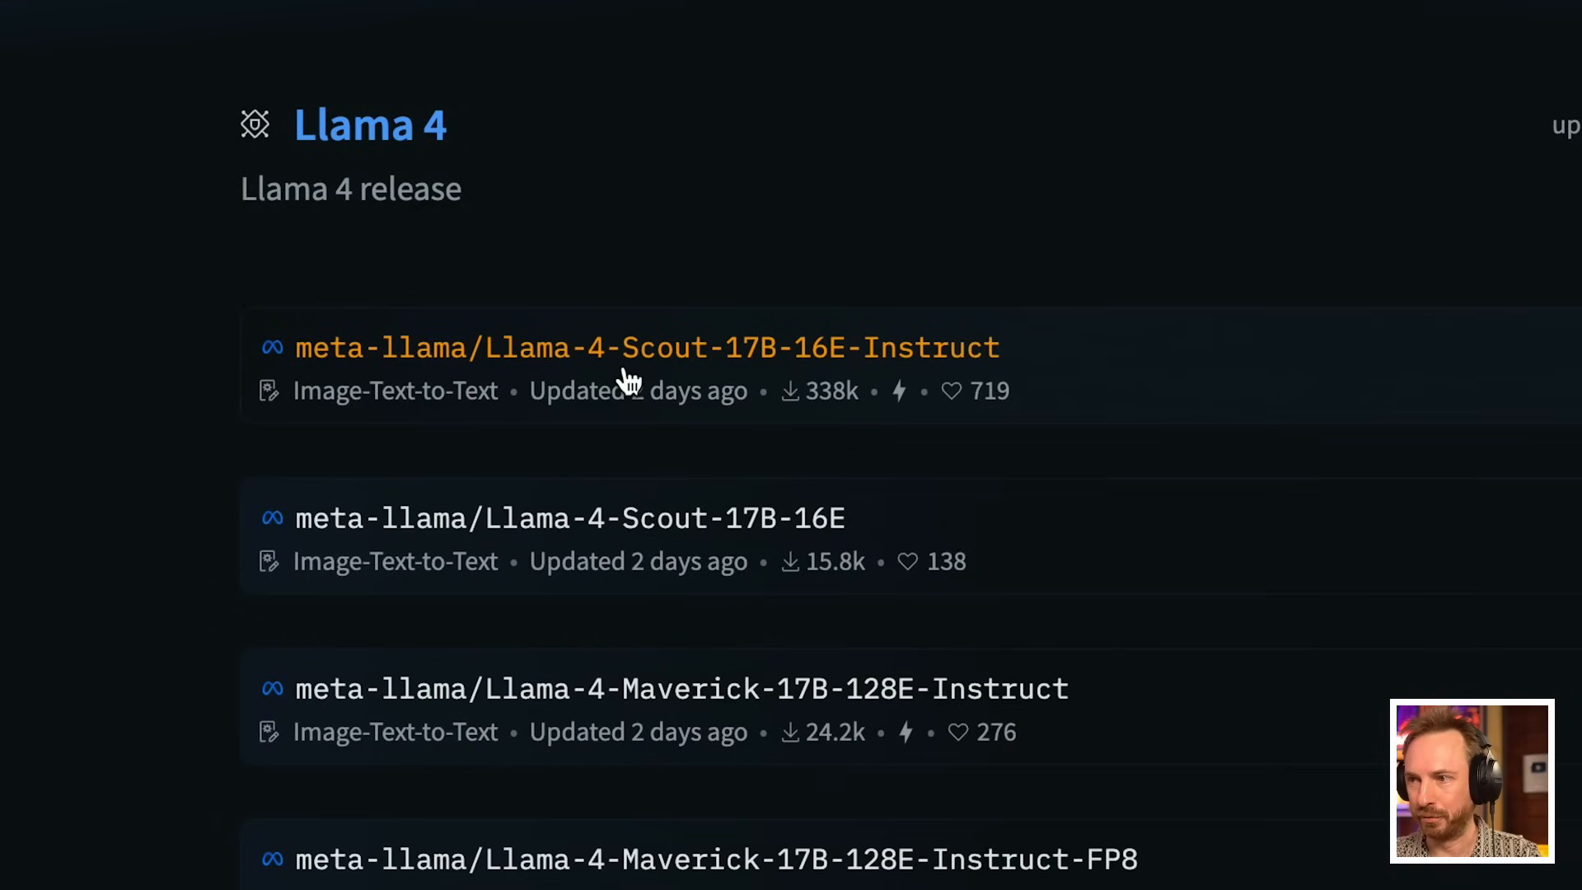
Step: Open the Llama-4-Scout-17B-16E-Instruct model page on Hugging Face and scroll down it
click(646, 346)
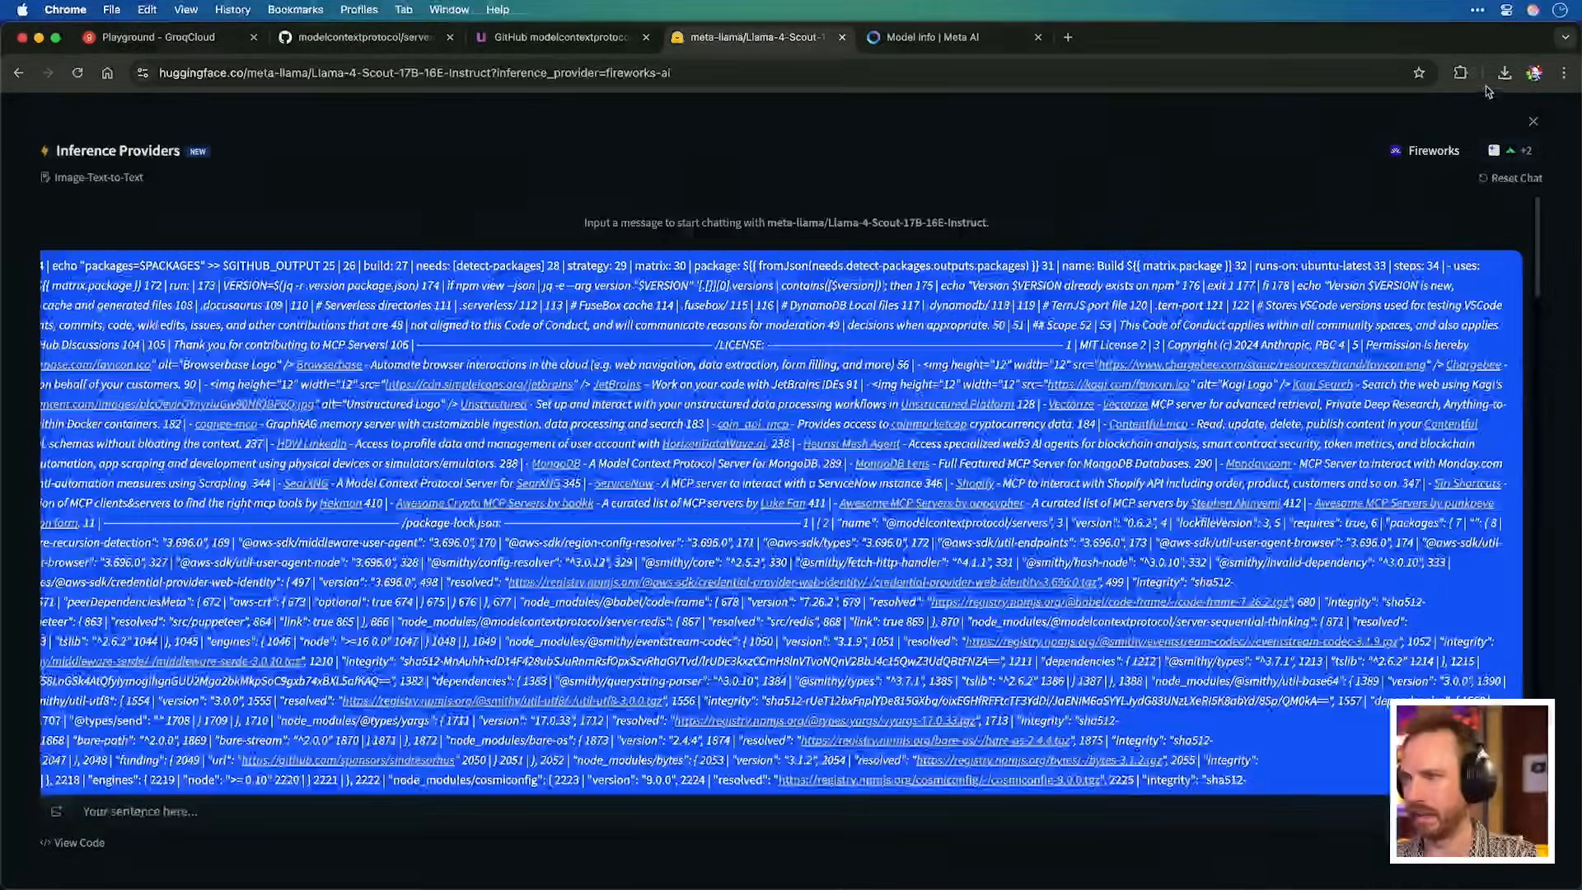
scroll(down, 3)
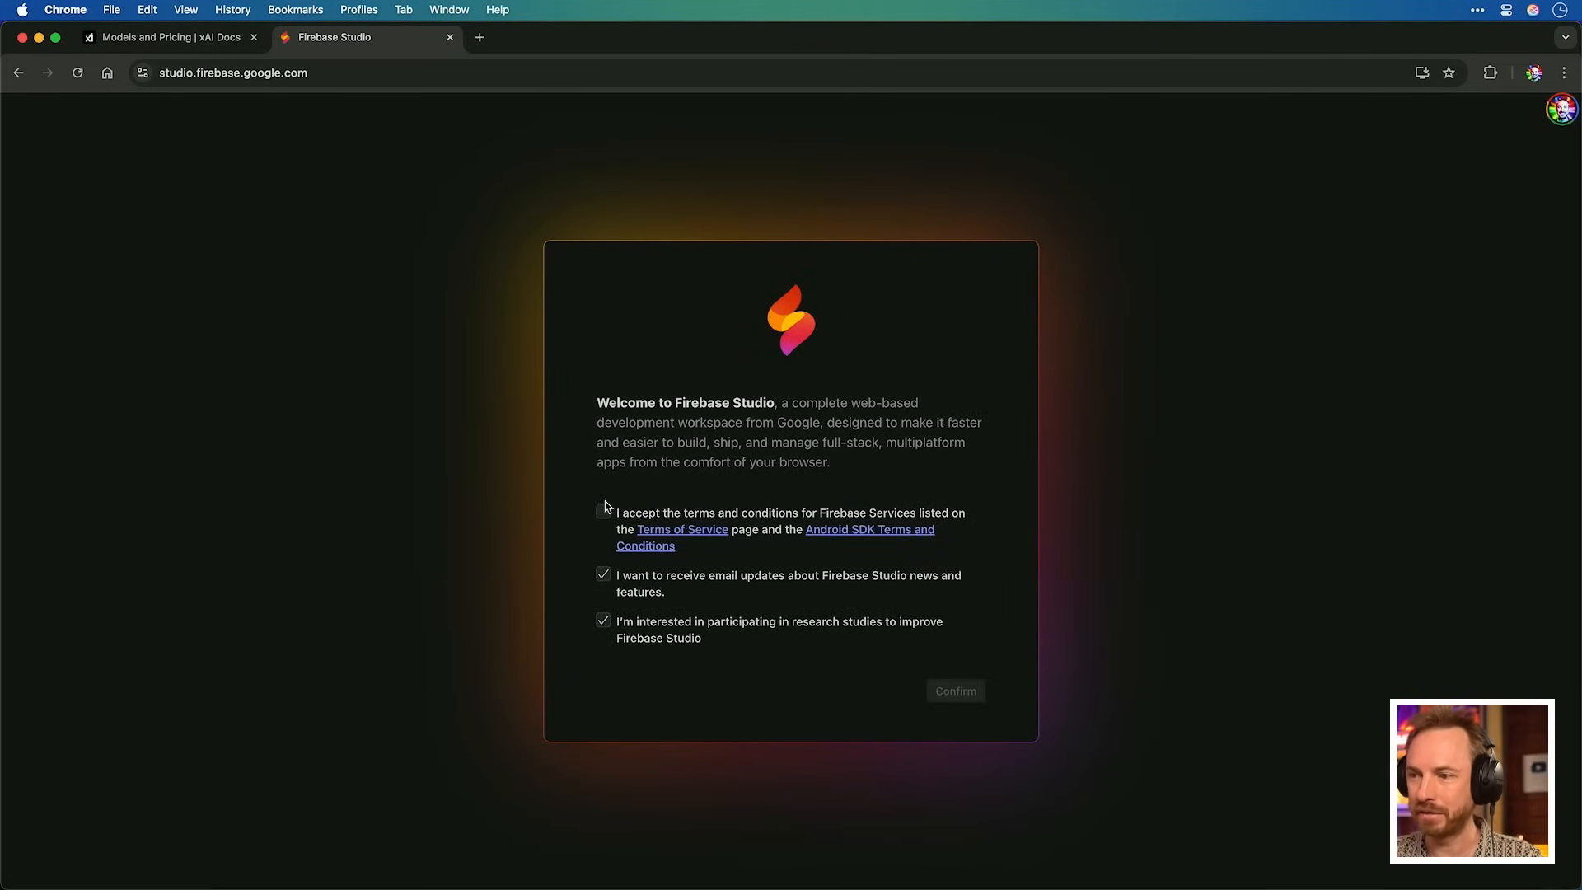
Step: Tick the Firebase Services terms checkbox and confirm the welcome dialog
click(602, 511)
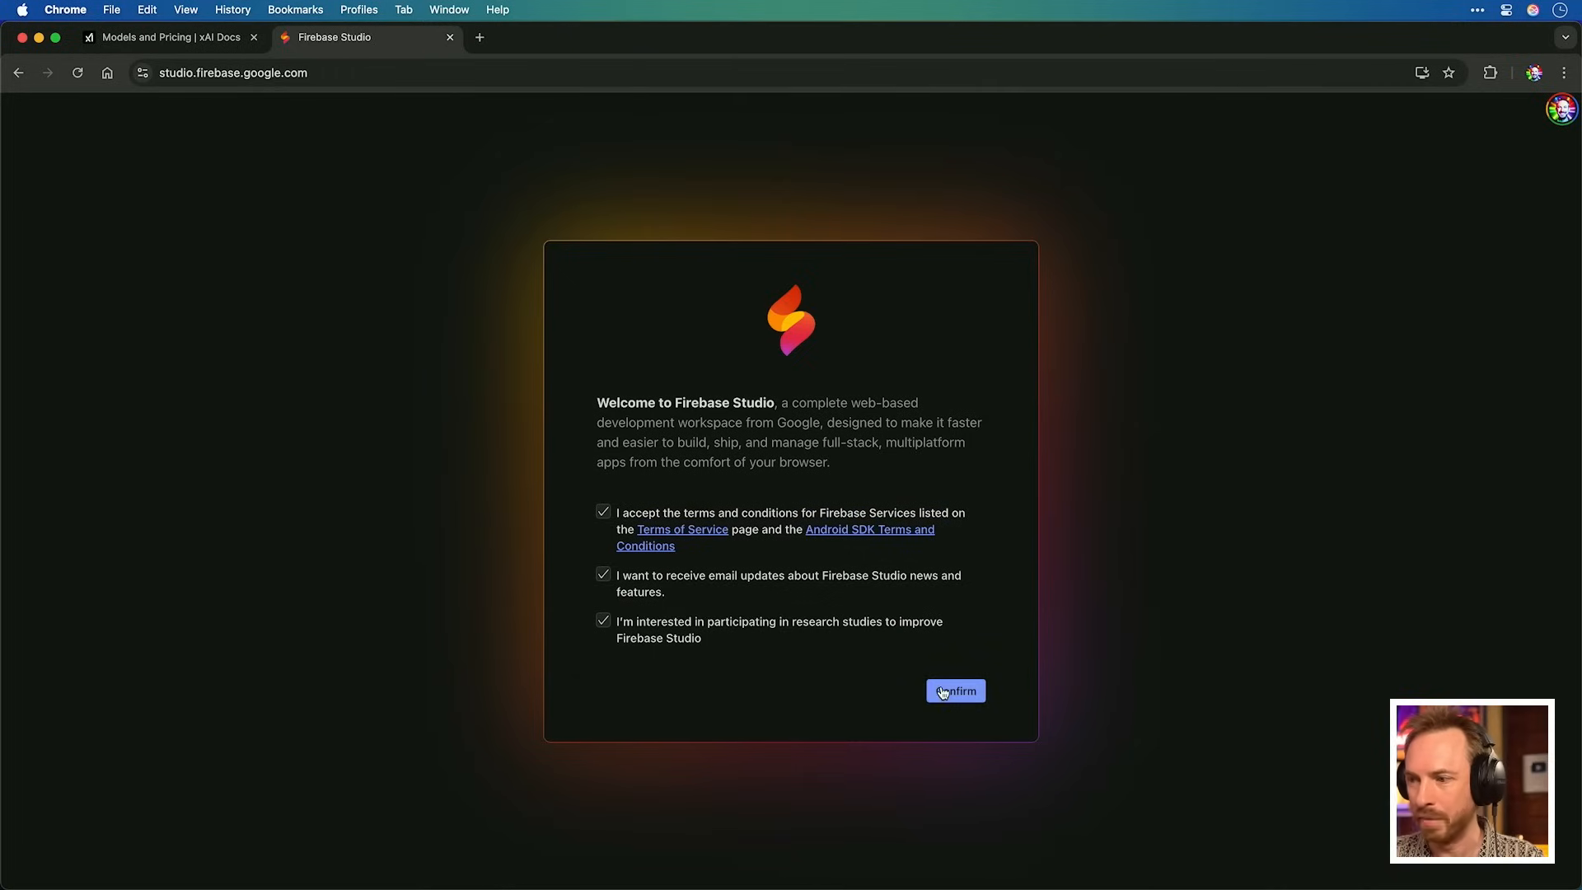
click(954, 692)
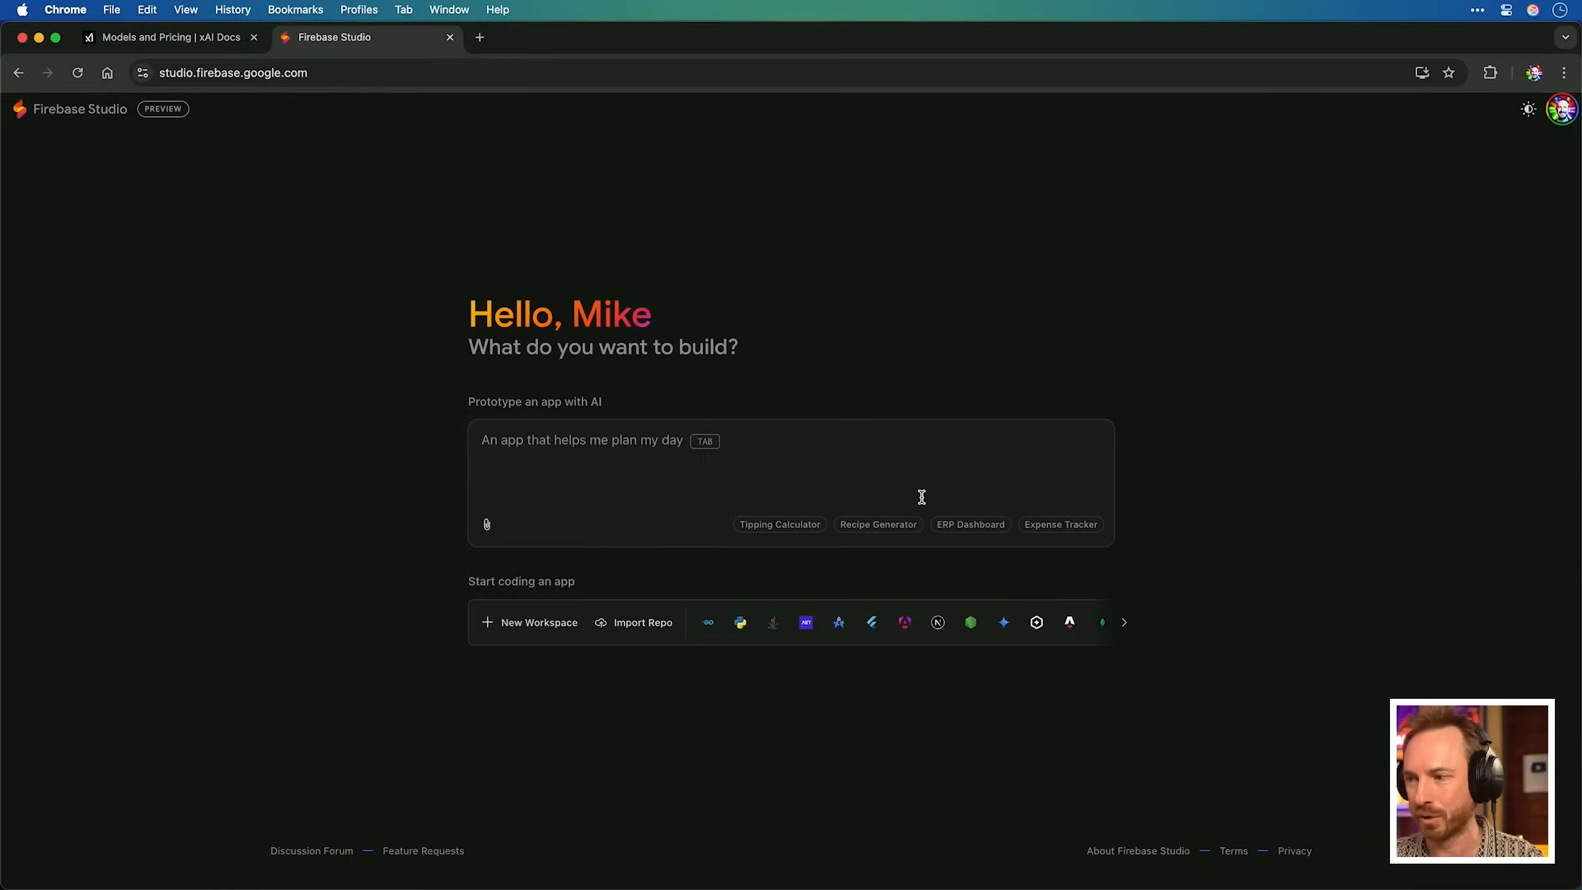
mouse_move(813, 585)
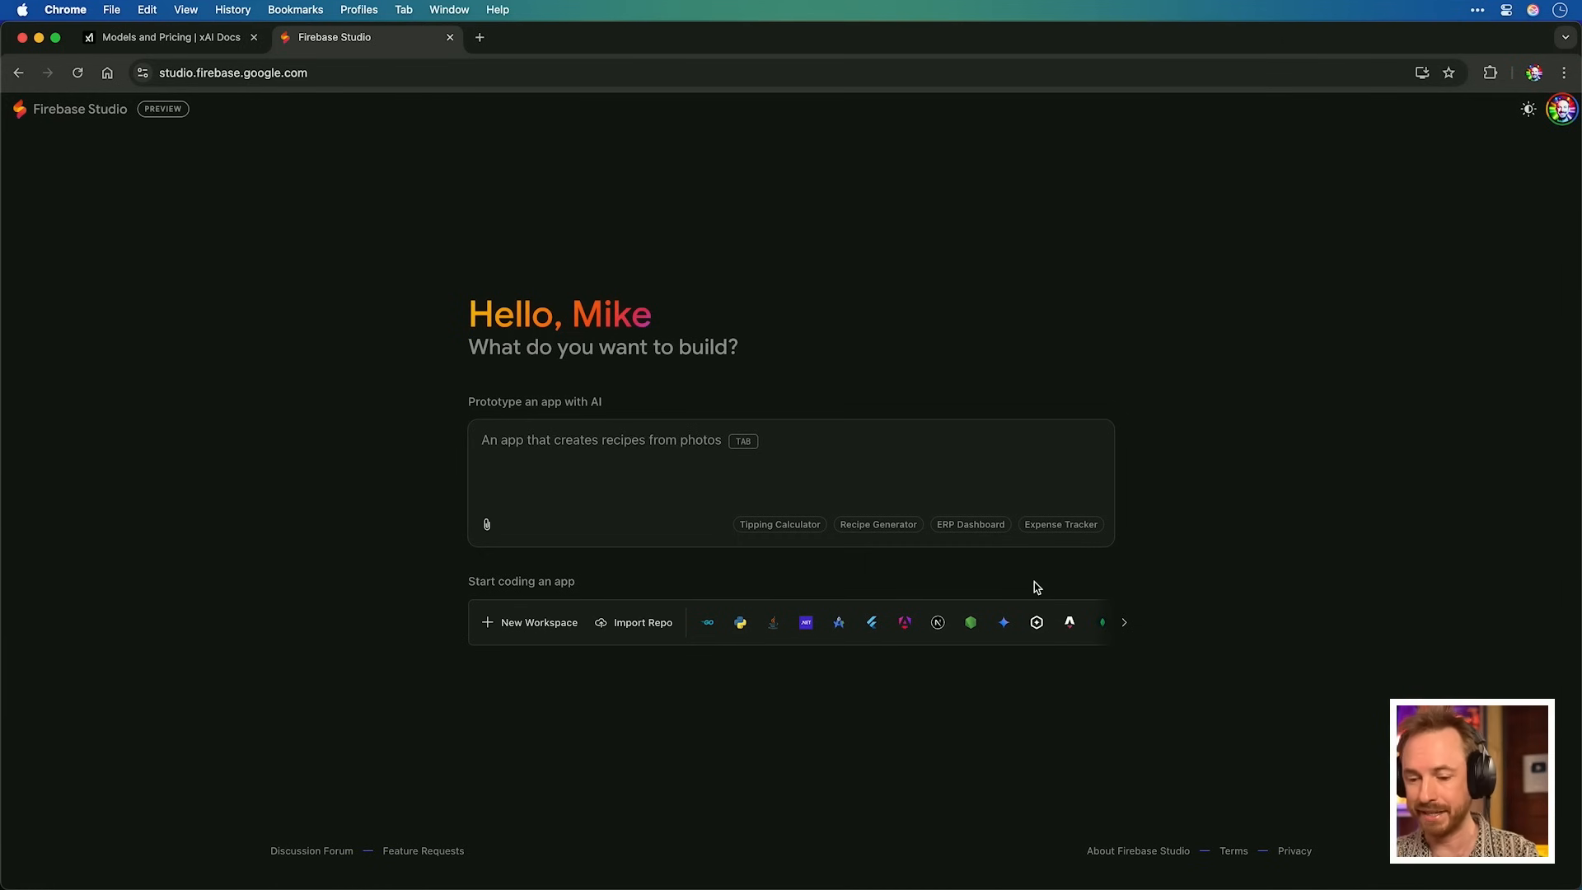
click(166, 37)
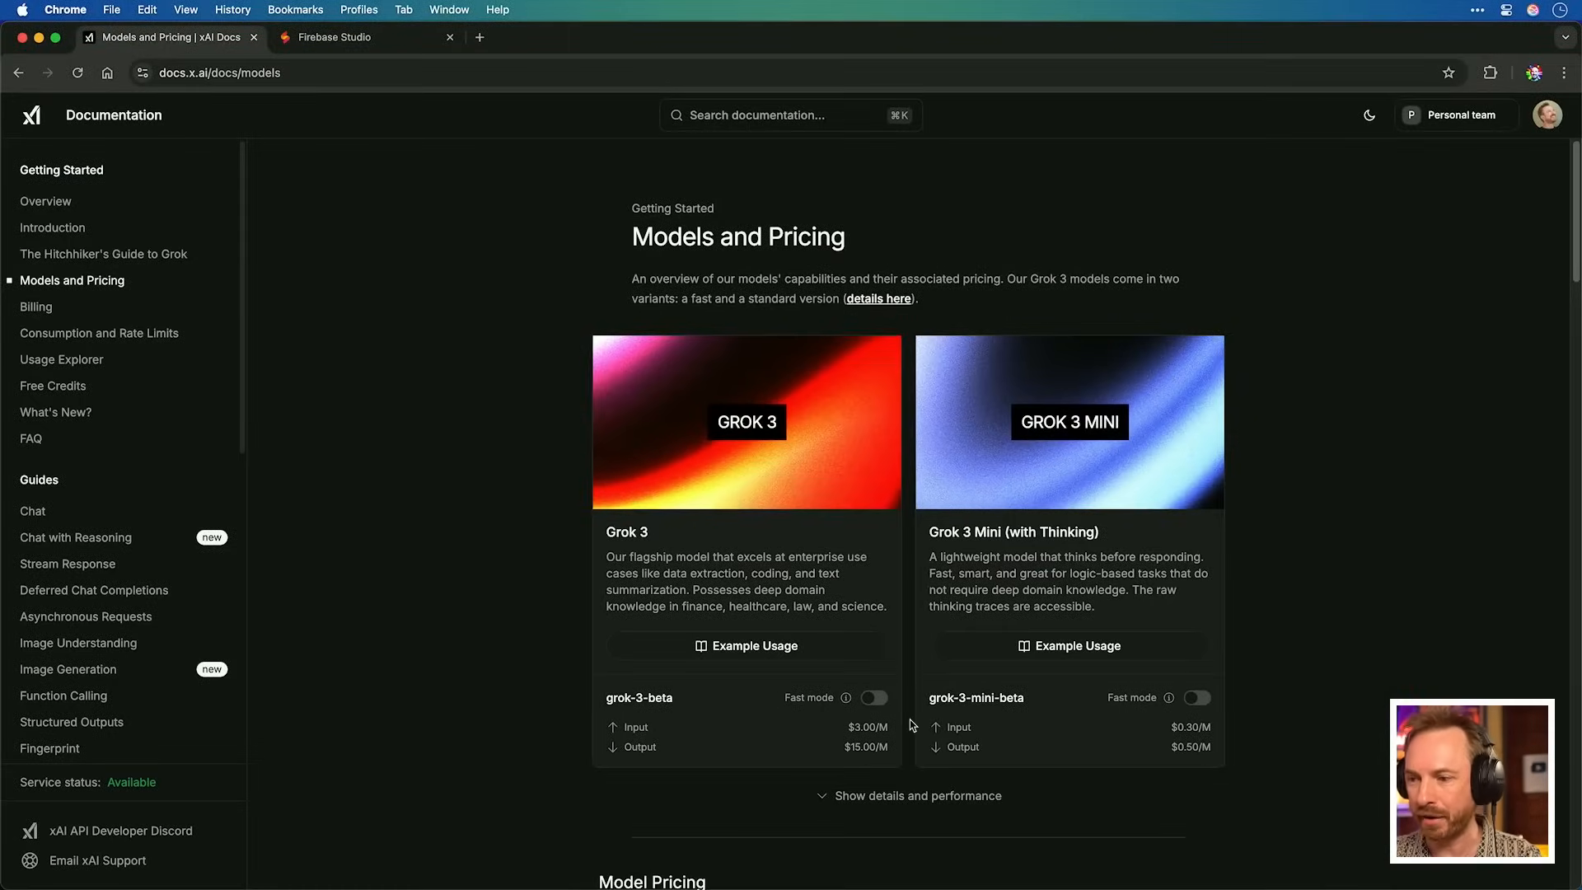
Step: Browse xAI Models and Pricing, read the Grok 3 Mini reasoning guide, and return to Firebase Studio
scroll(down, 3)
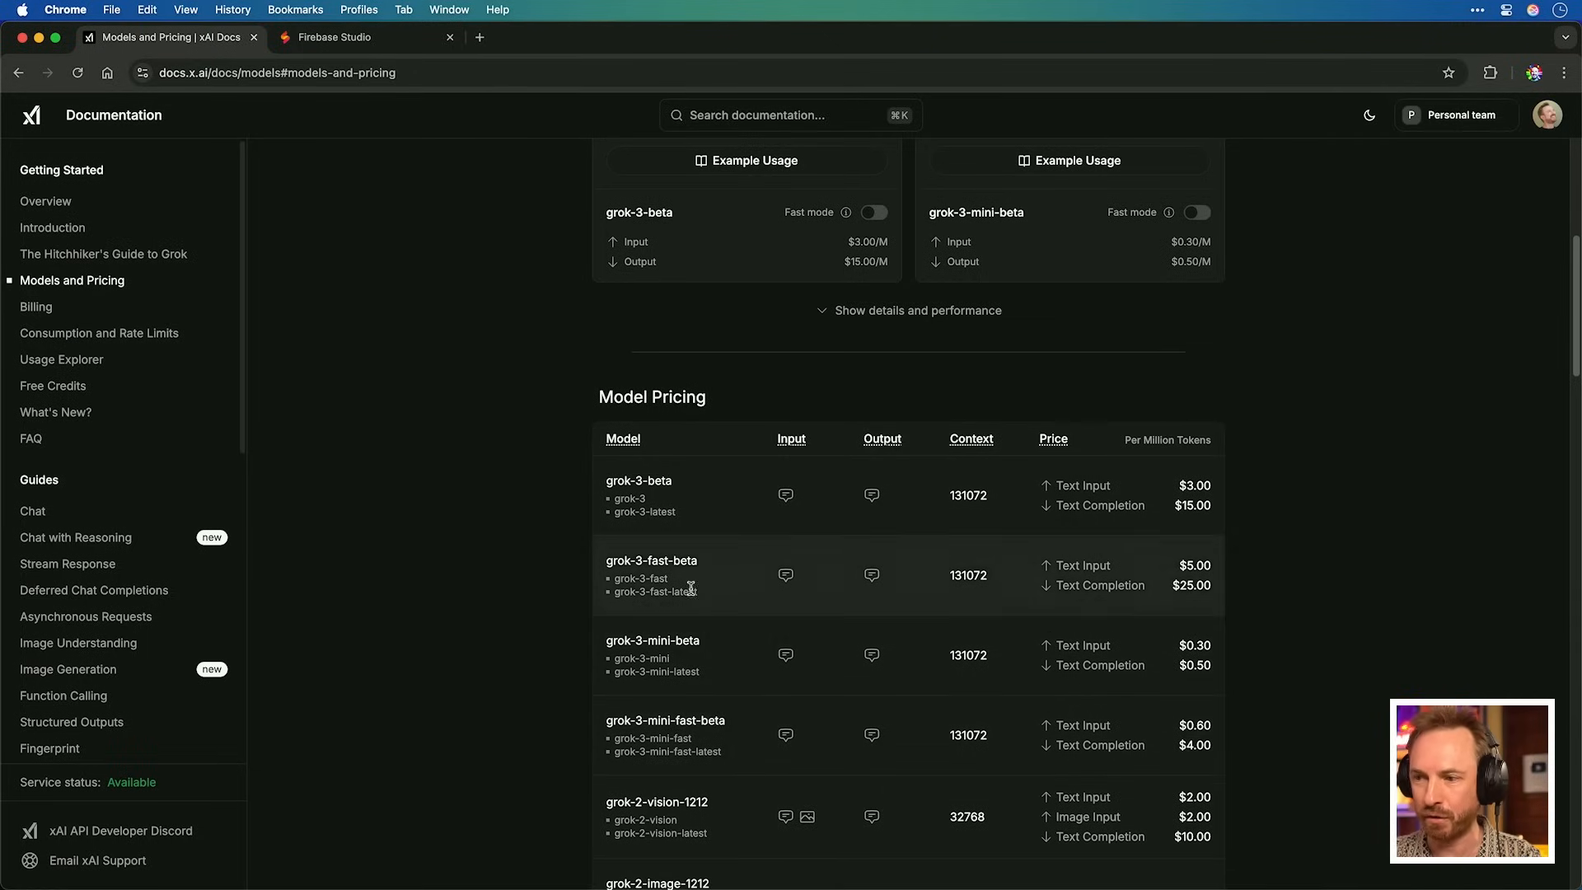
scroll(down, 3)
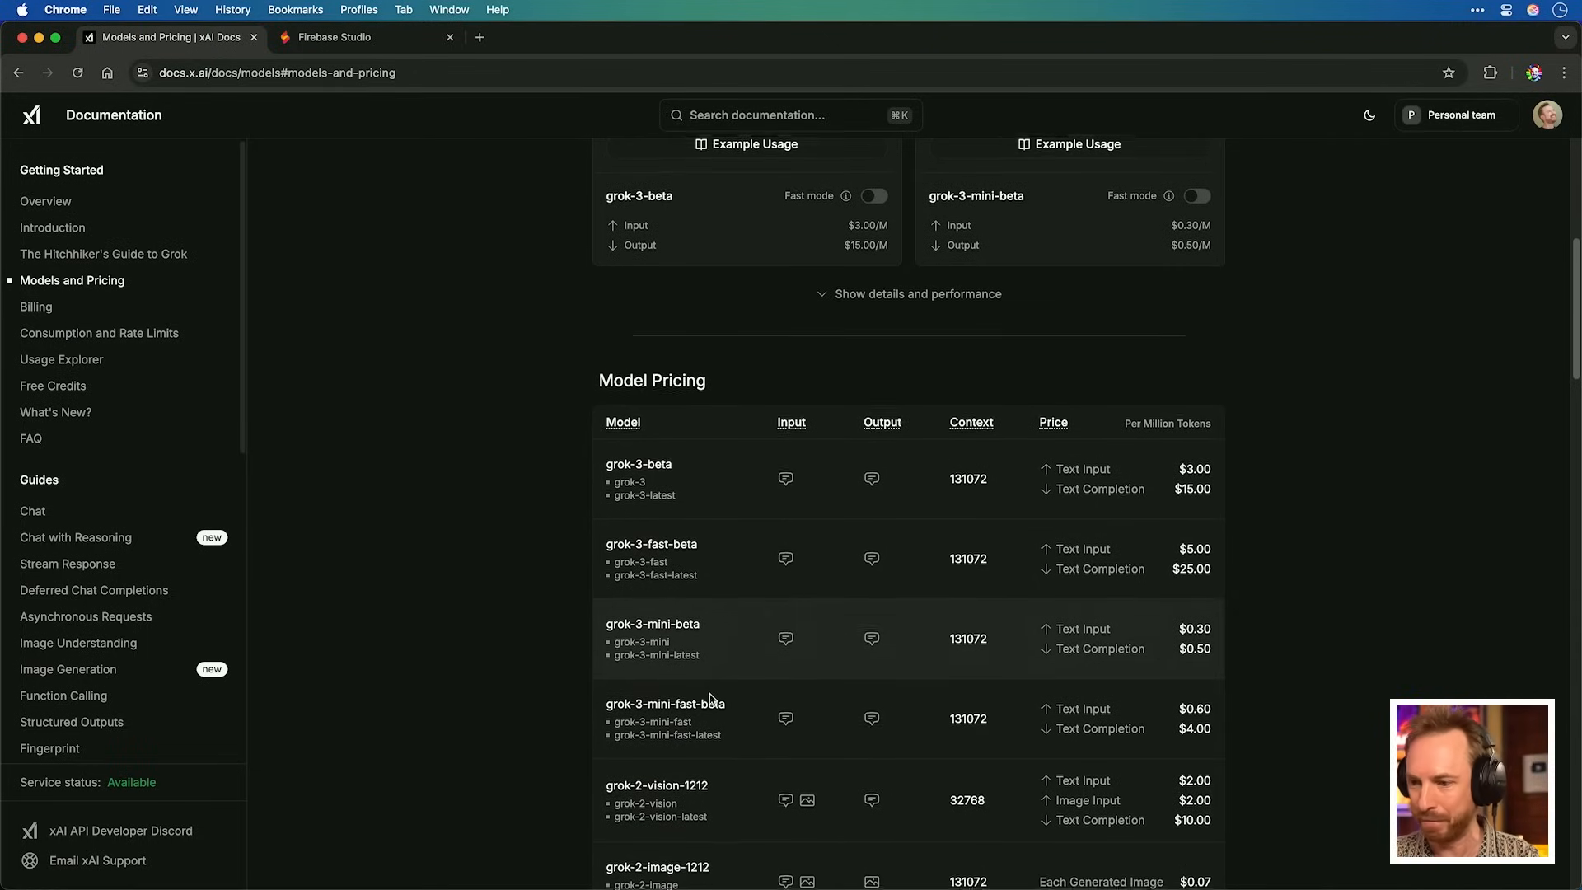
scroll(down, 3)
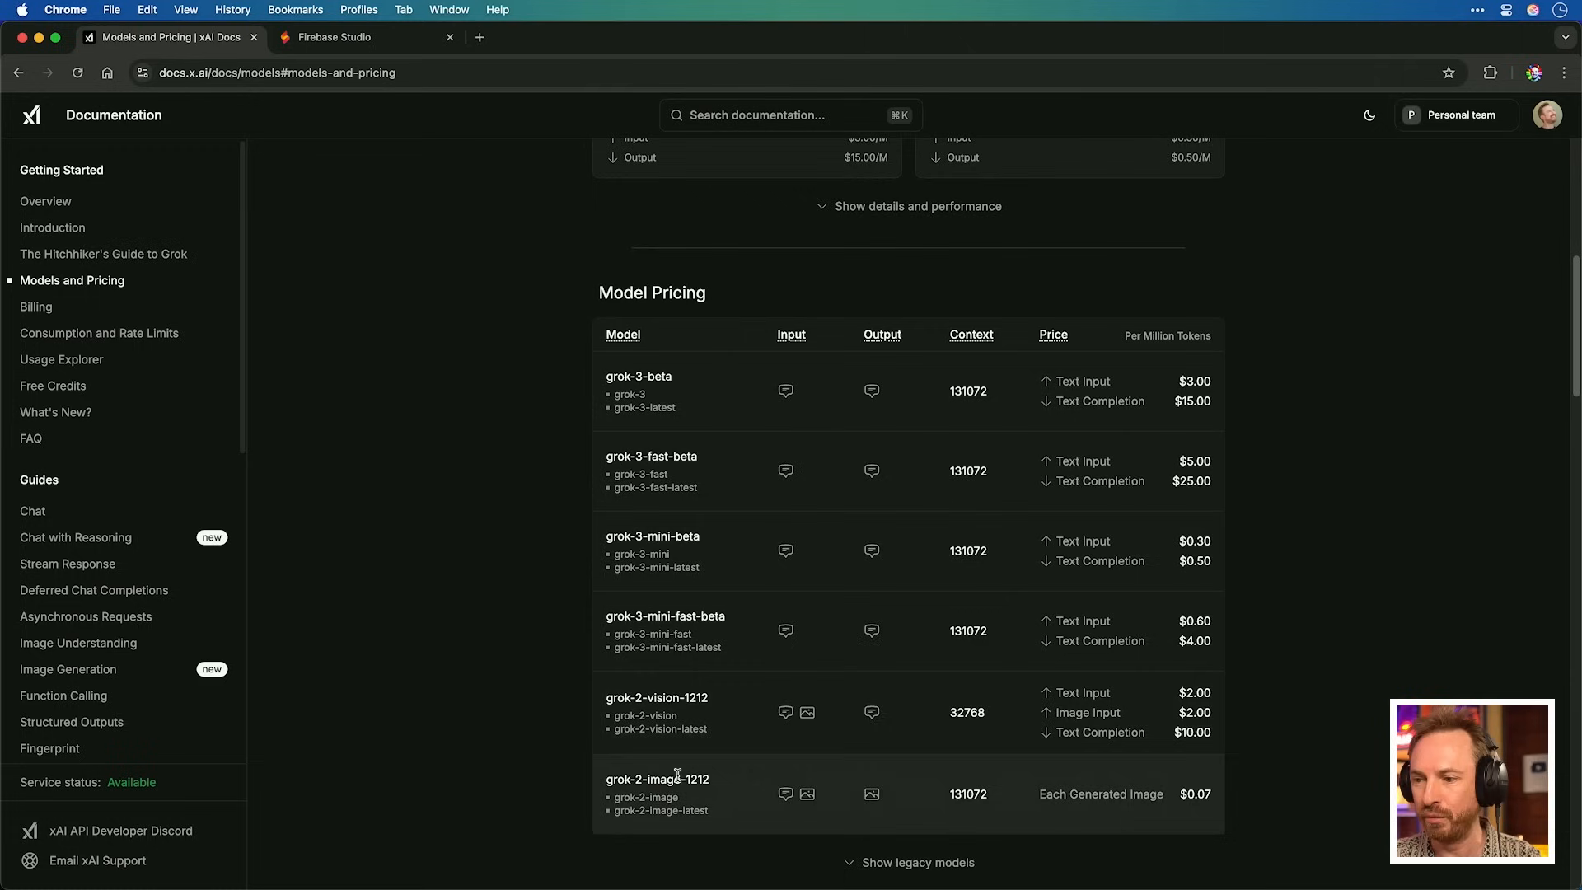
scroll(down, 3)
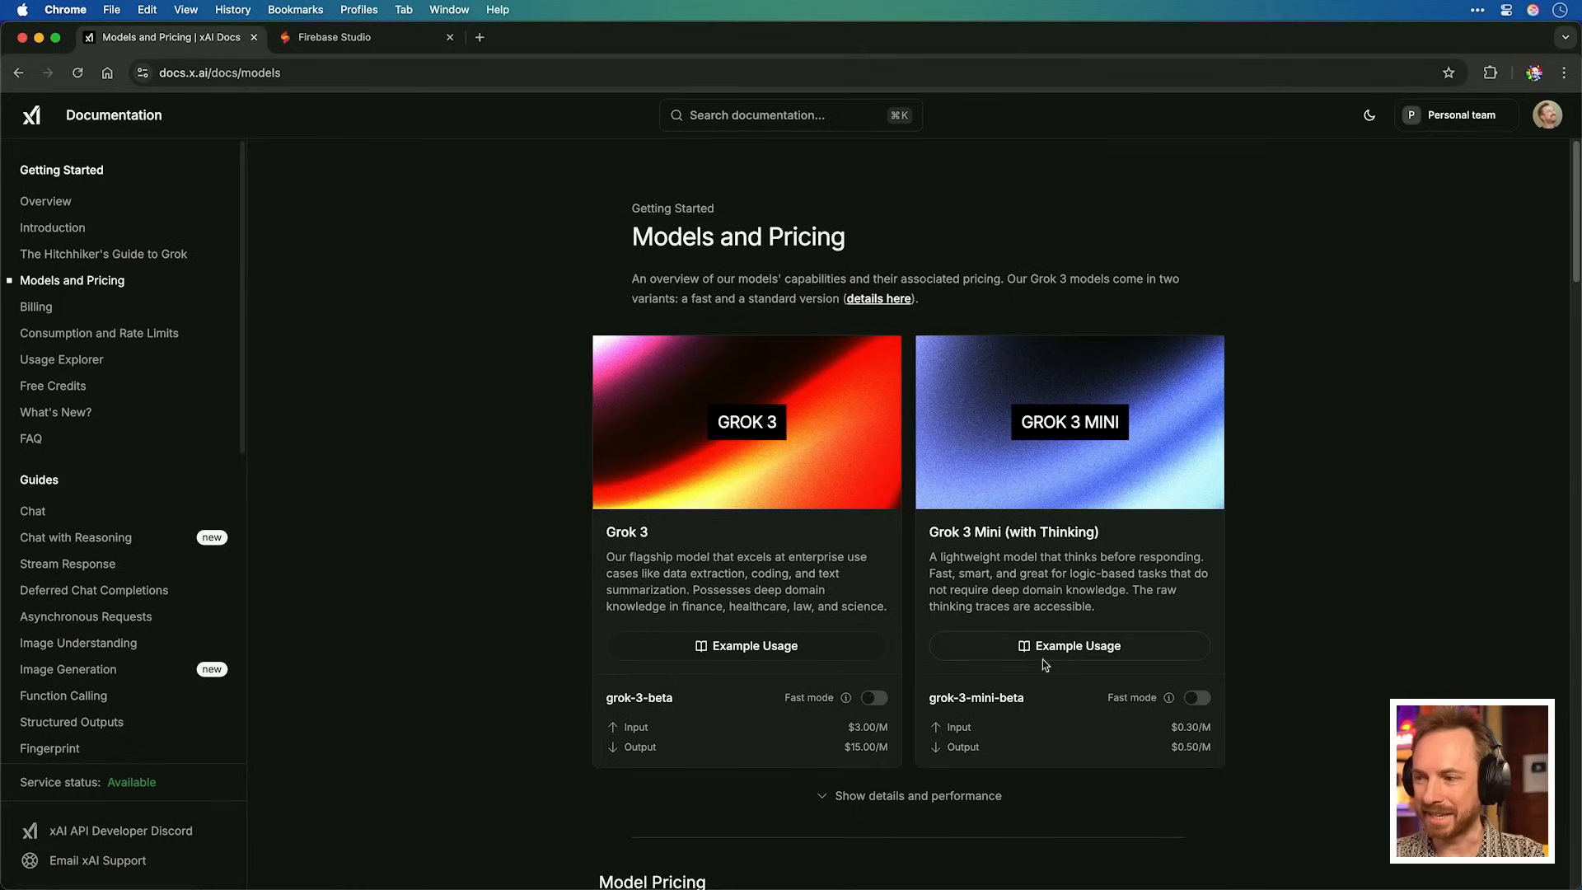
click(76, 537)
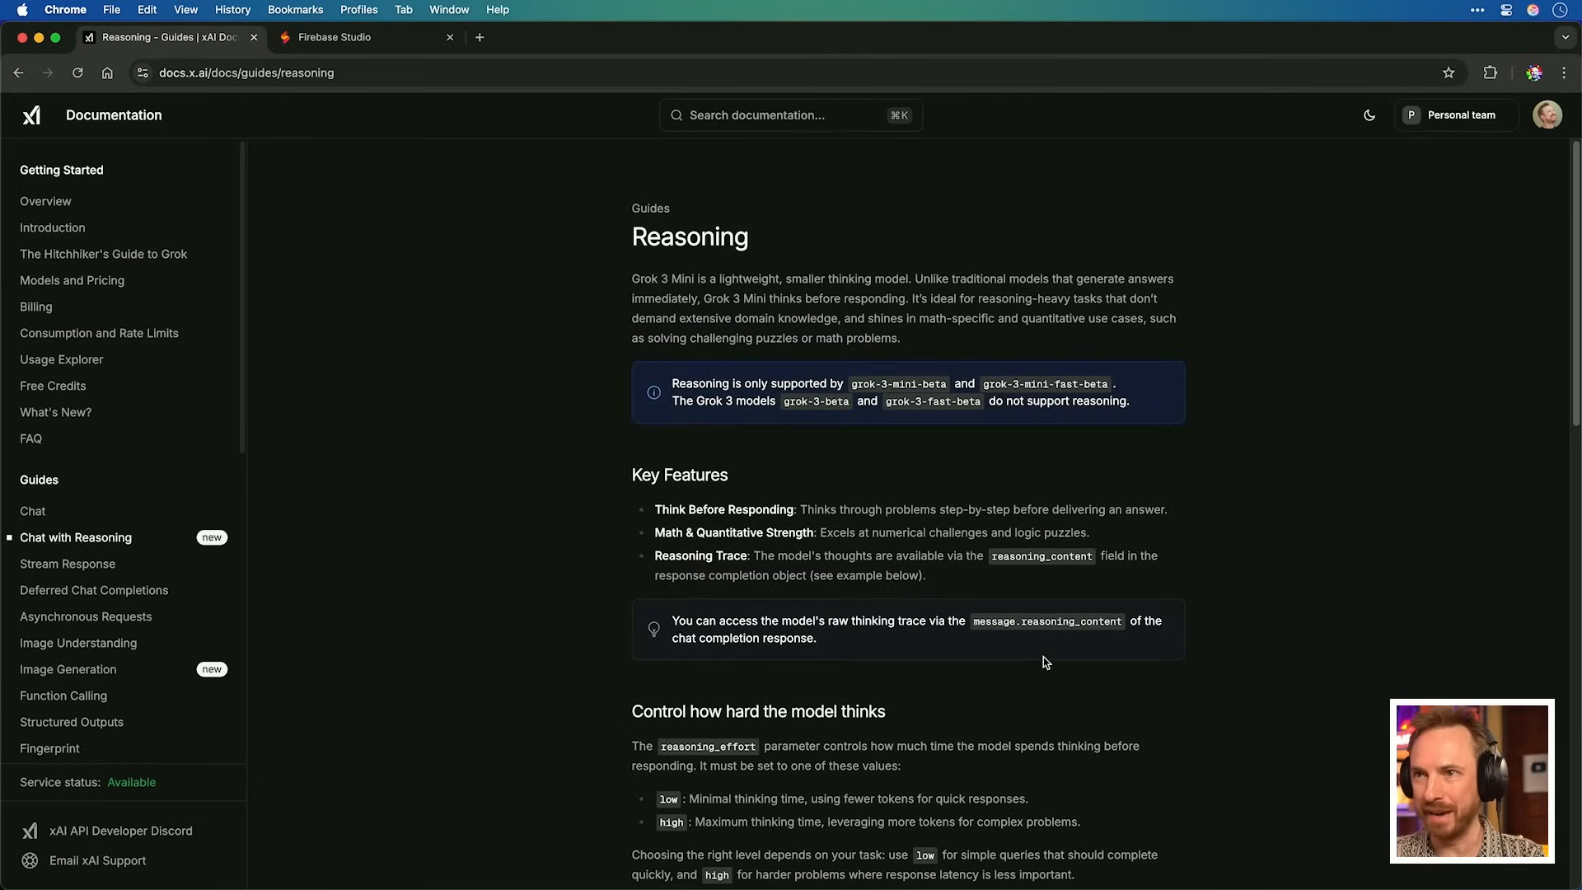
mouse_move(578, 187)
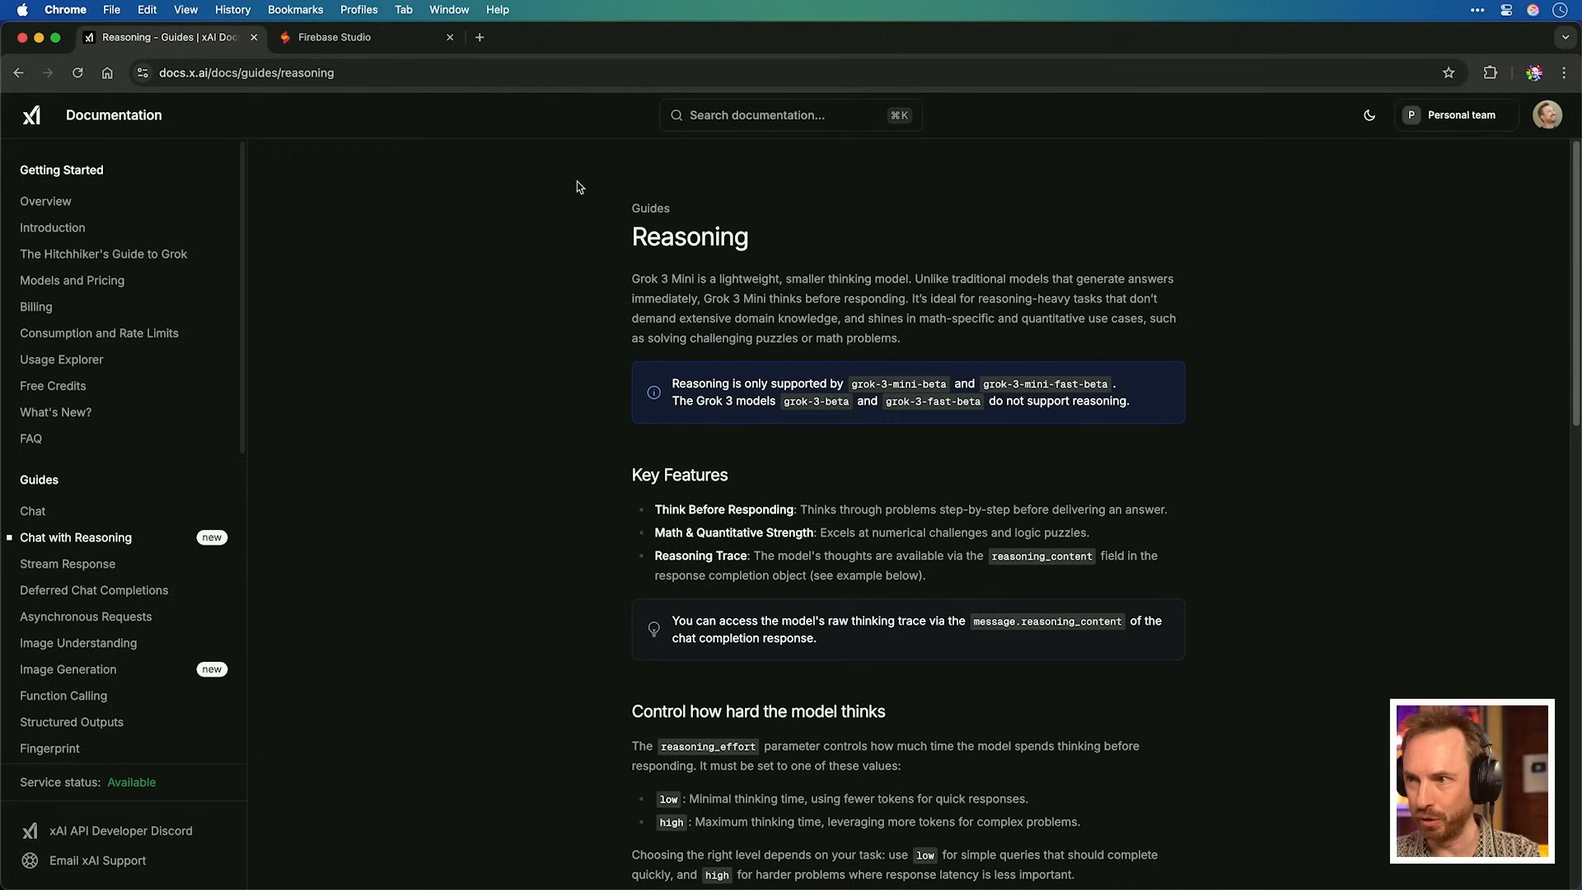
scroll(down, 3)
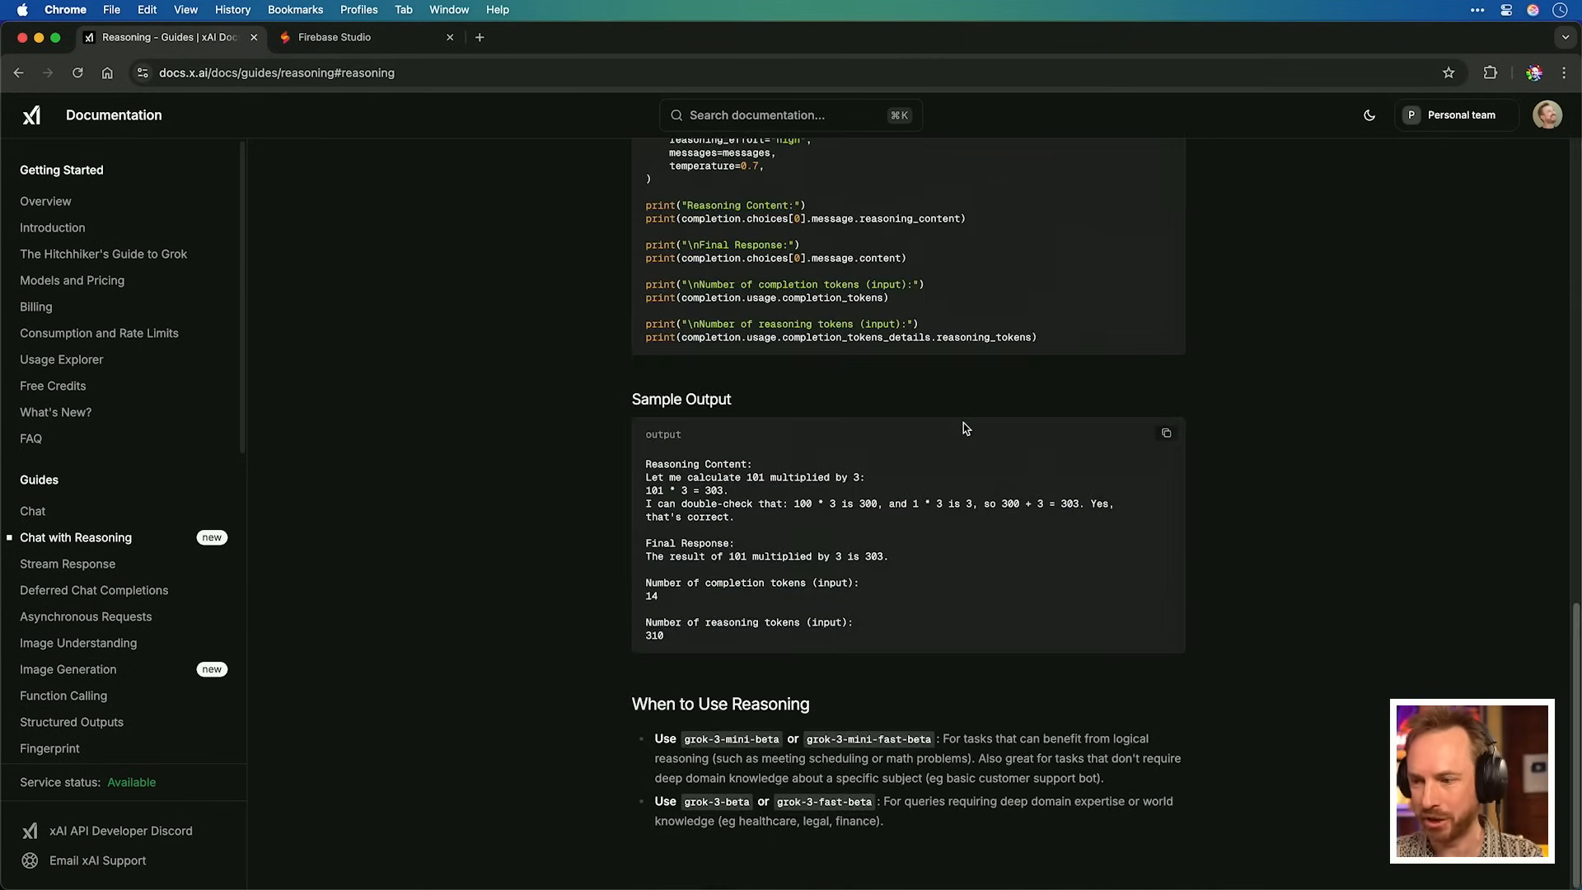
click(365, 38)
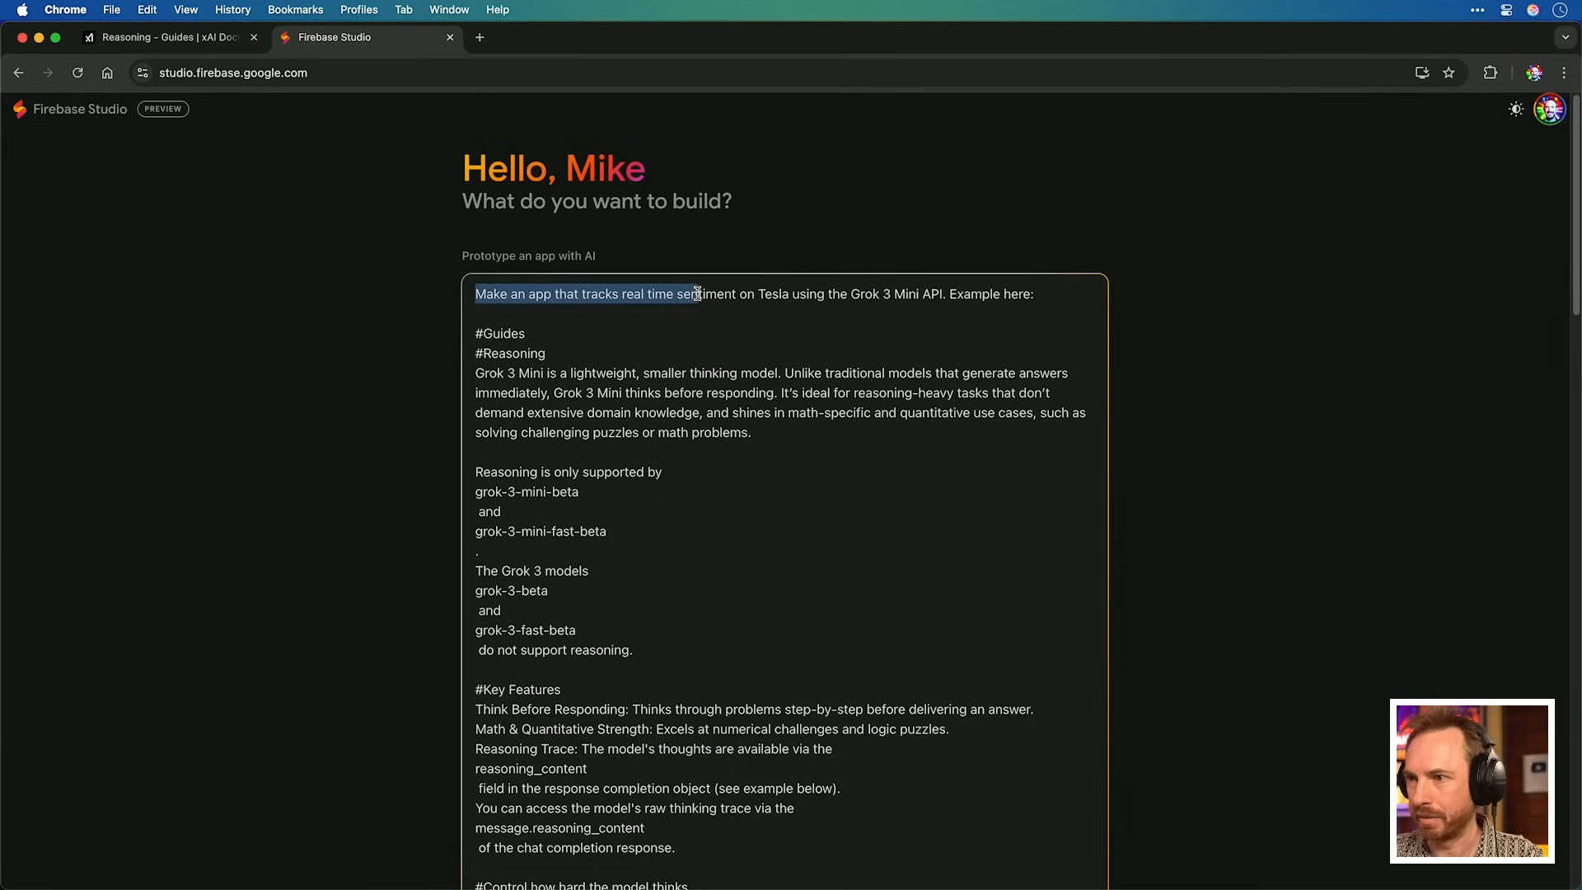
Step: Submit the Tesla sentiment prompt and review the blueprint's five features and style guidelines
drag(696, 293, 882, 293)
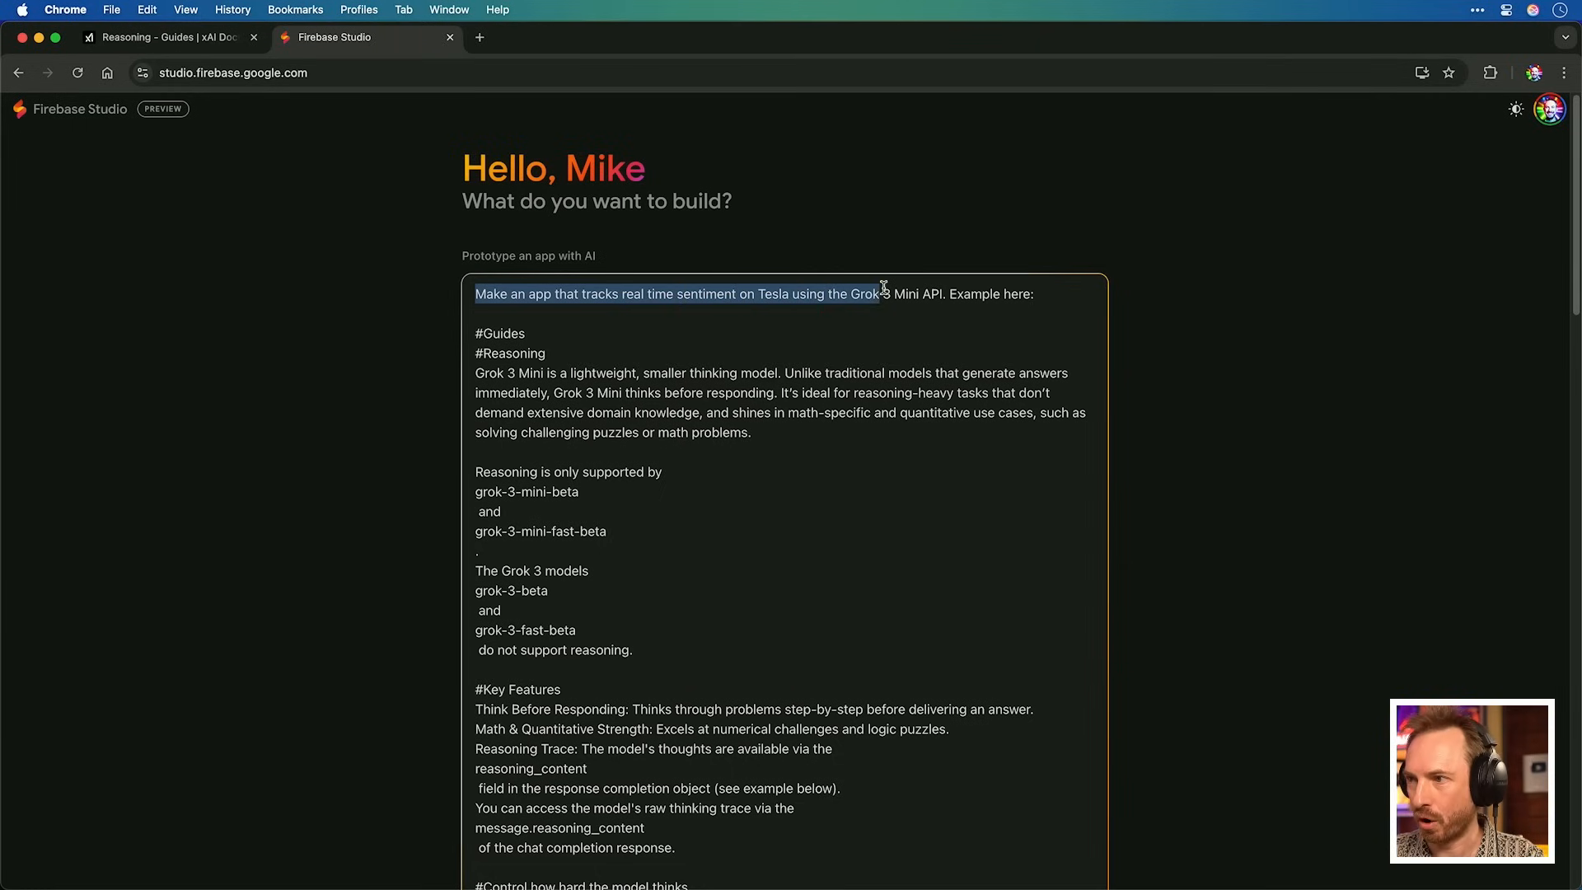
scroll(down, 3)
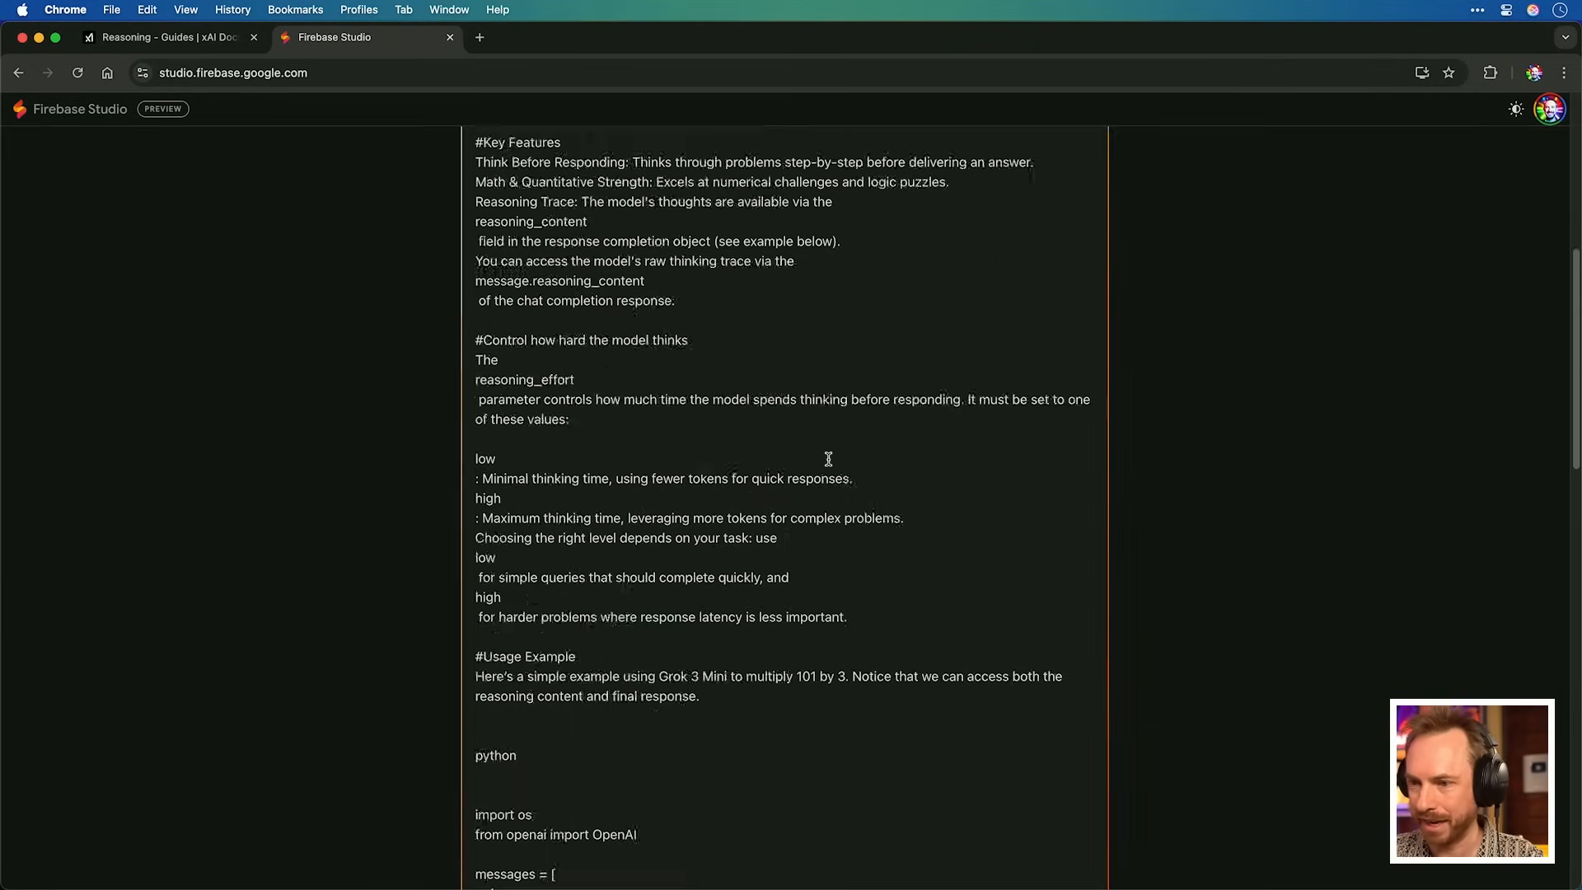
scroll(down, 3)
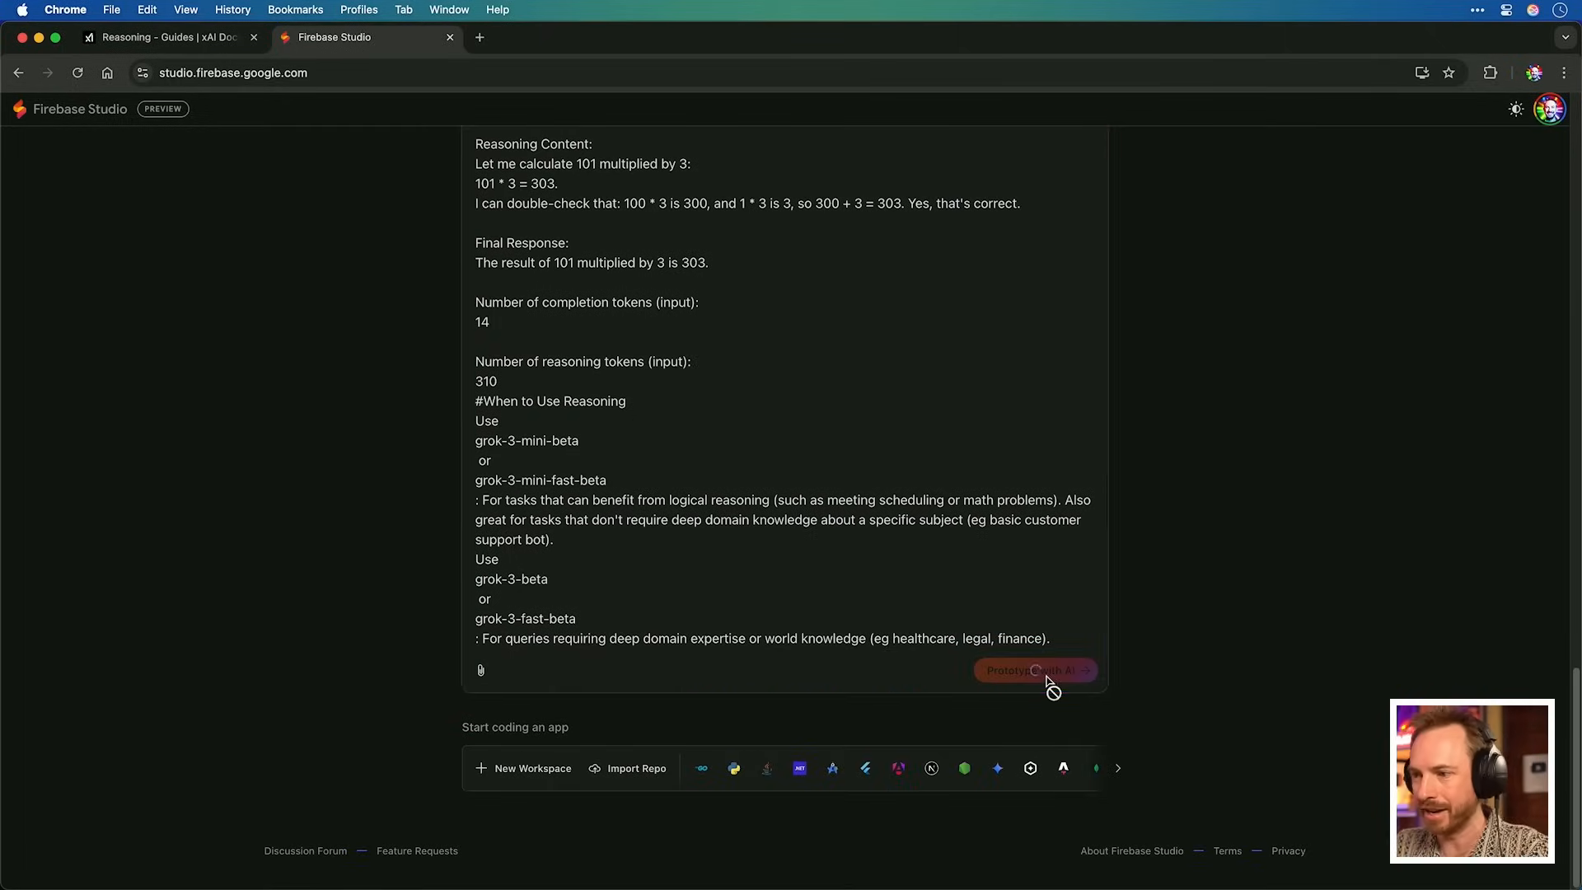
click(1034, 670)
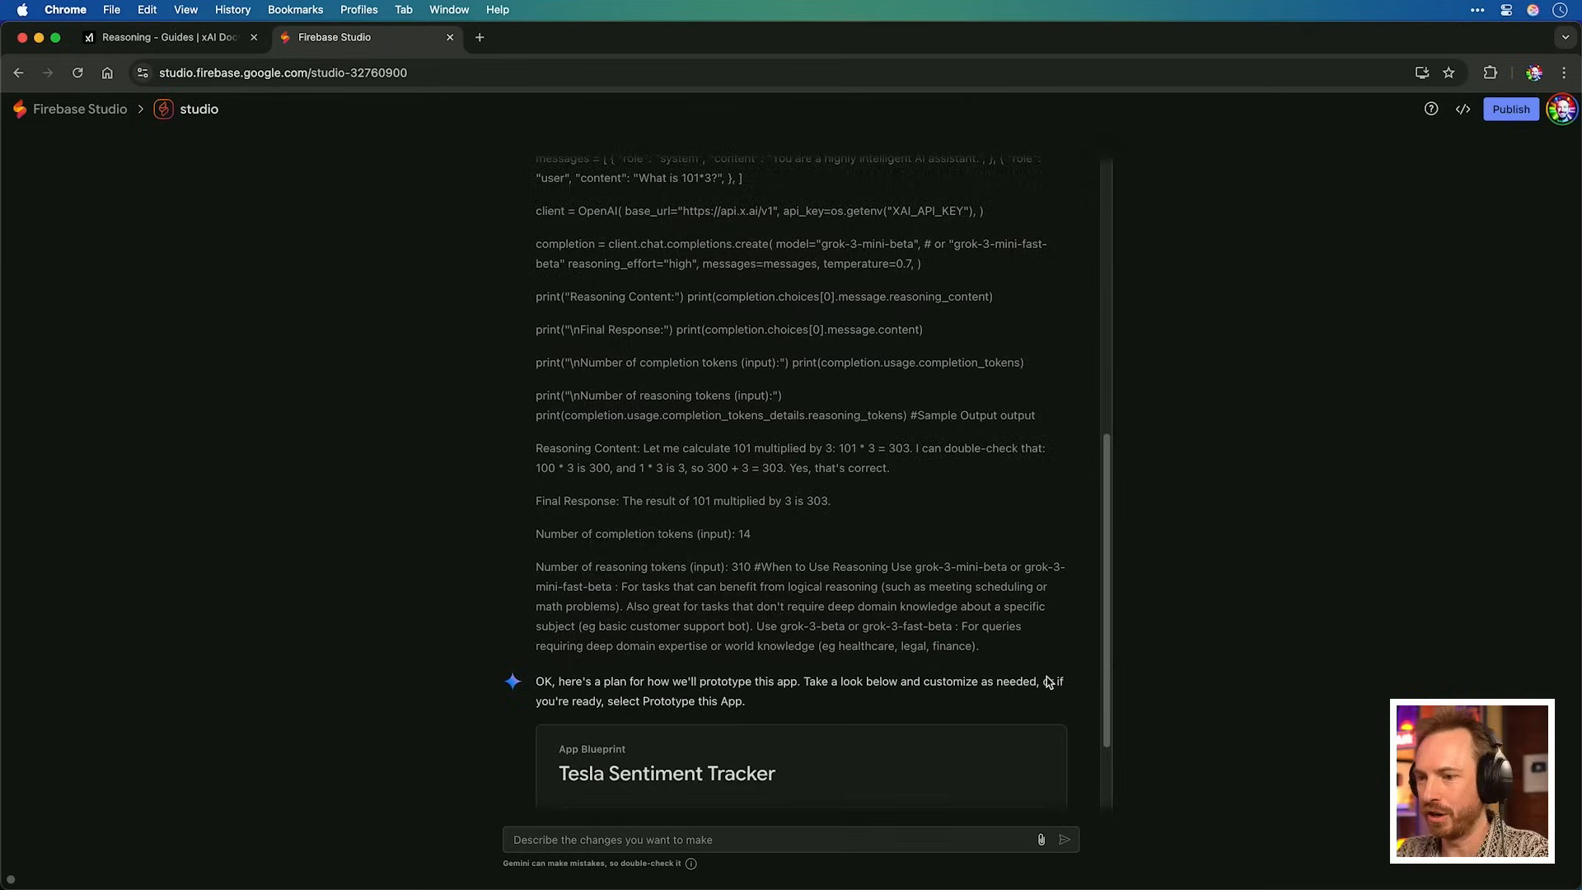
scroll(down, 3)
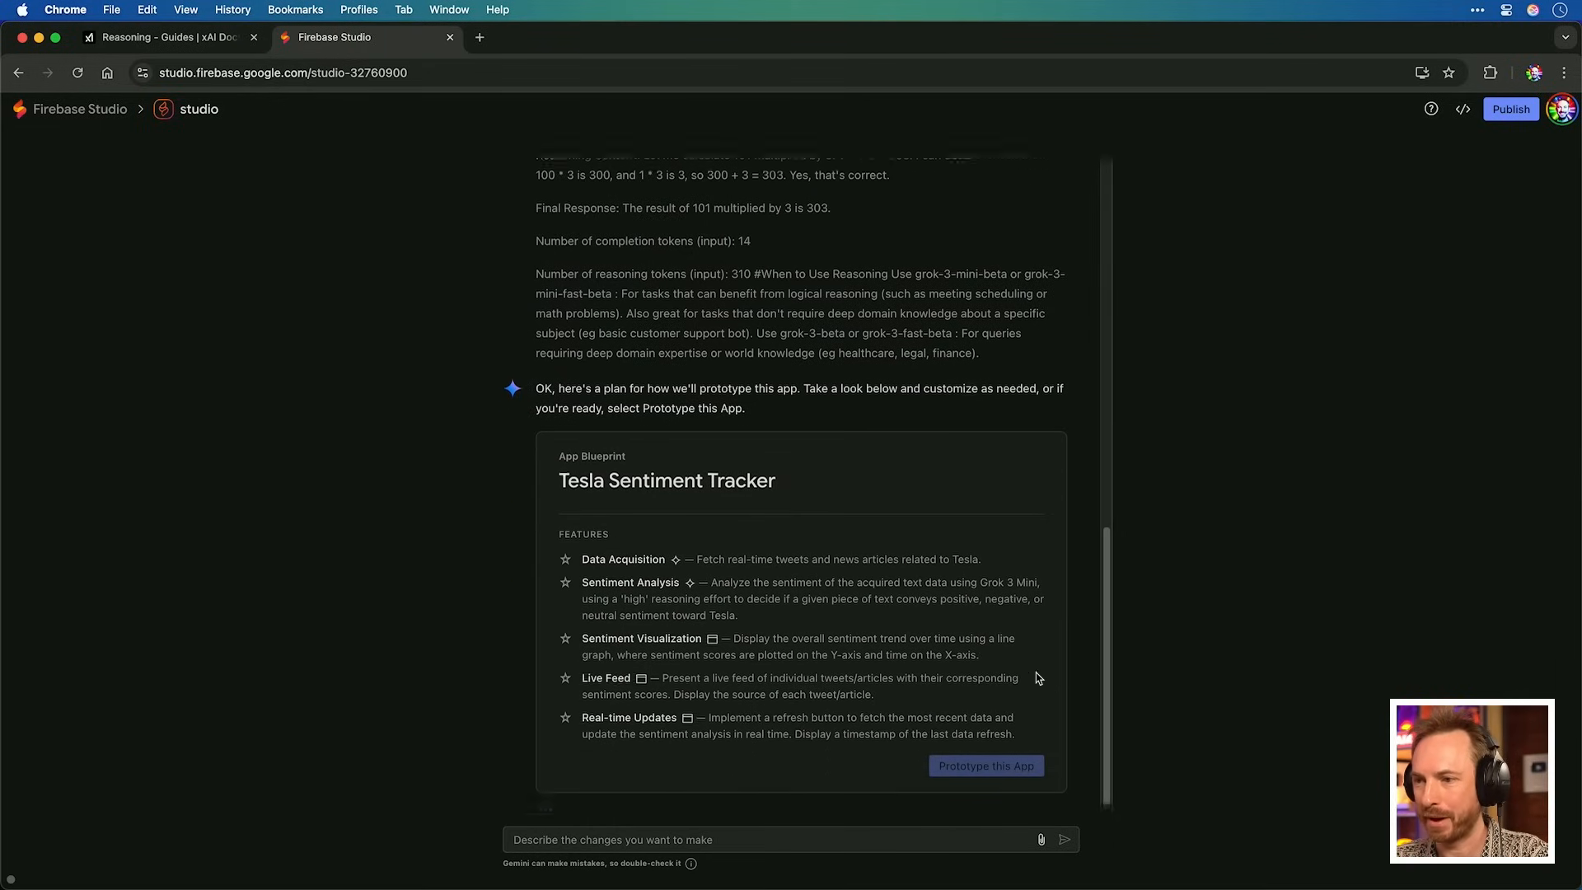
scroll(down, 3)
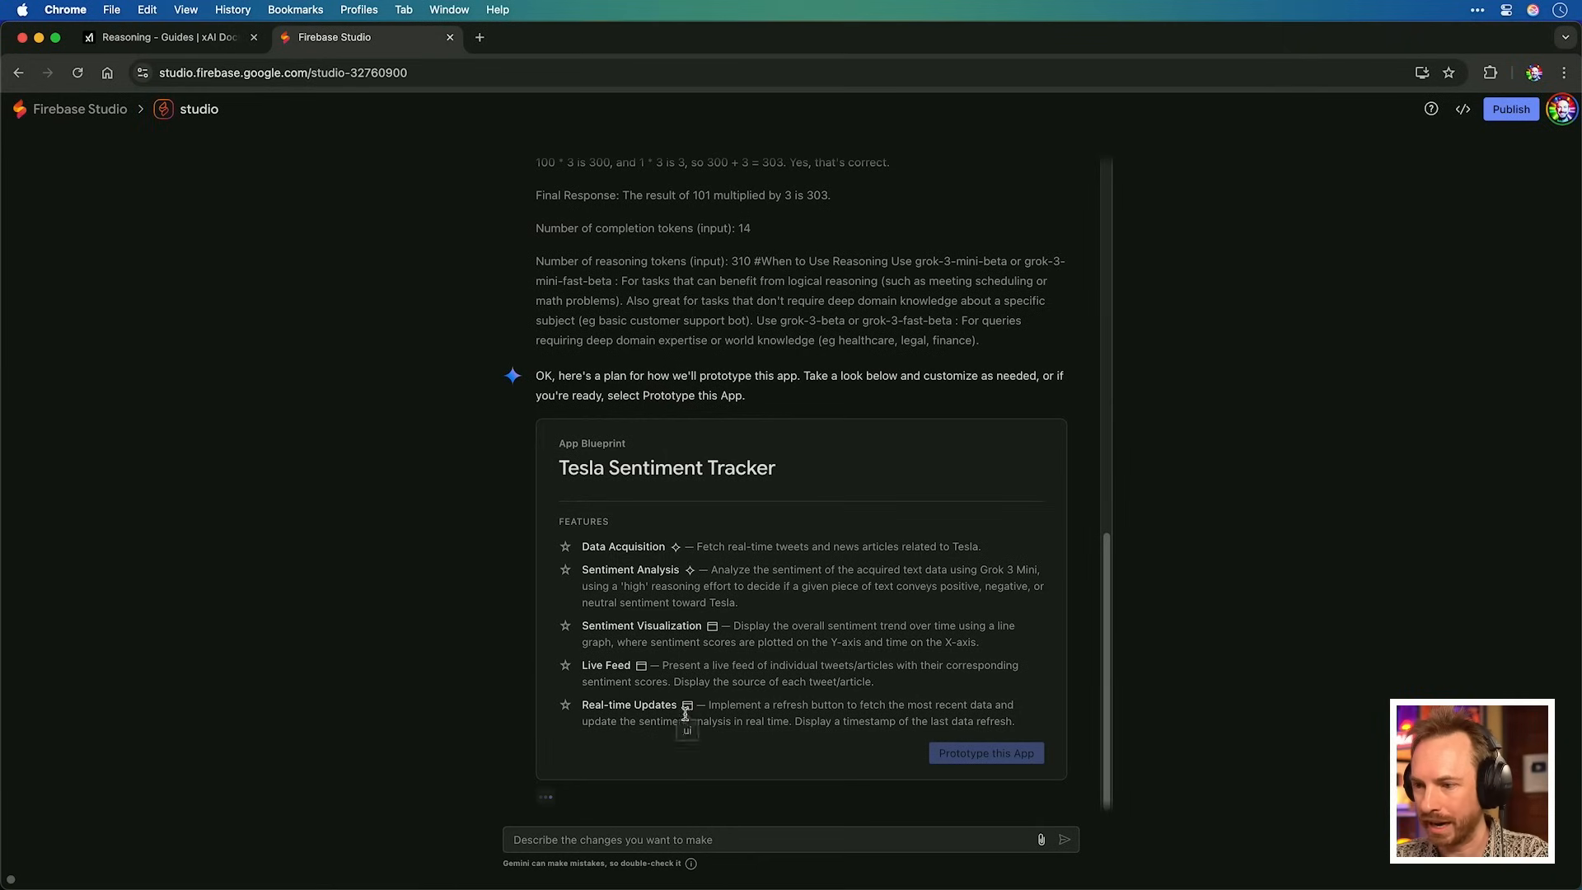
scroll(down, 3)
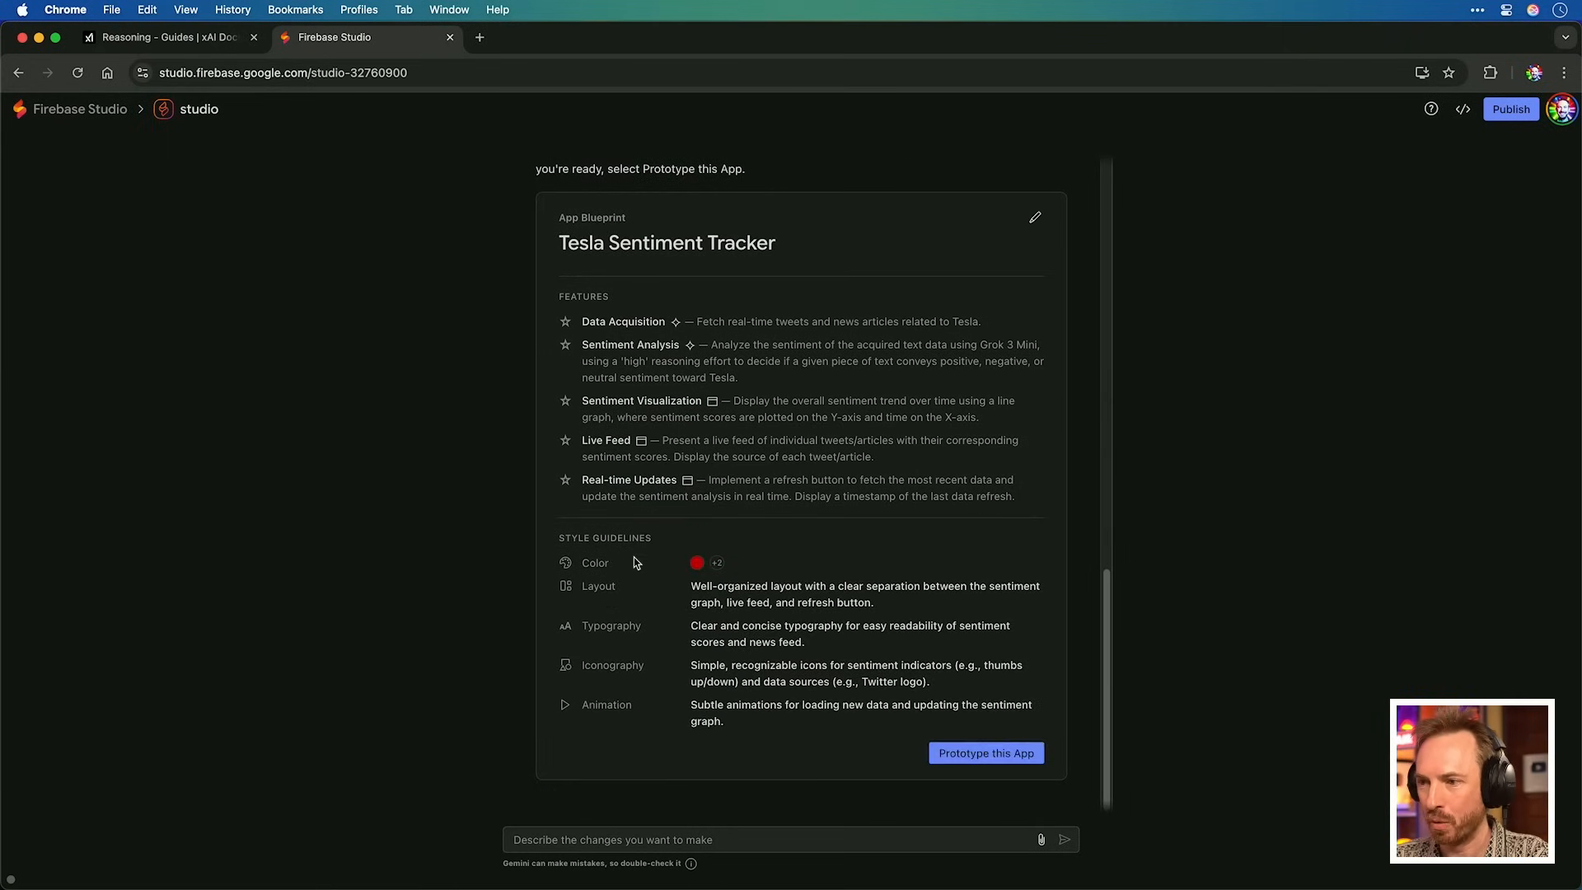
mouse_move(674, 700)
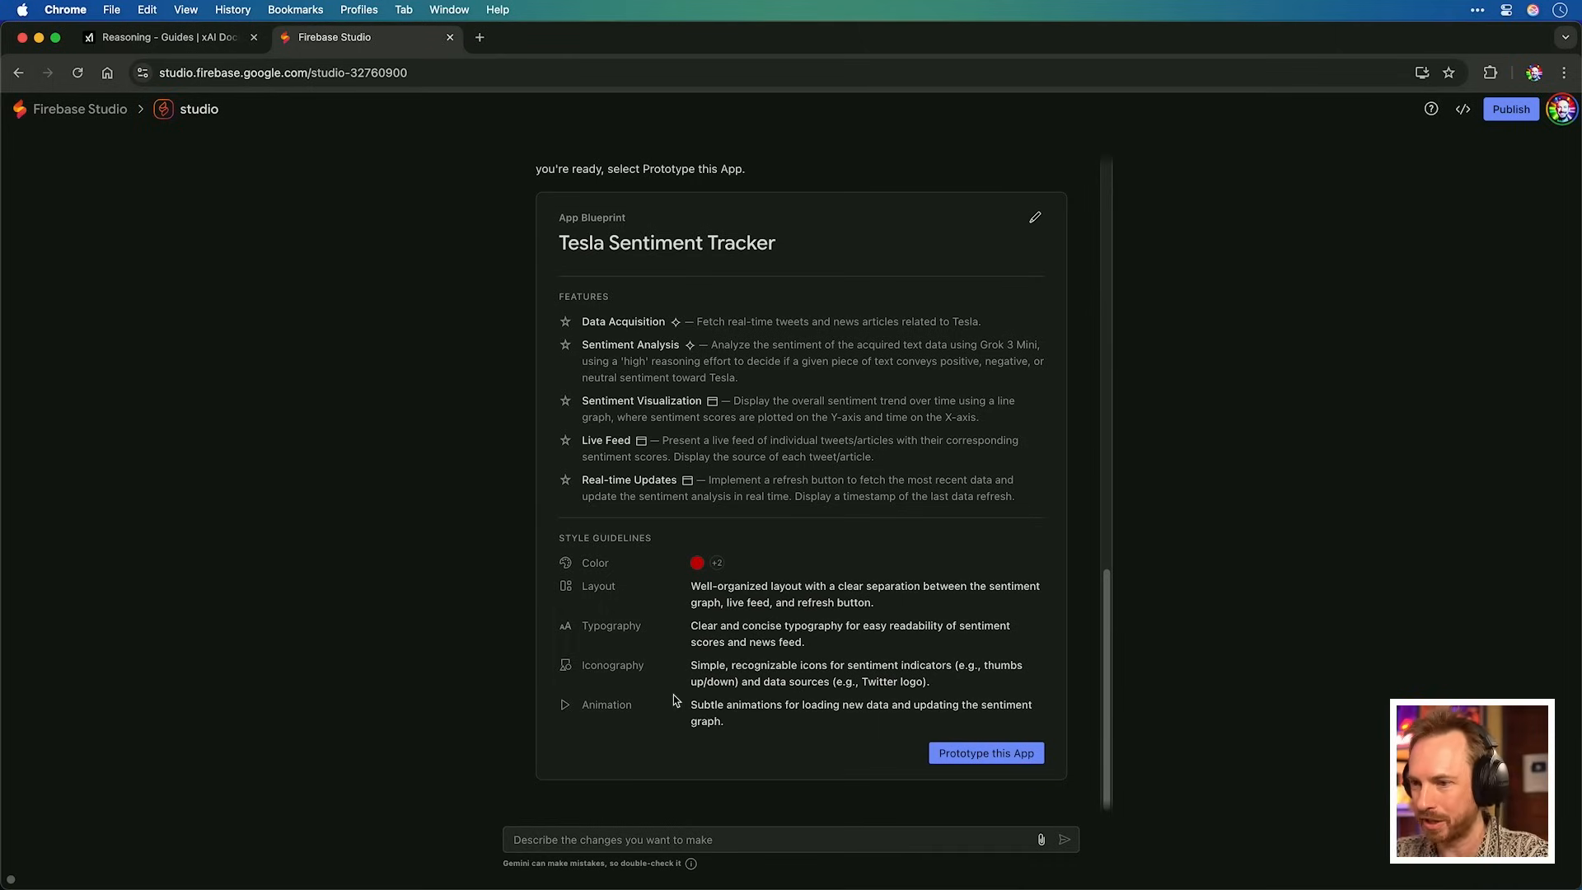
mouse_move(1034, 219)
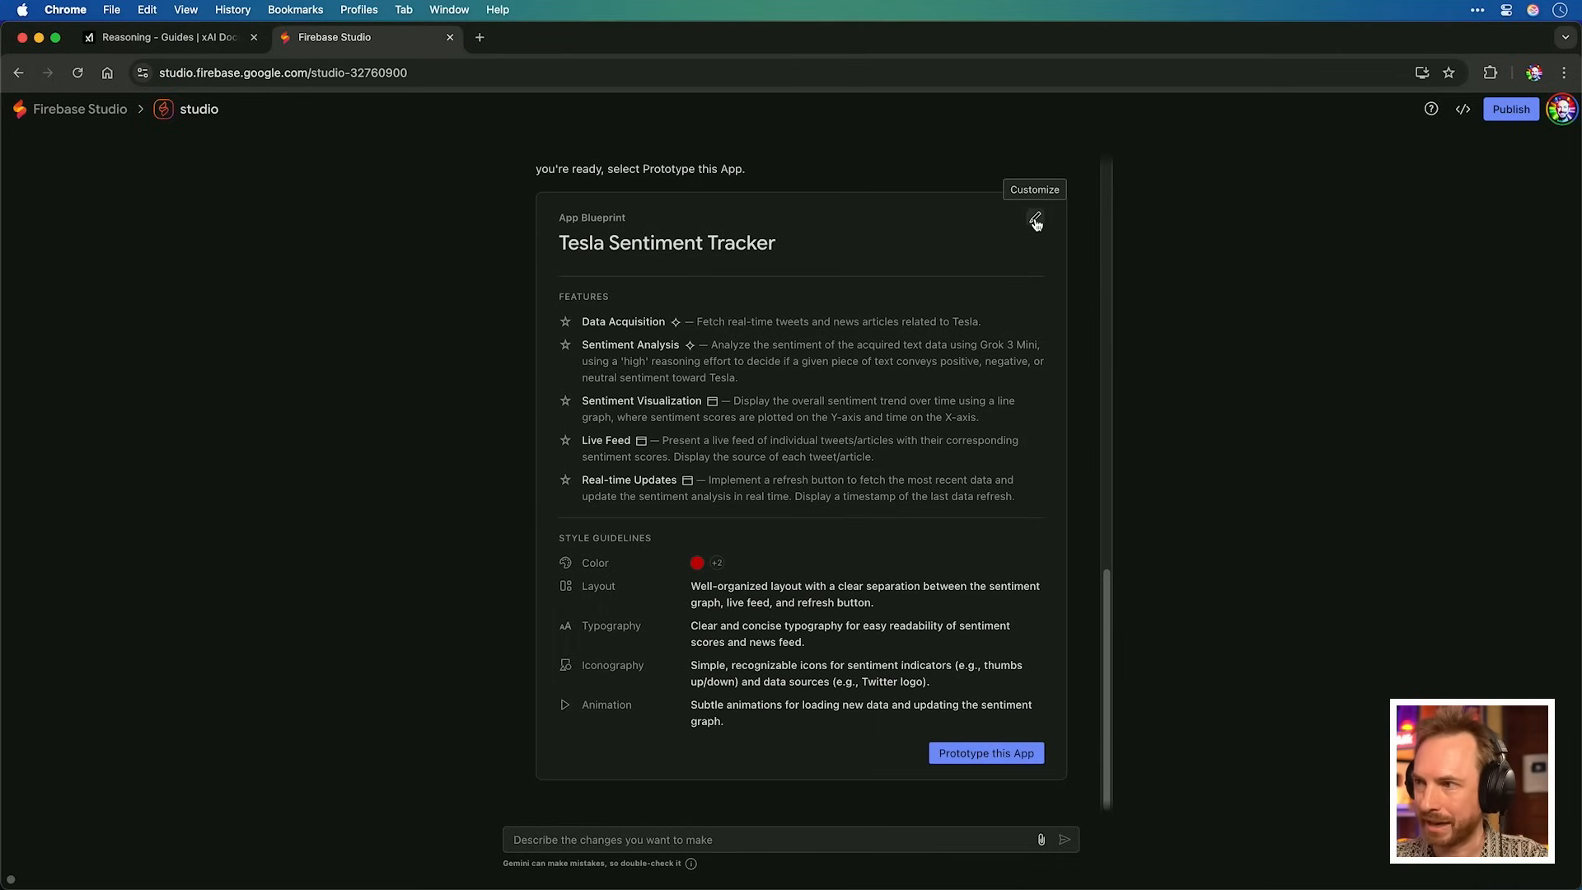
mouse_move(698, 562)
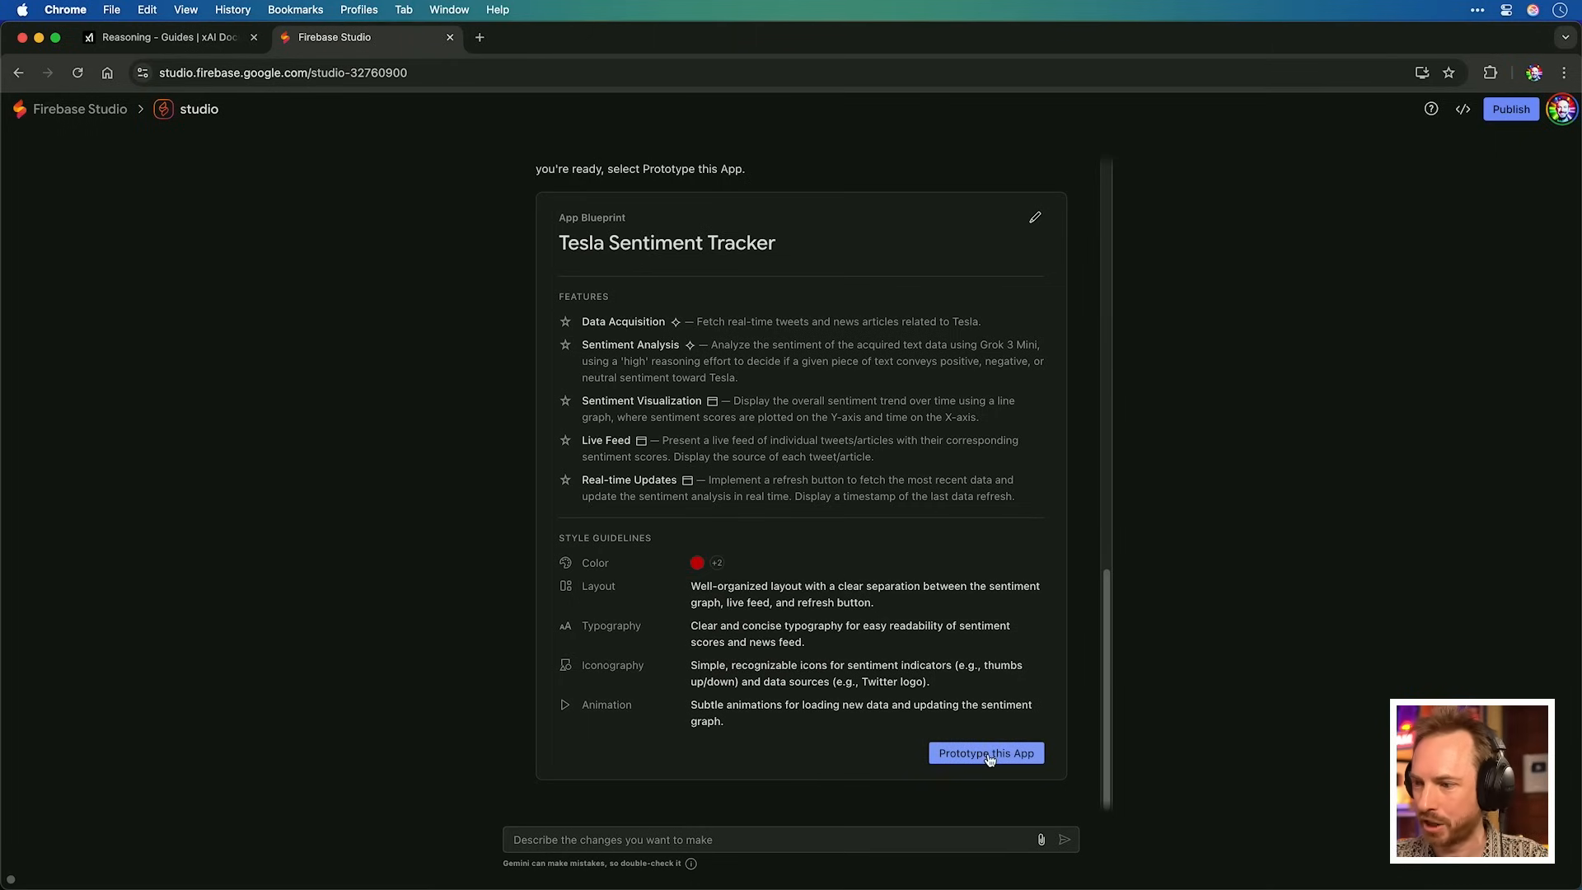
Step: Prototype the Tesla Sentiment Tracker, generating a workspace with a .env file
click(985, 752)
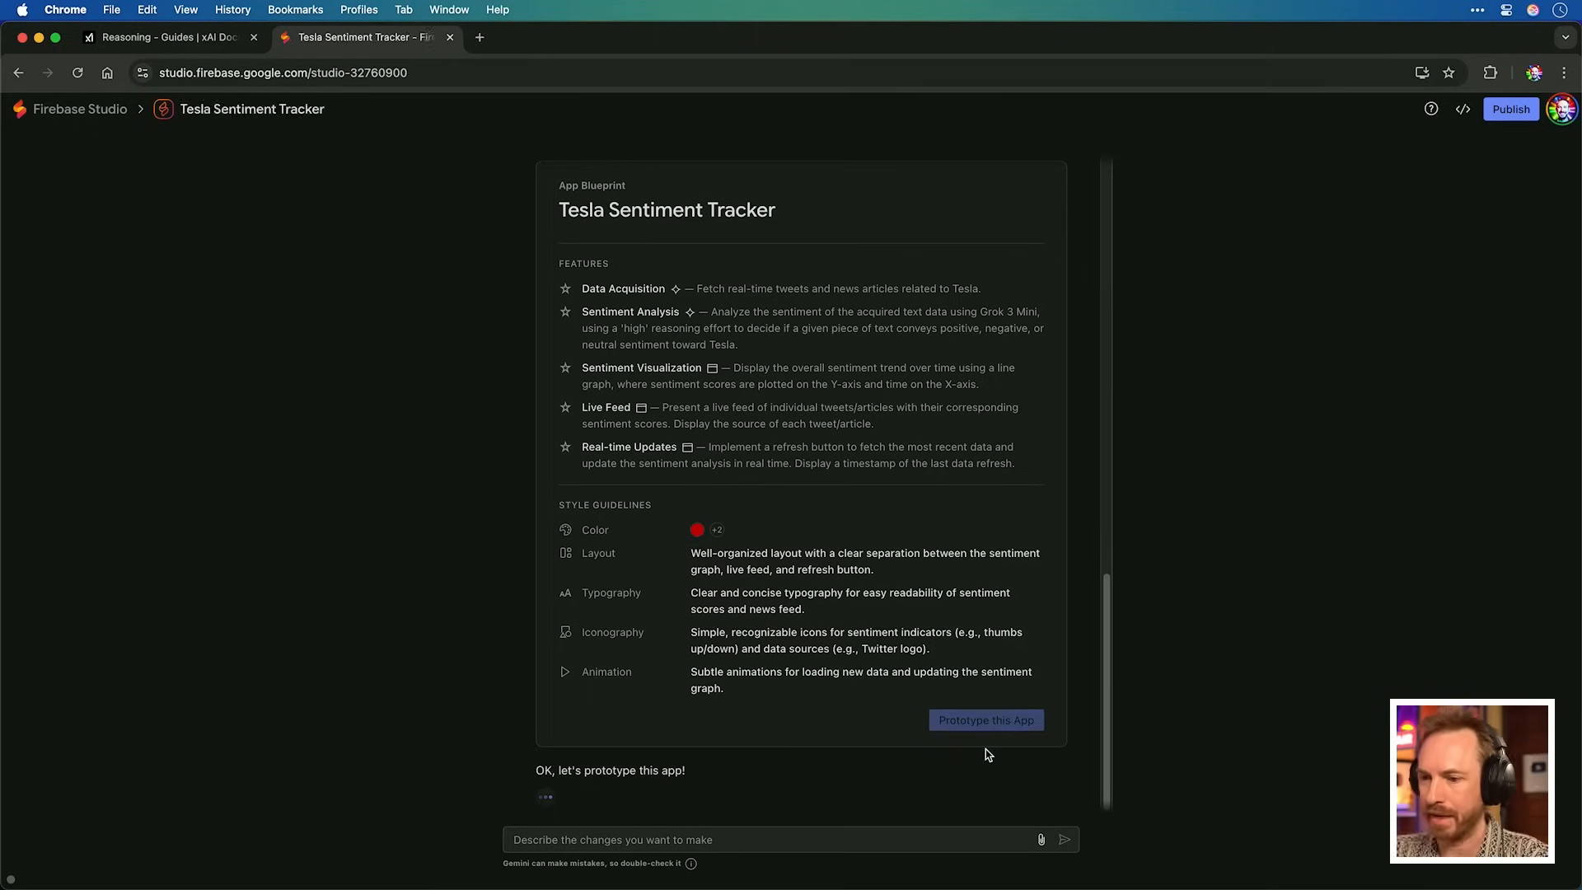
click(985, 719)
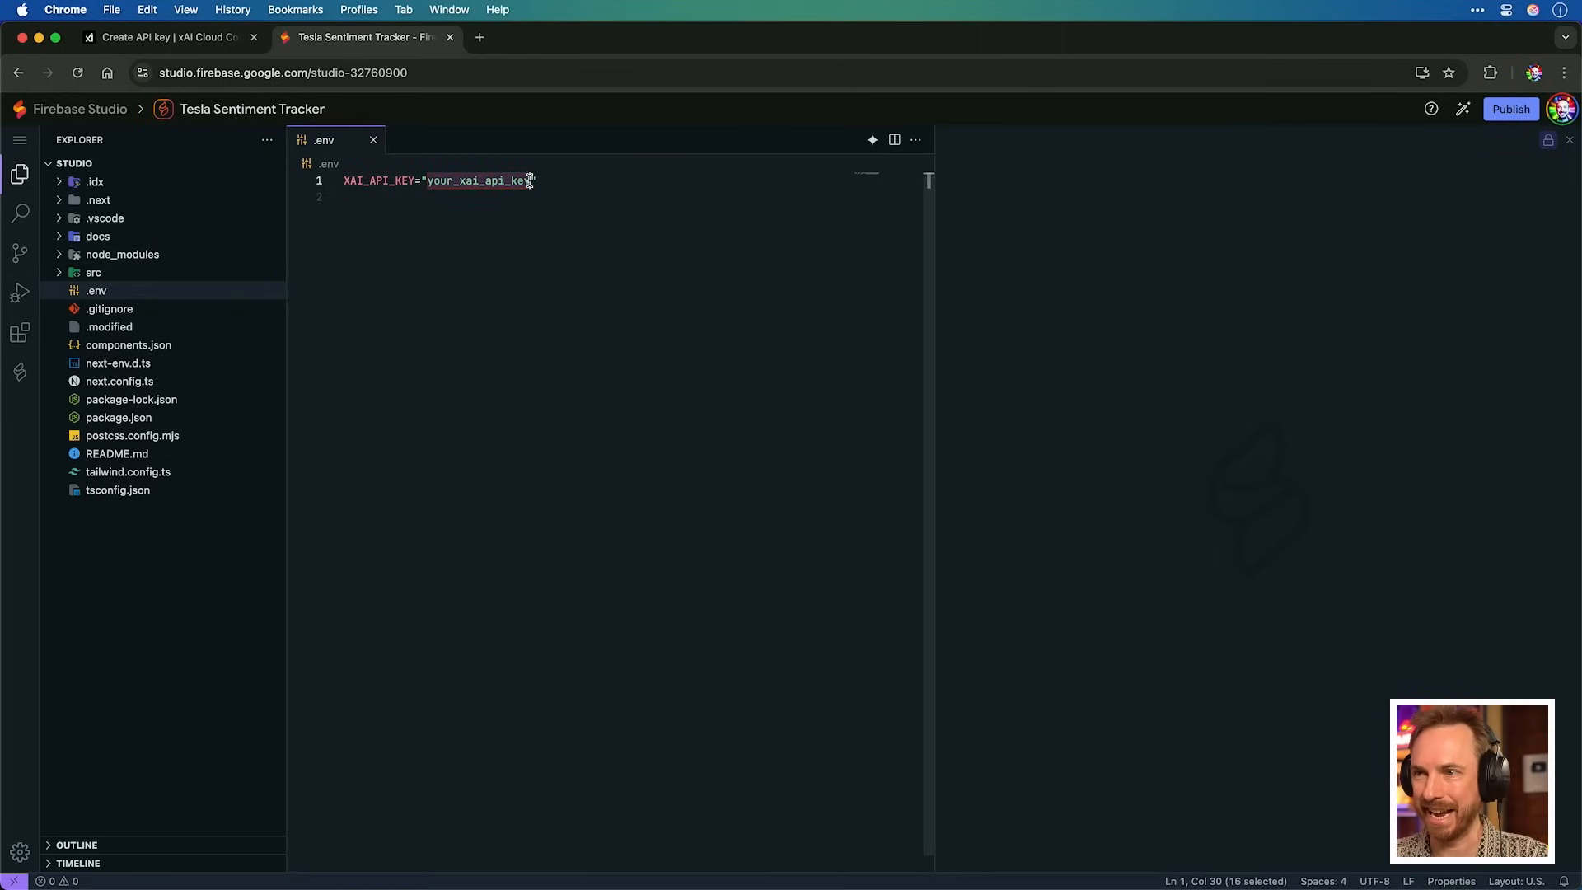
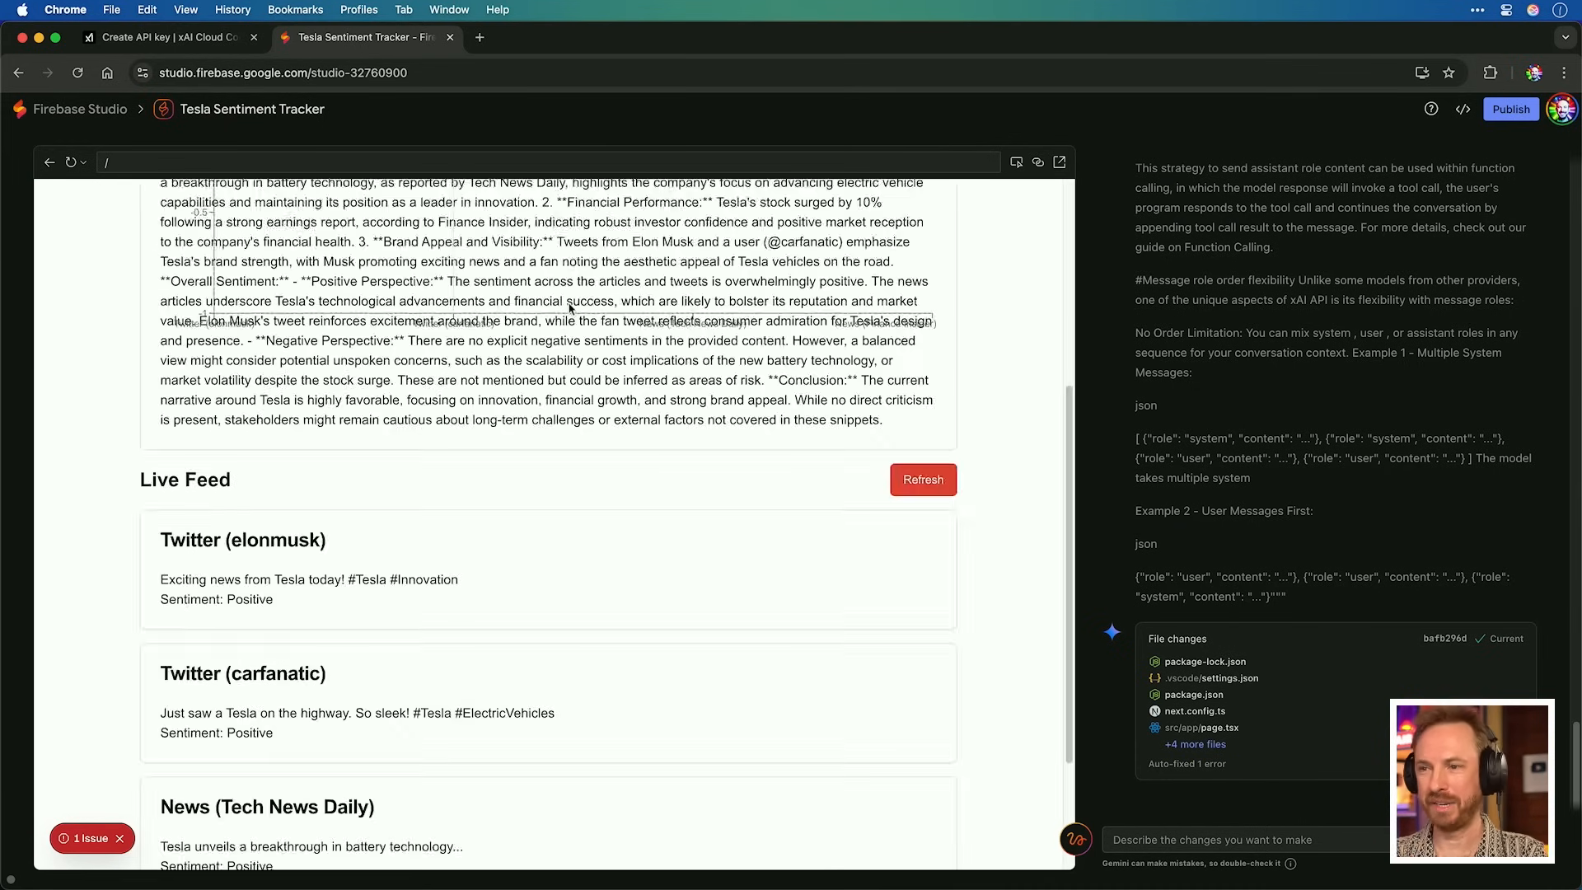
Step: Enter the xAI key as XAI_API_KEY in .env and scroll the Live Feed preview
scroll(down, 3)
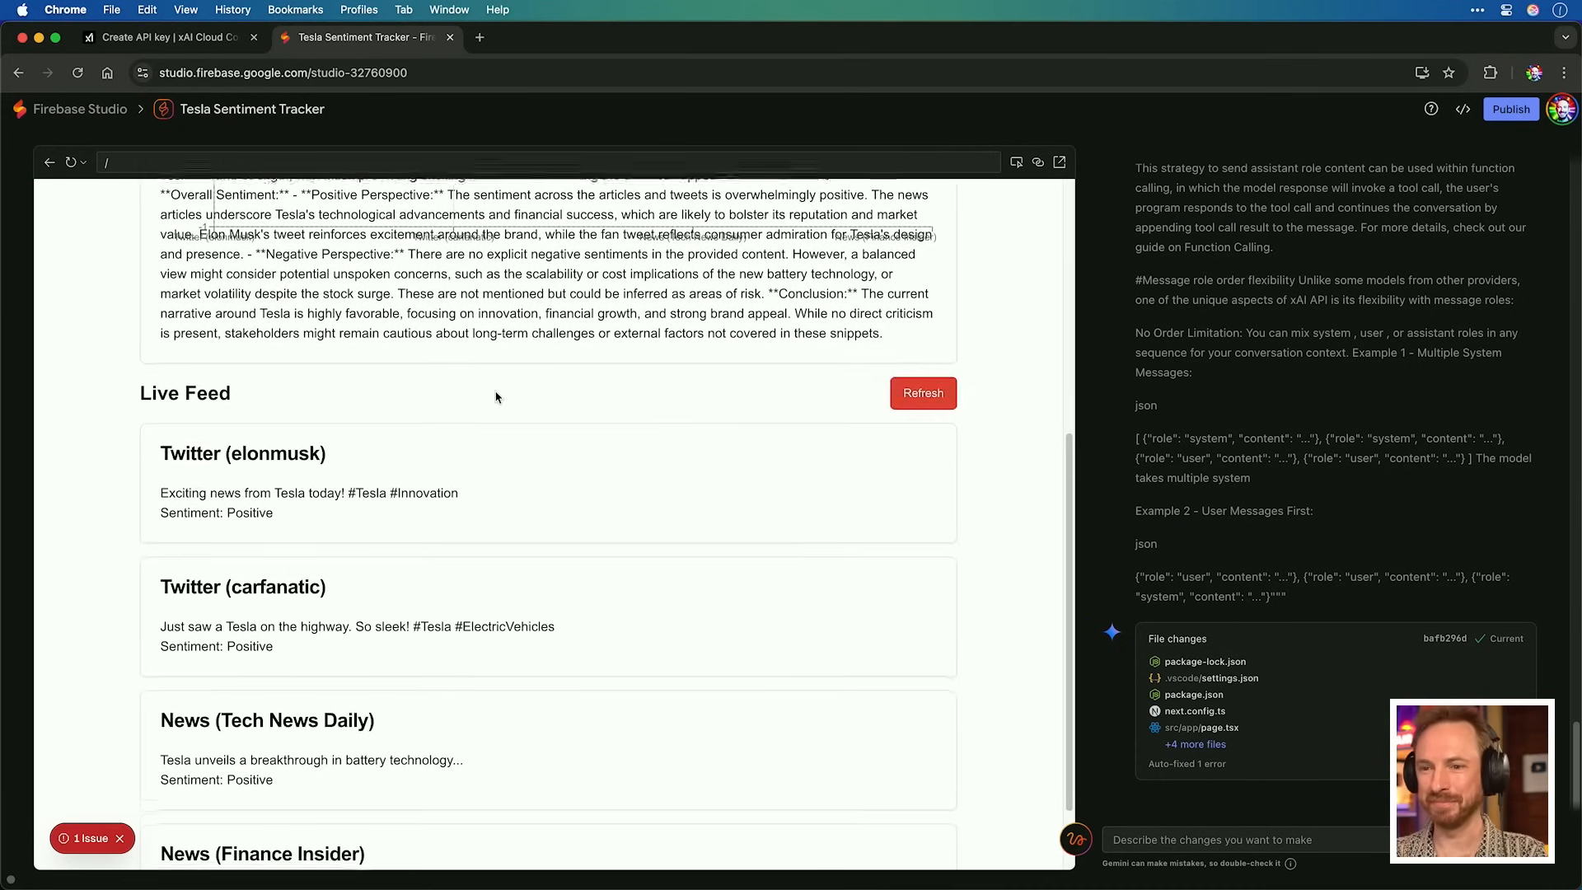
scroll(down, 3)
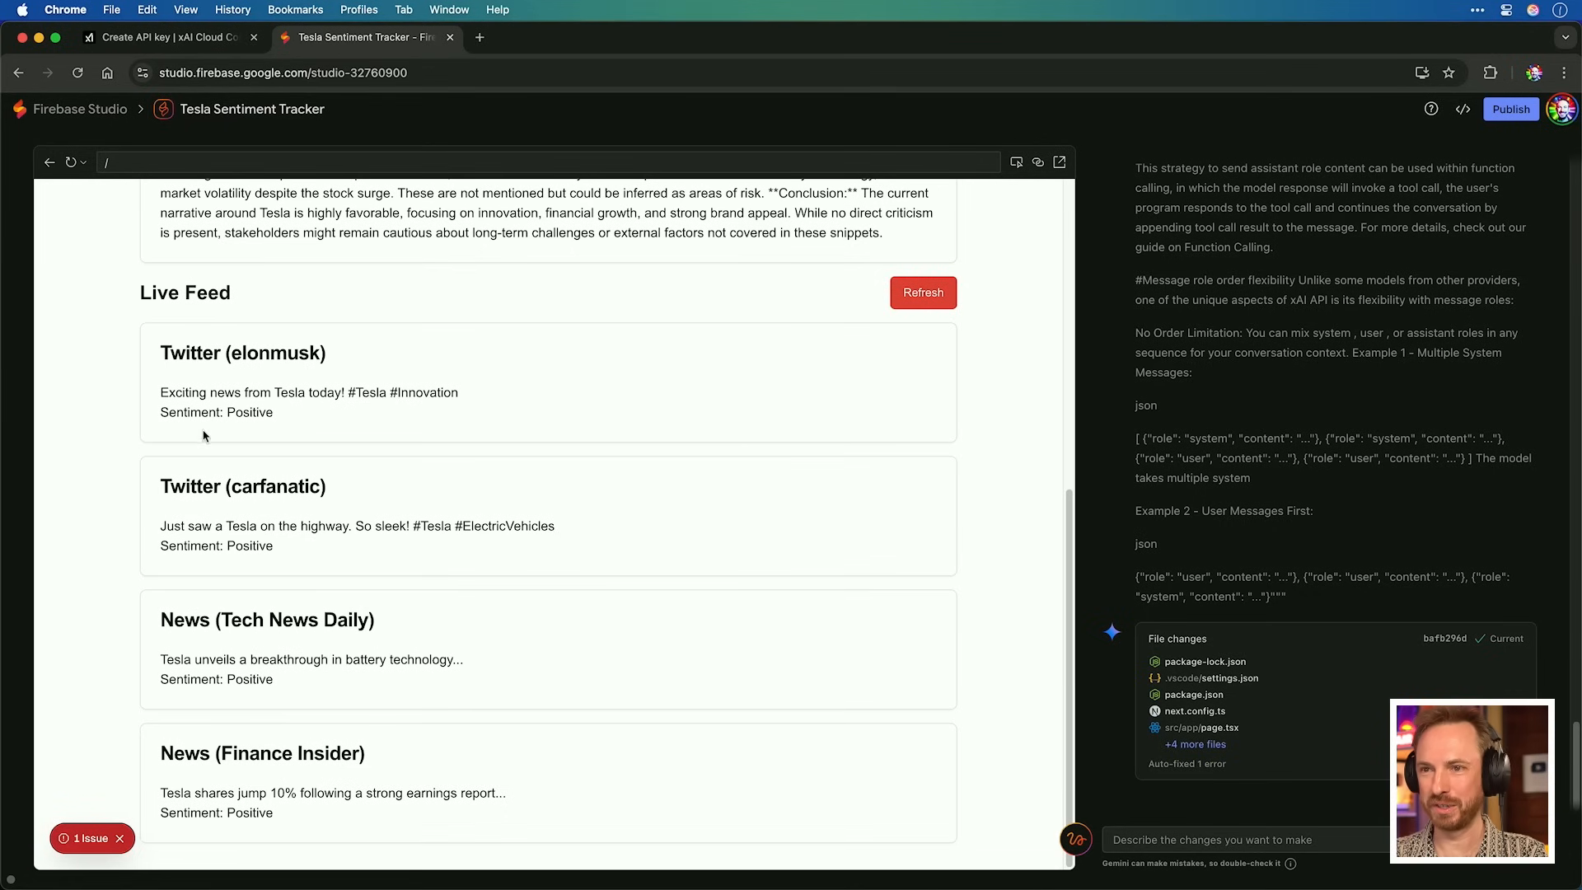
mouse_move(457, 556)
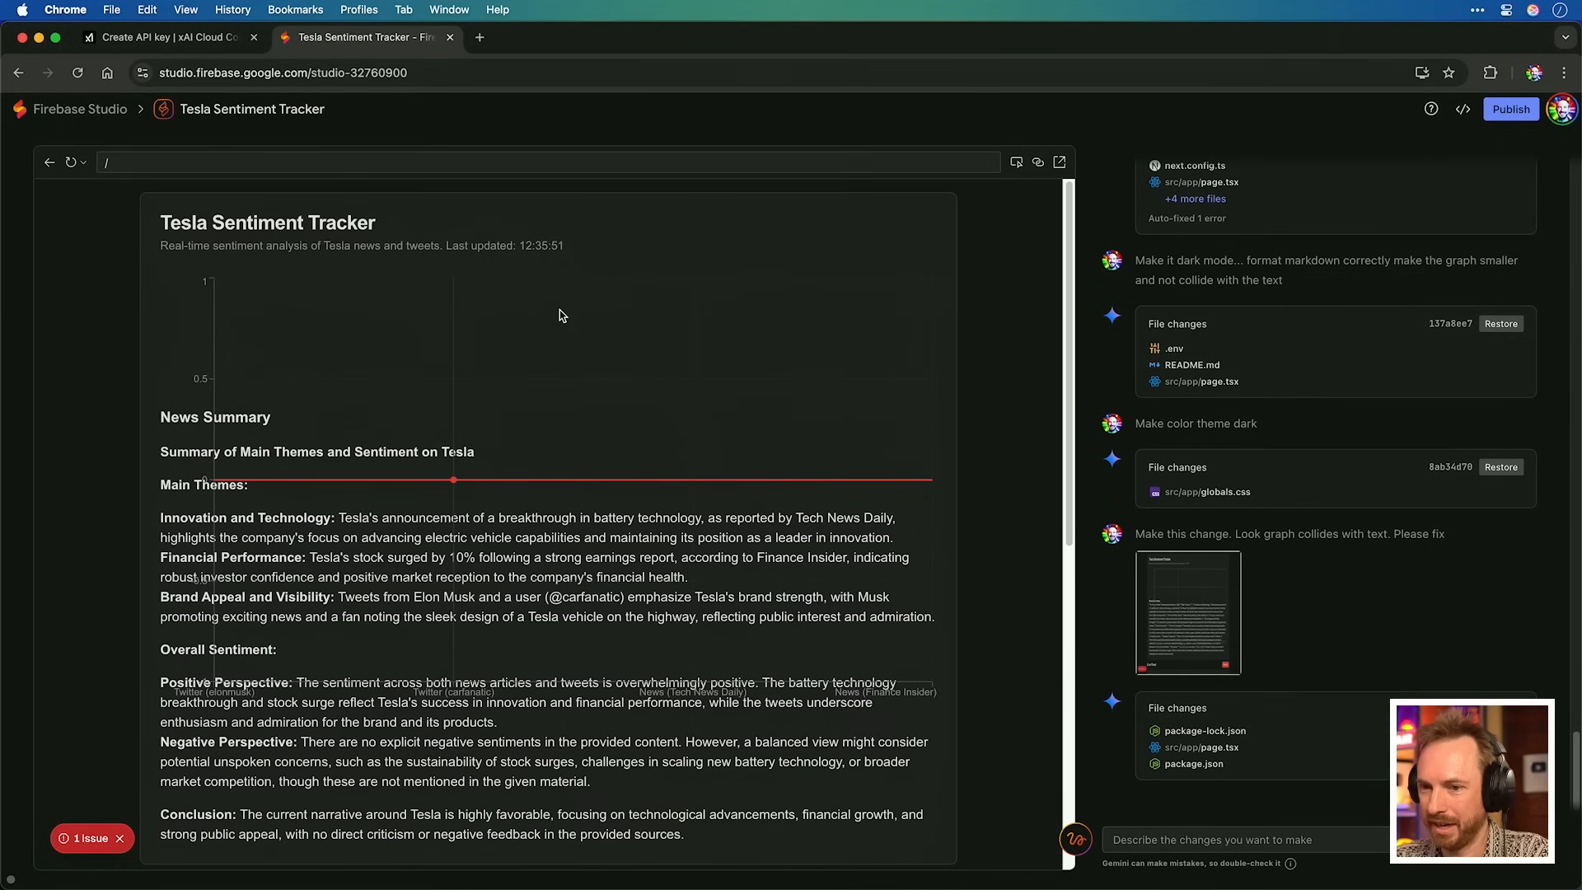
Step: Scroll down the Creator Magic YouTube channel page
scroll(down, 3)
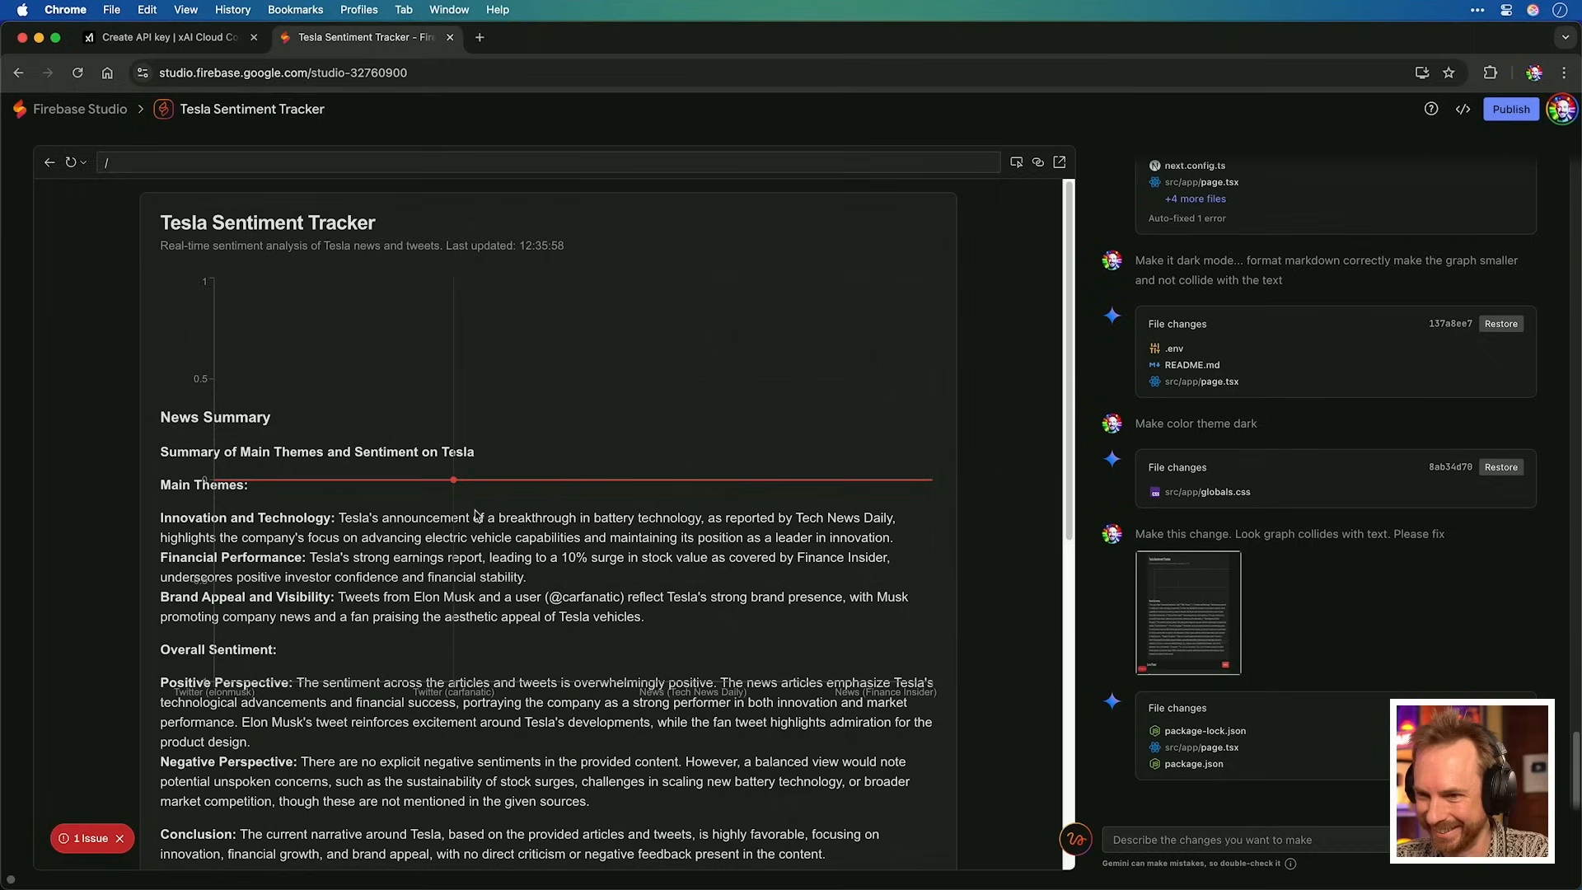
mouse_move(630, 531)
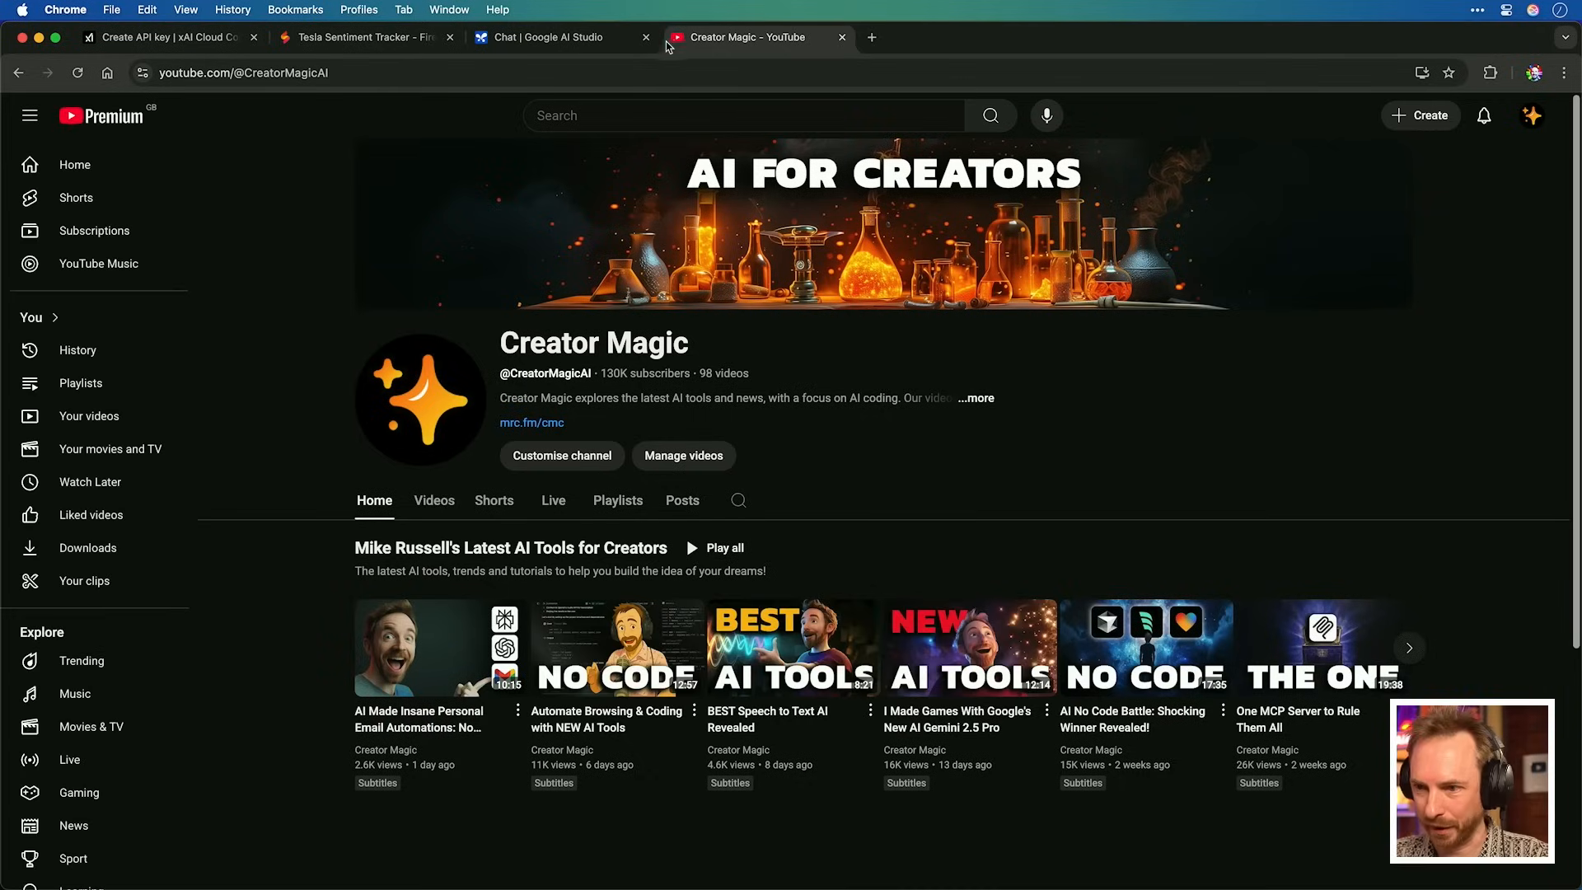
Step: Copy the newest Creator Magic video's link and return to Google AI Studio
right_click(419, 647)
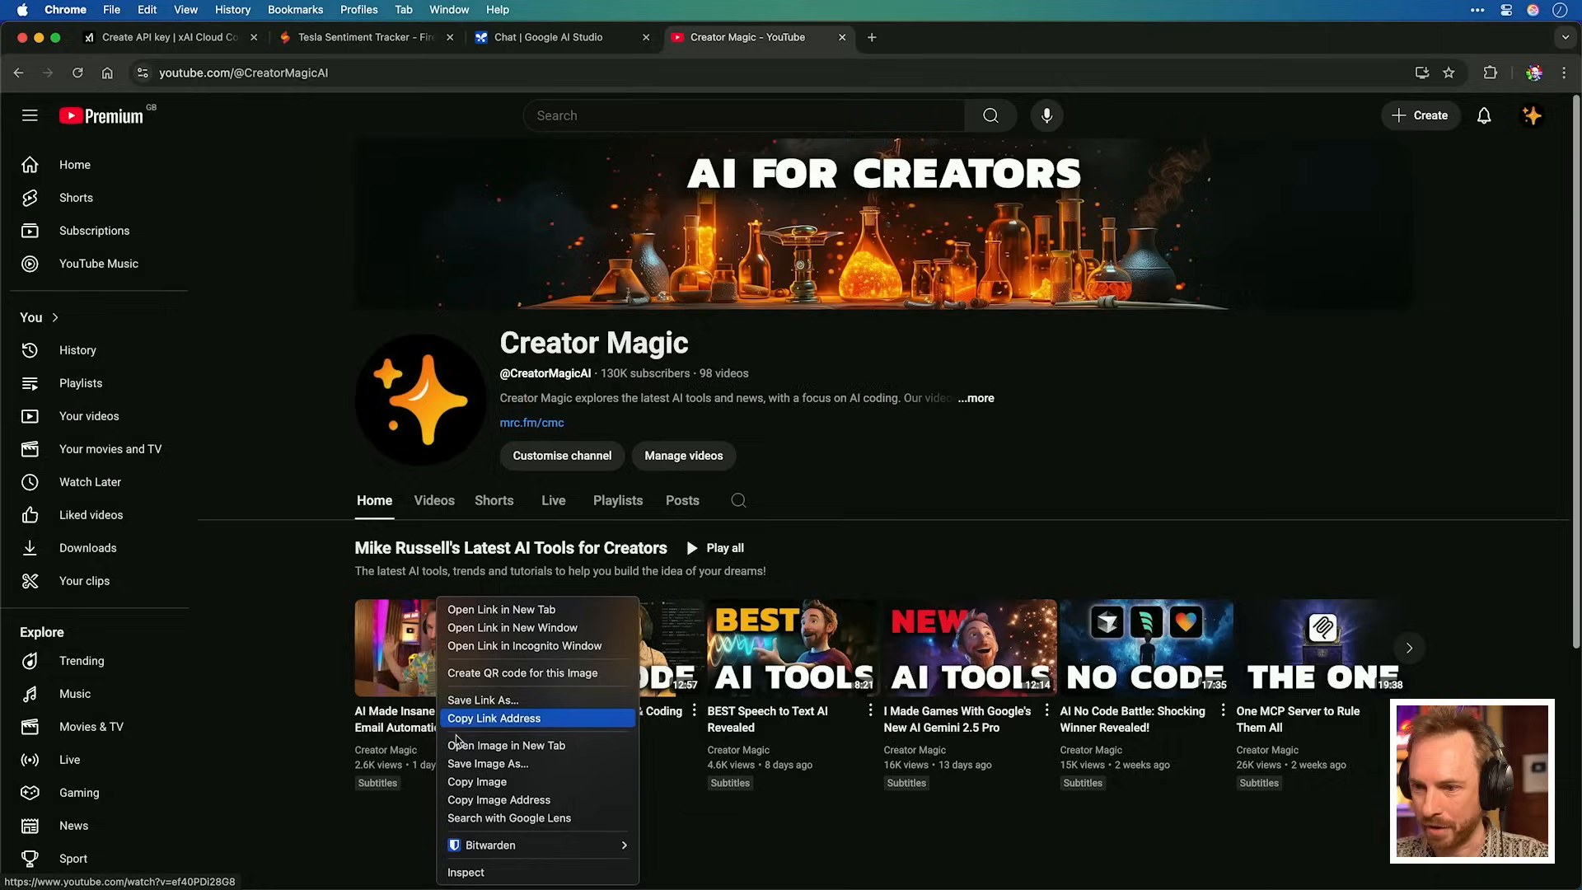
click(493, 718)
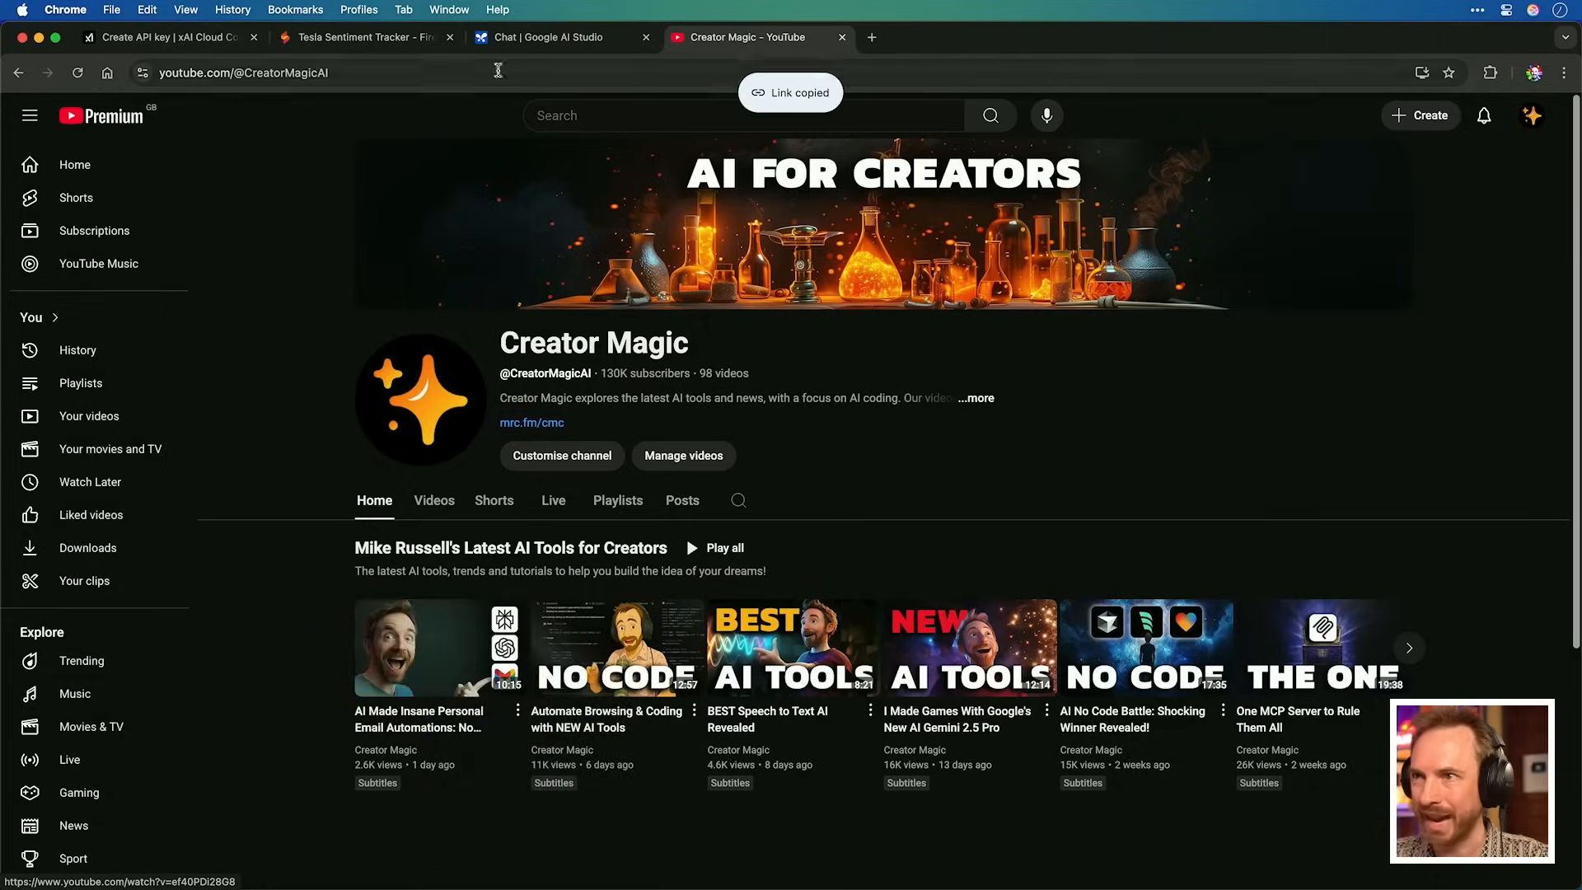
click(559, 37)
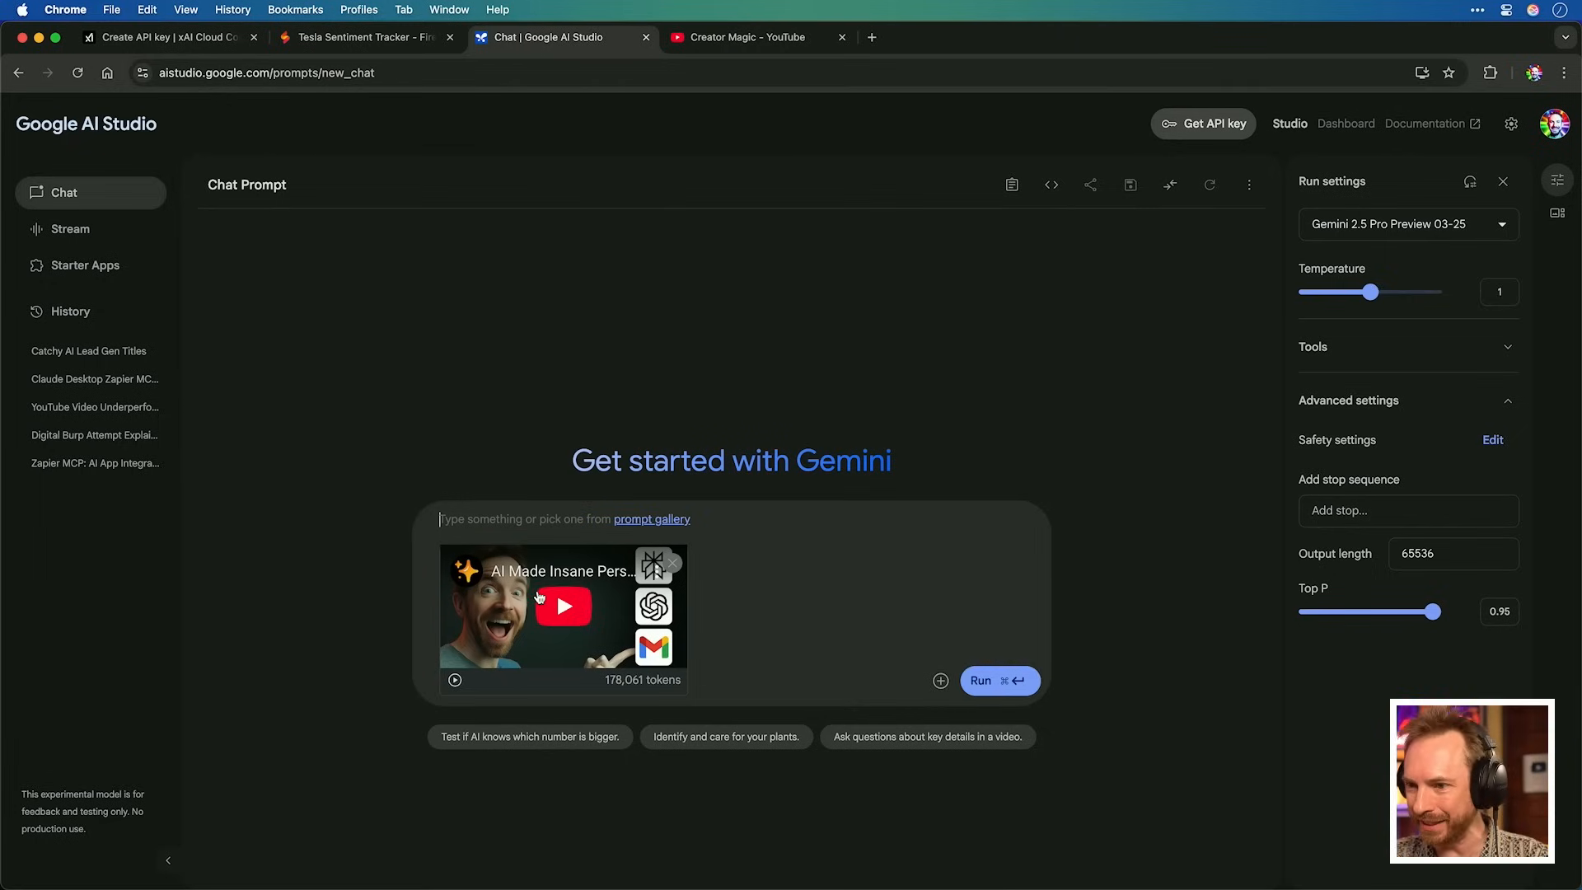
mouse_move(494, 410)
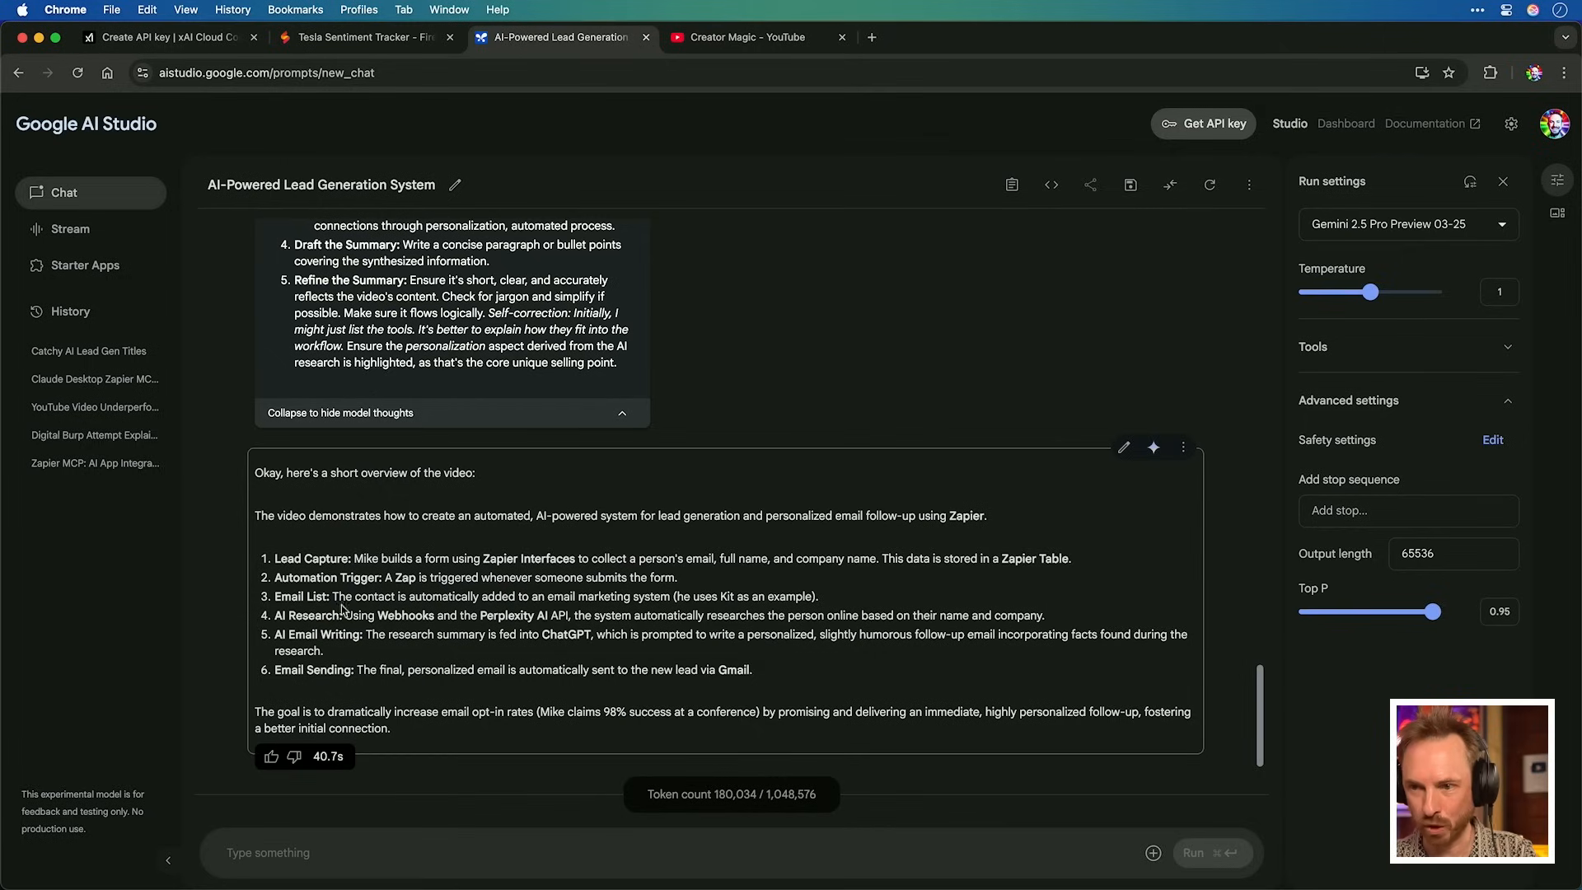
mouse_move(346, 653)
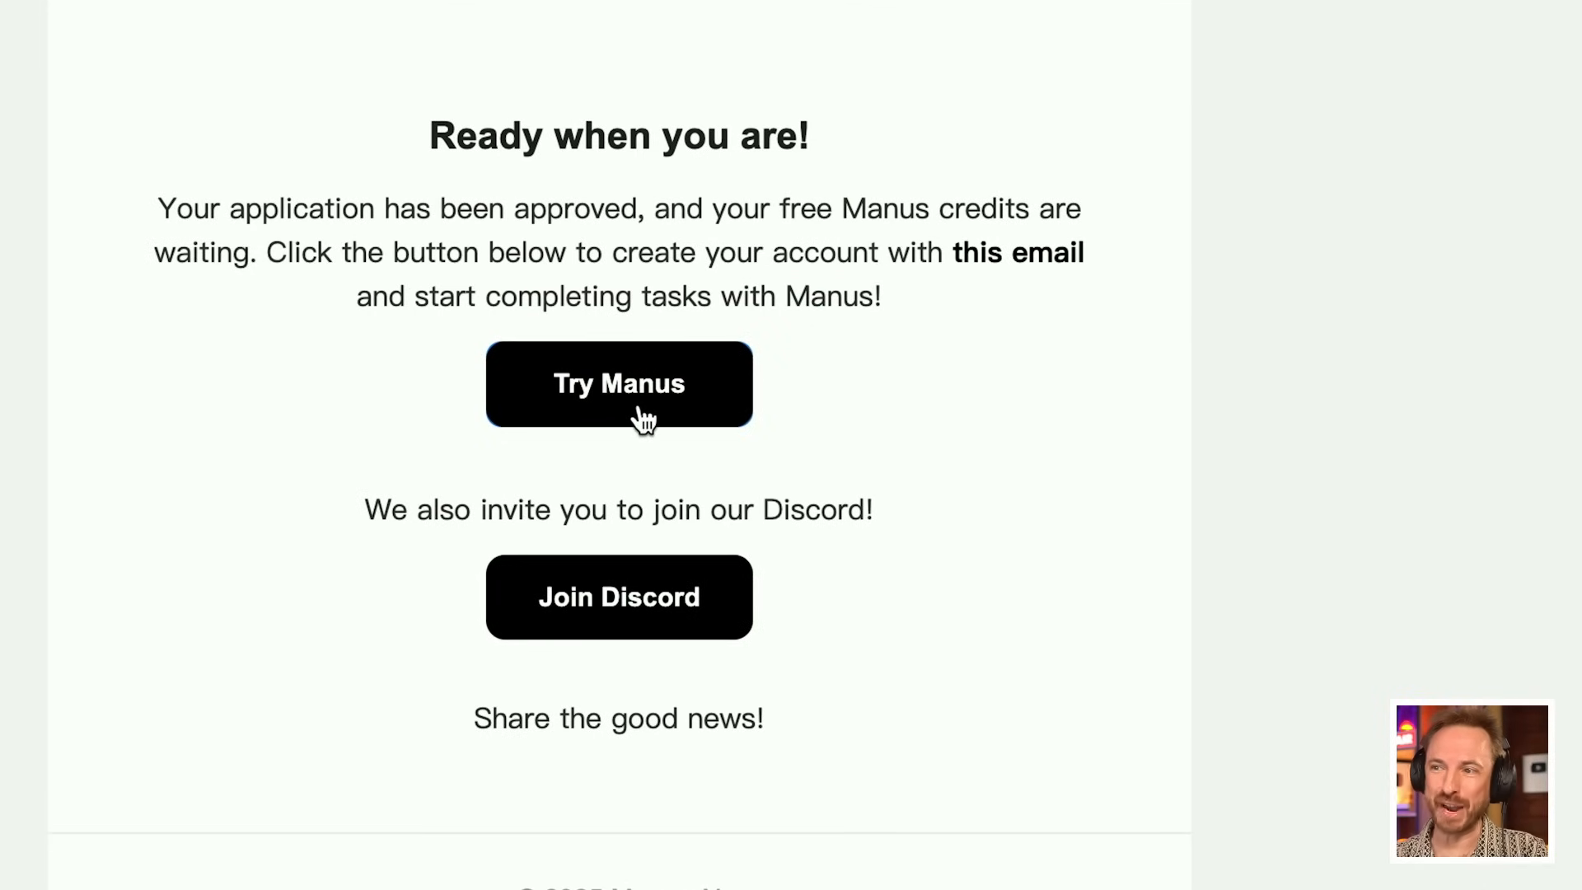
Step: Accept the Manus invitation from the approval email to open manus.im/app
click(619, 383)
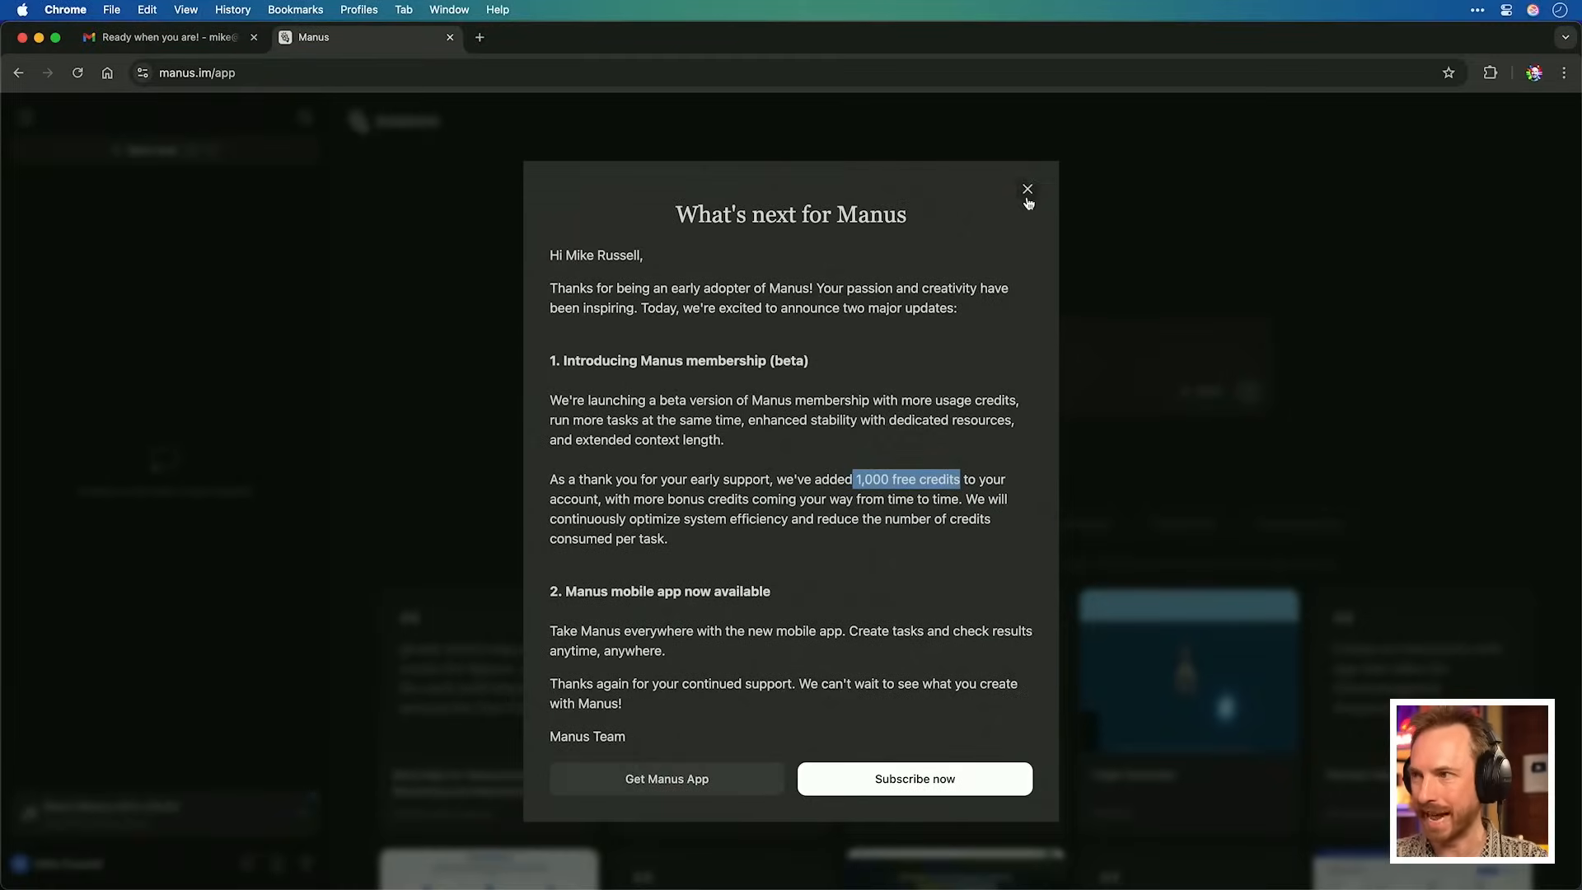
Step: Dismiss the 'What's next for Manus' membership popup
click(1027, 190)
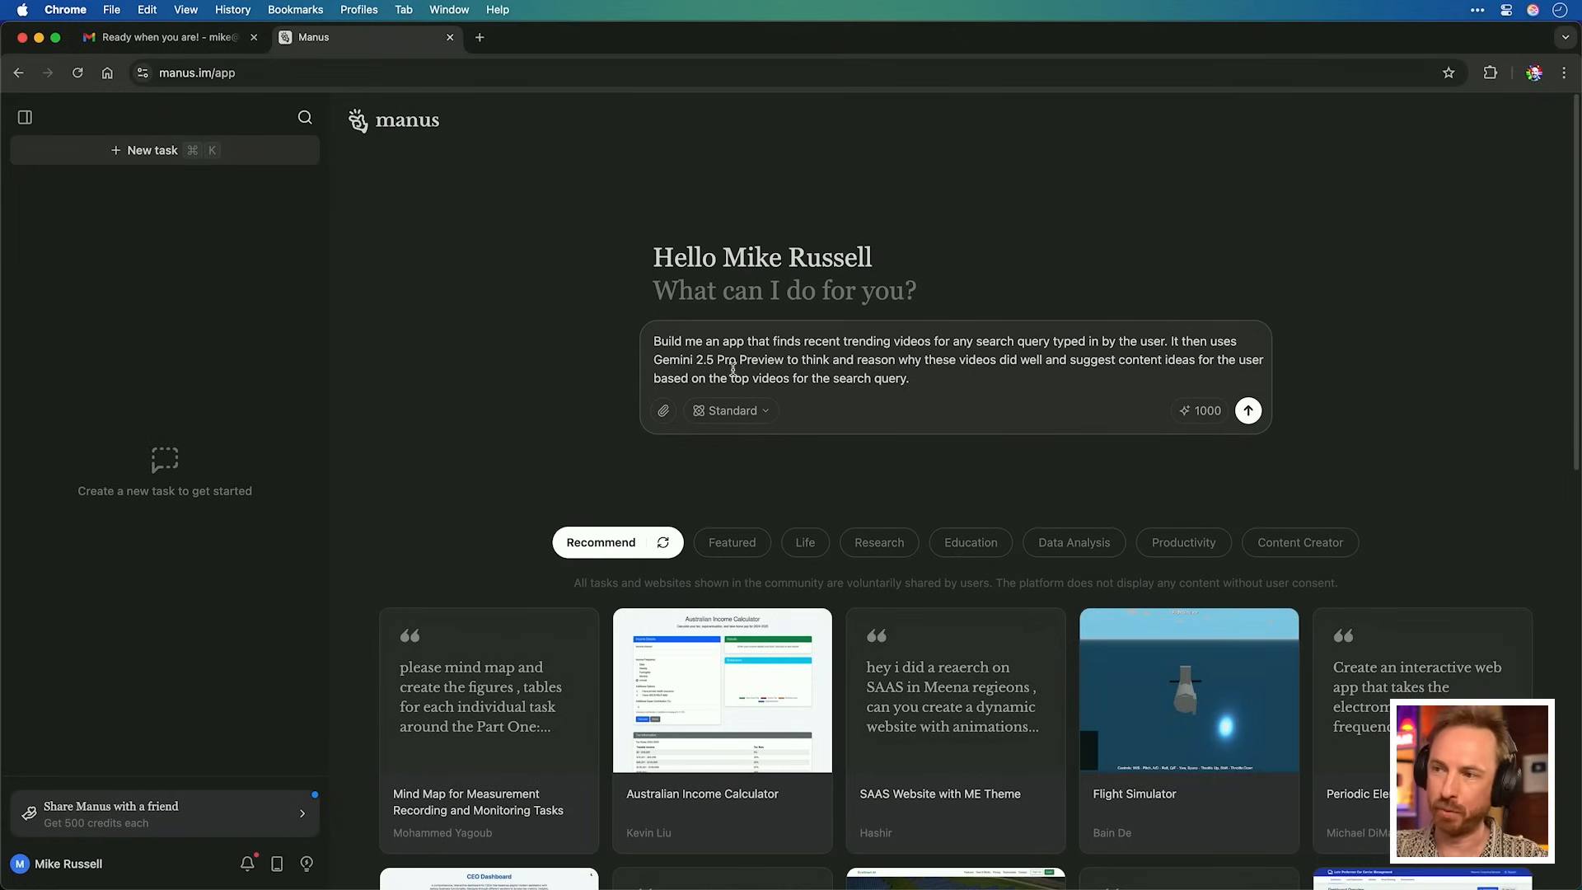
mouse_move(1169, 357)
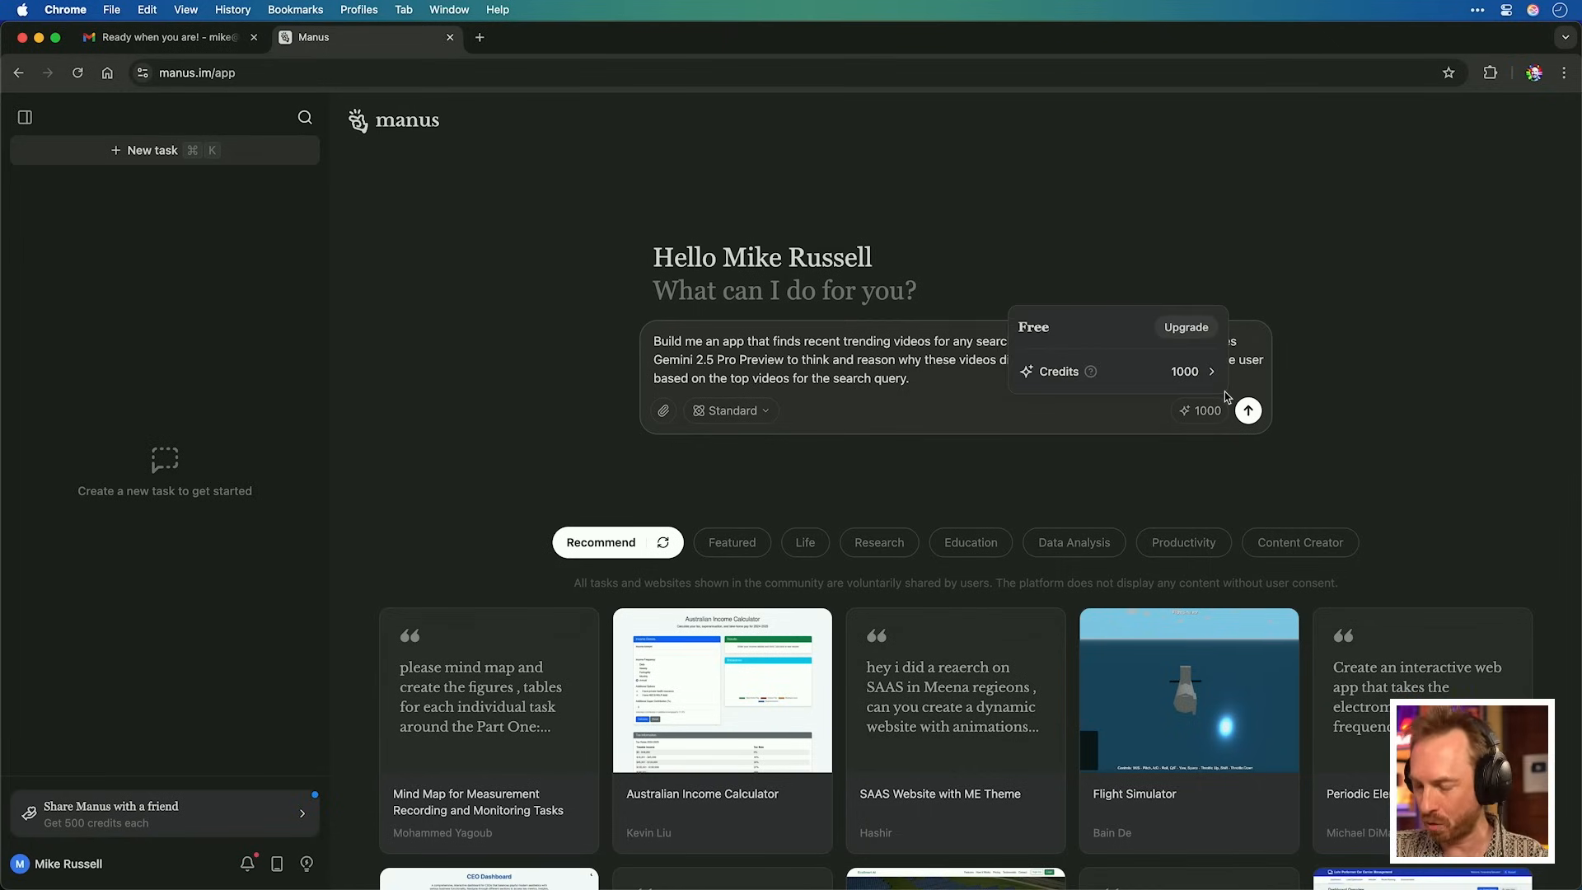
Step: Submit the trending-videos app request to Manus and monitor its task progress
click(1247, 410)
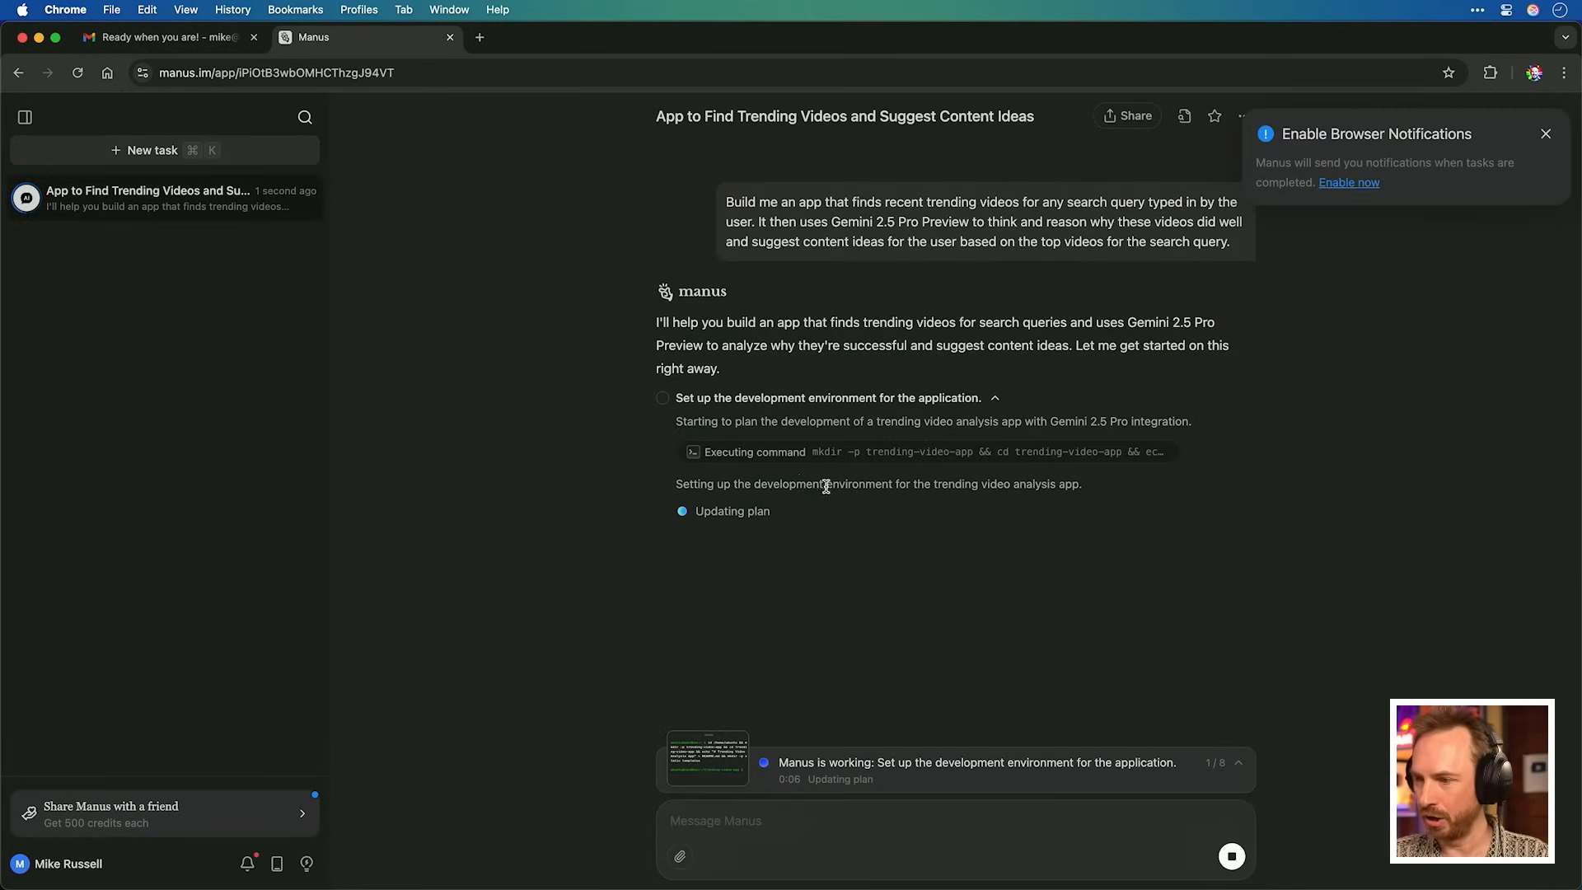
mouse_move(952, 536)
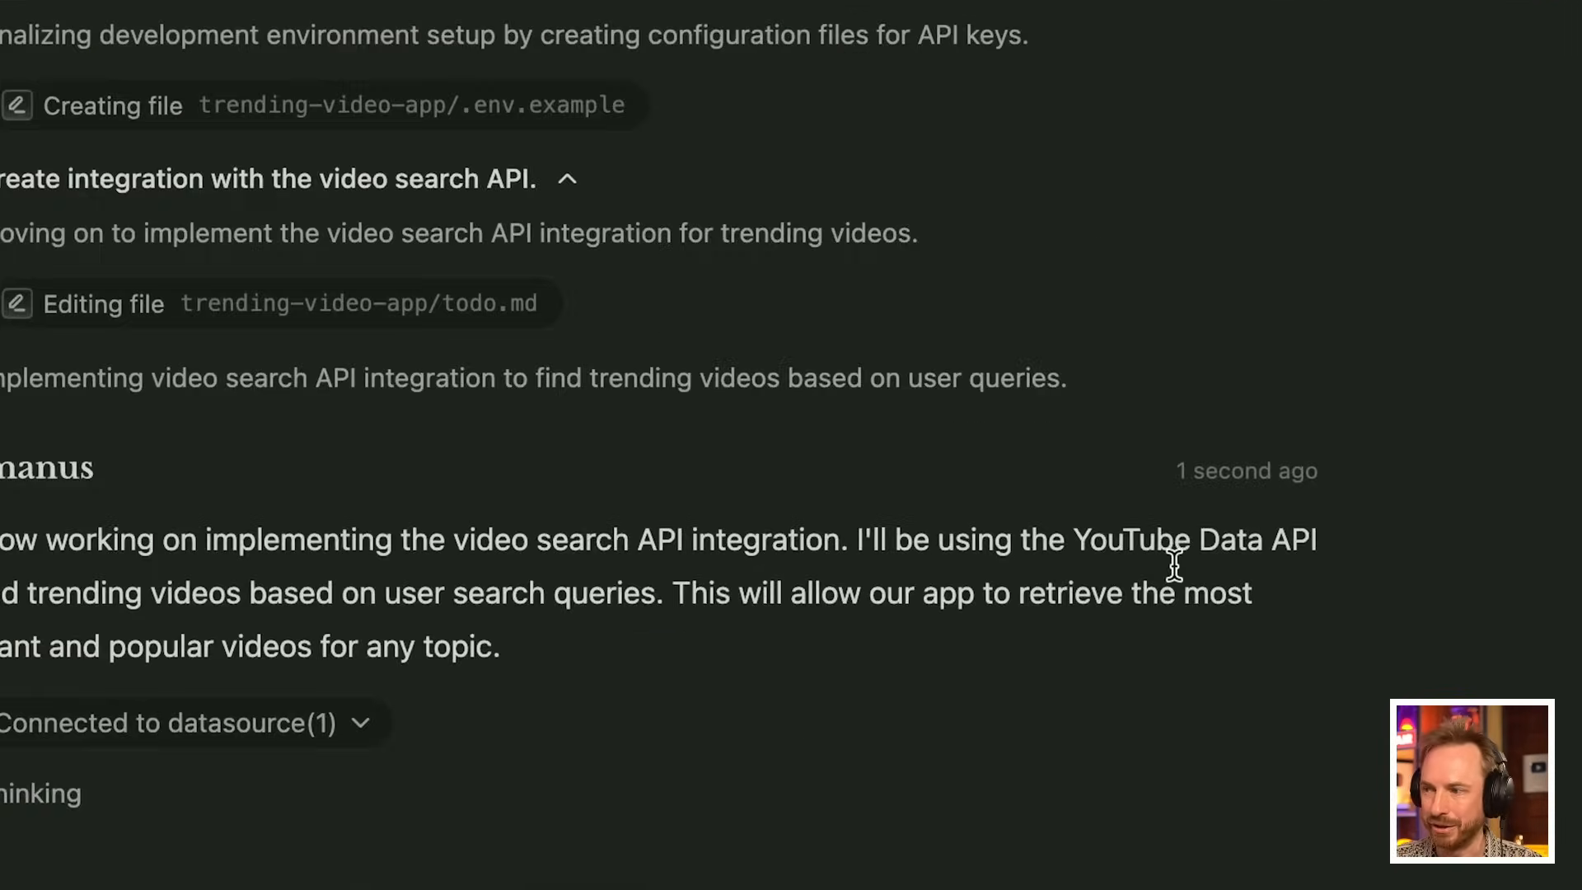
drag(1088, 539, 1262, 539)
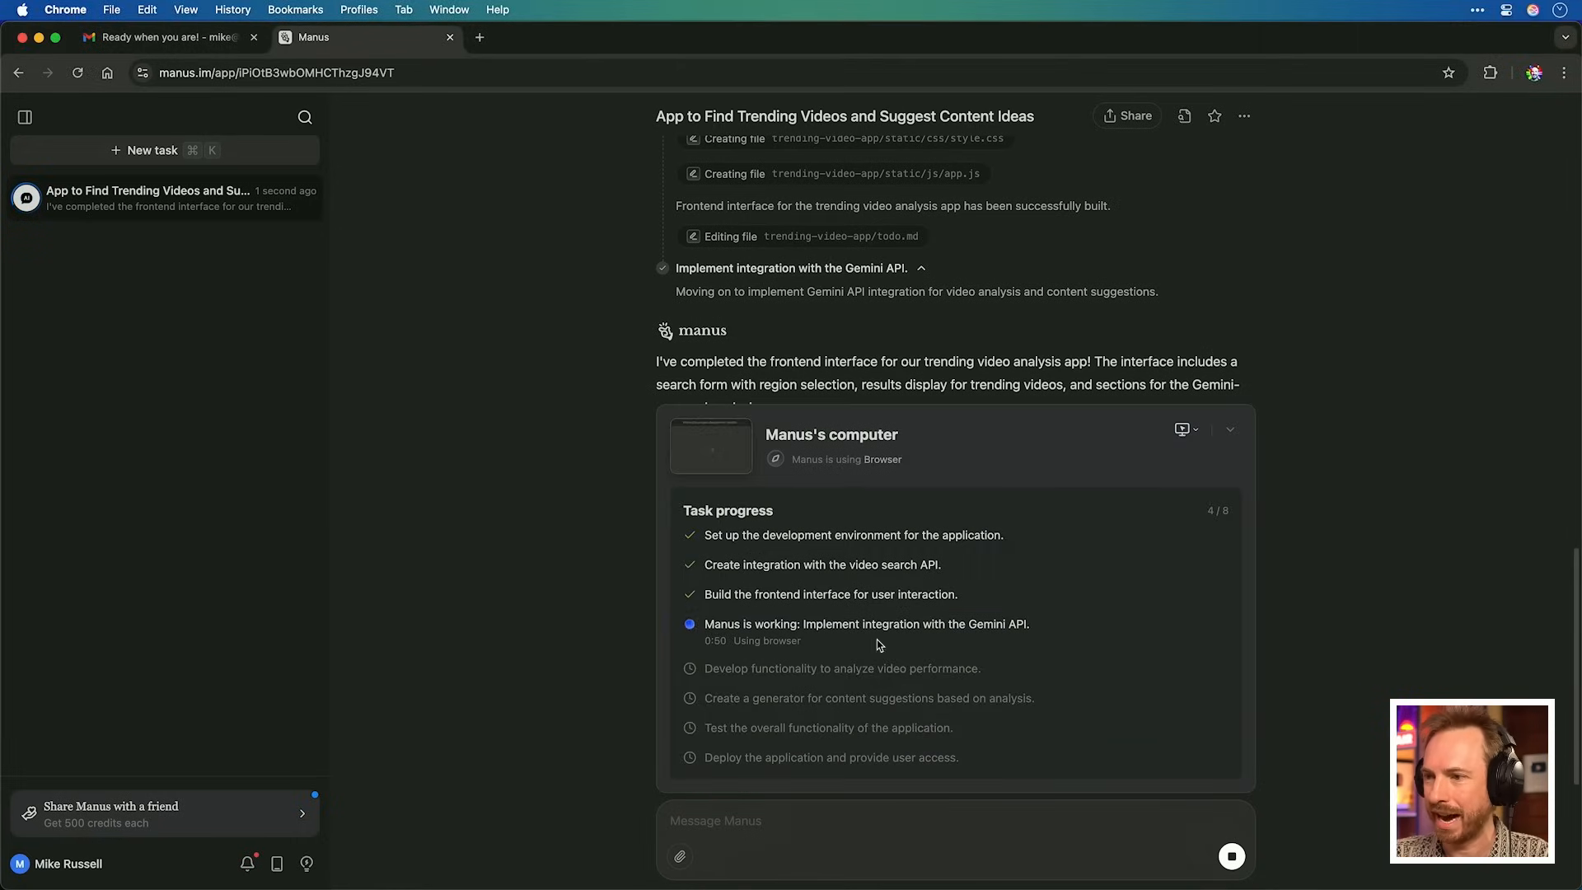
mouse_move(710, 447)
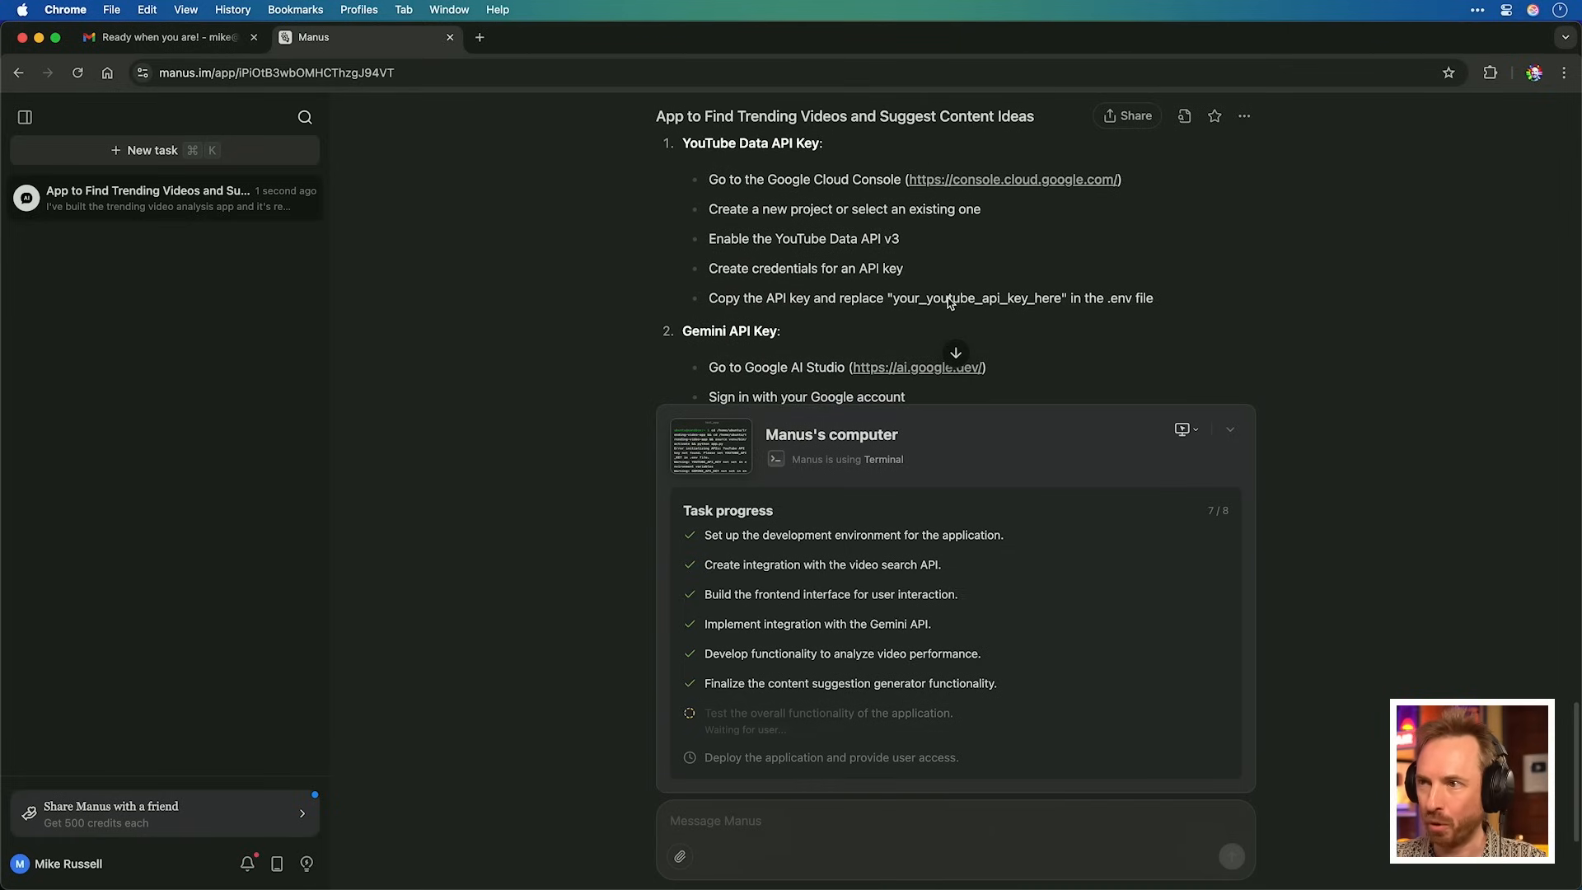
mouse_move(772, 166)
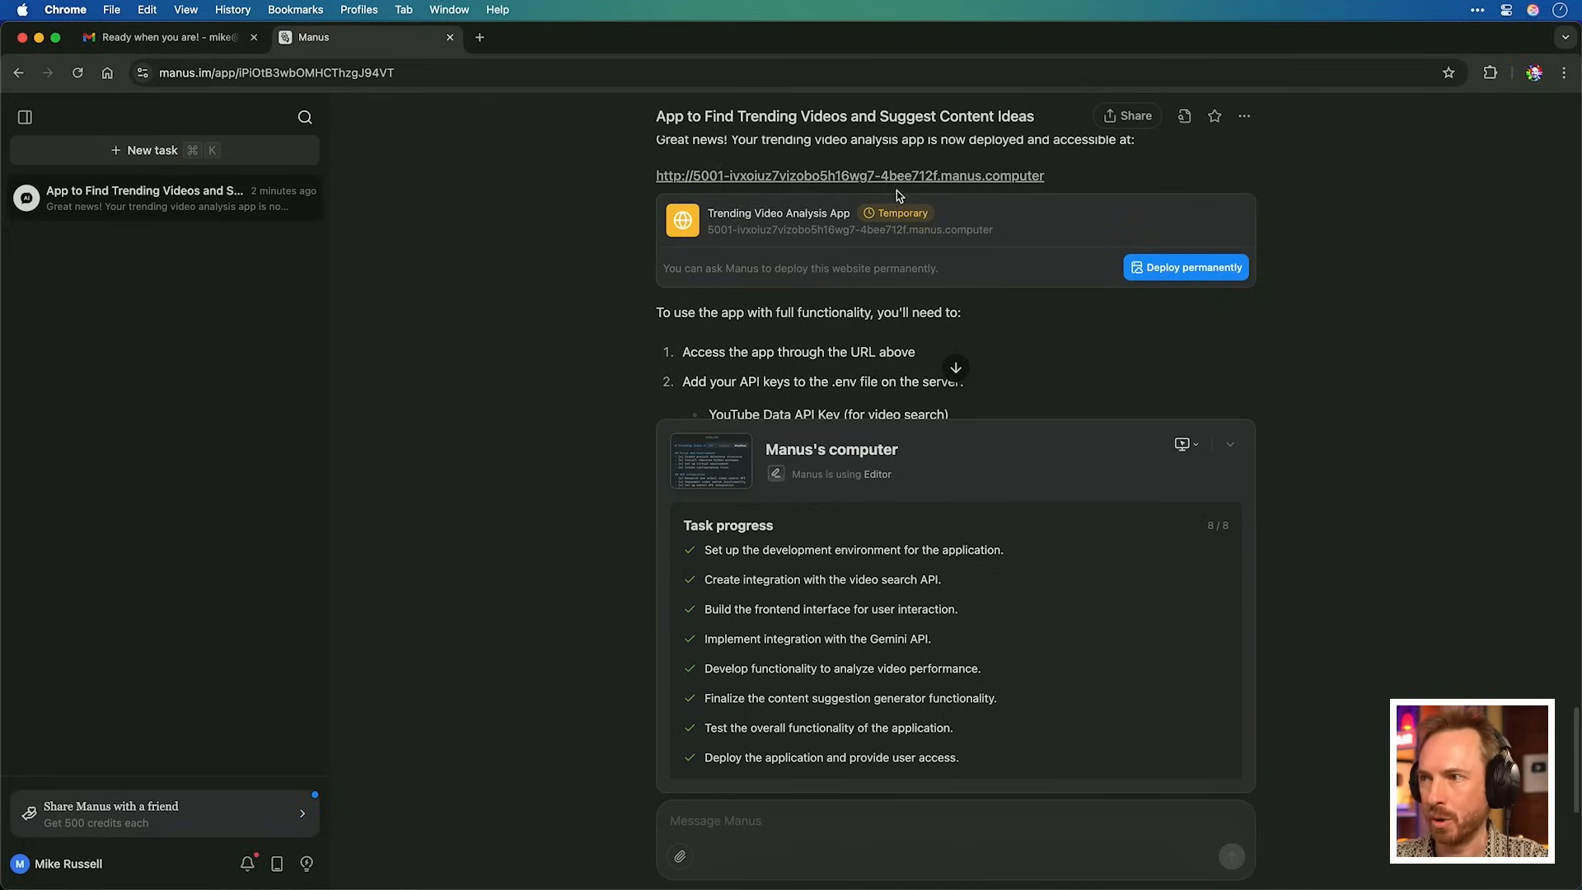
Step: Open trending-video-app's .env file in VS Code and place the cursor on the Gemini key
click(1183, 444)
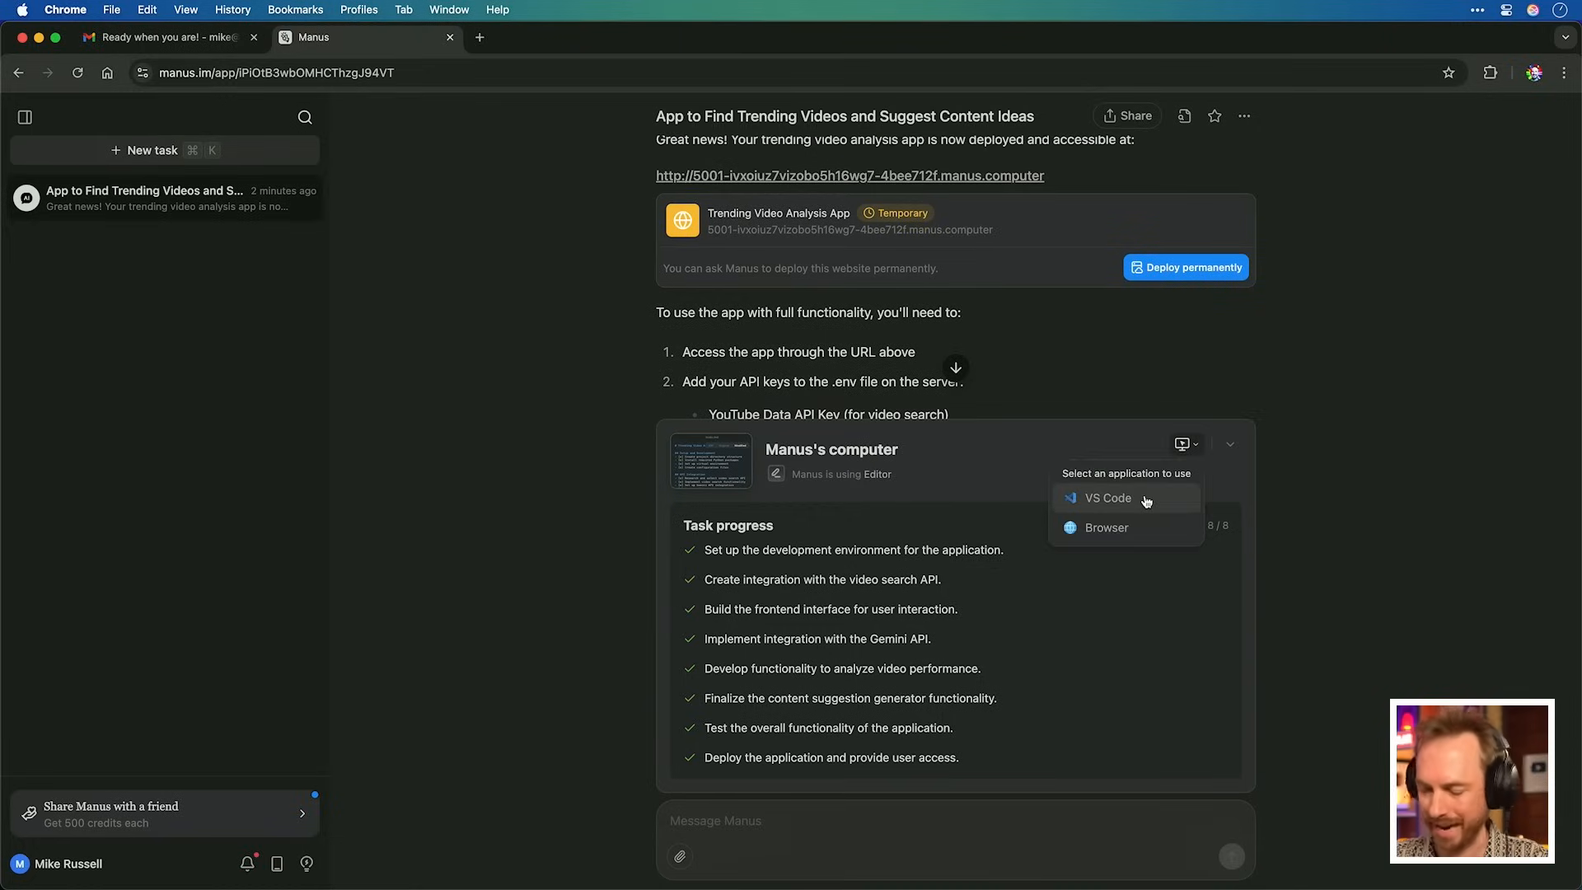
click(1106, 497)
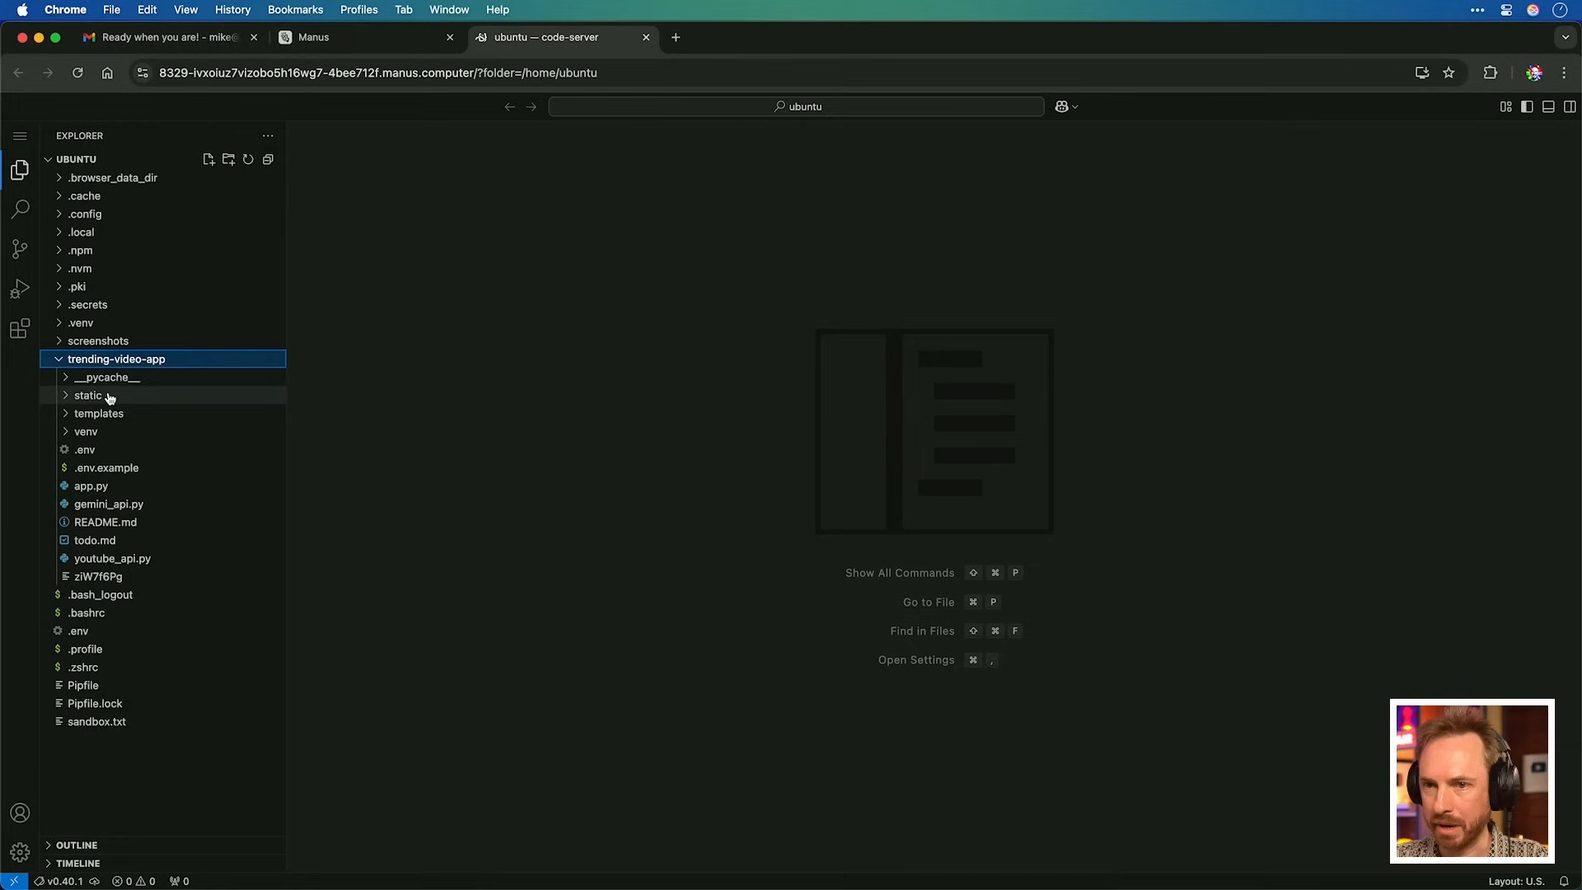
click(84, 449)
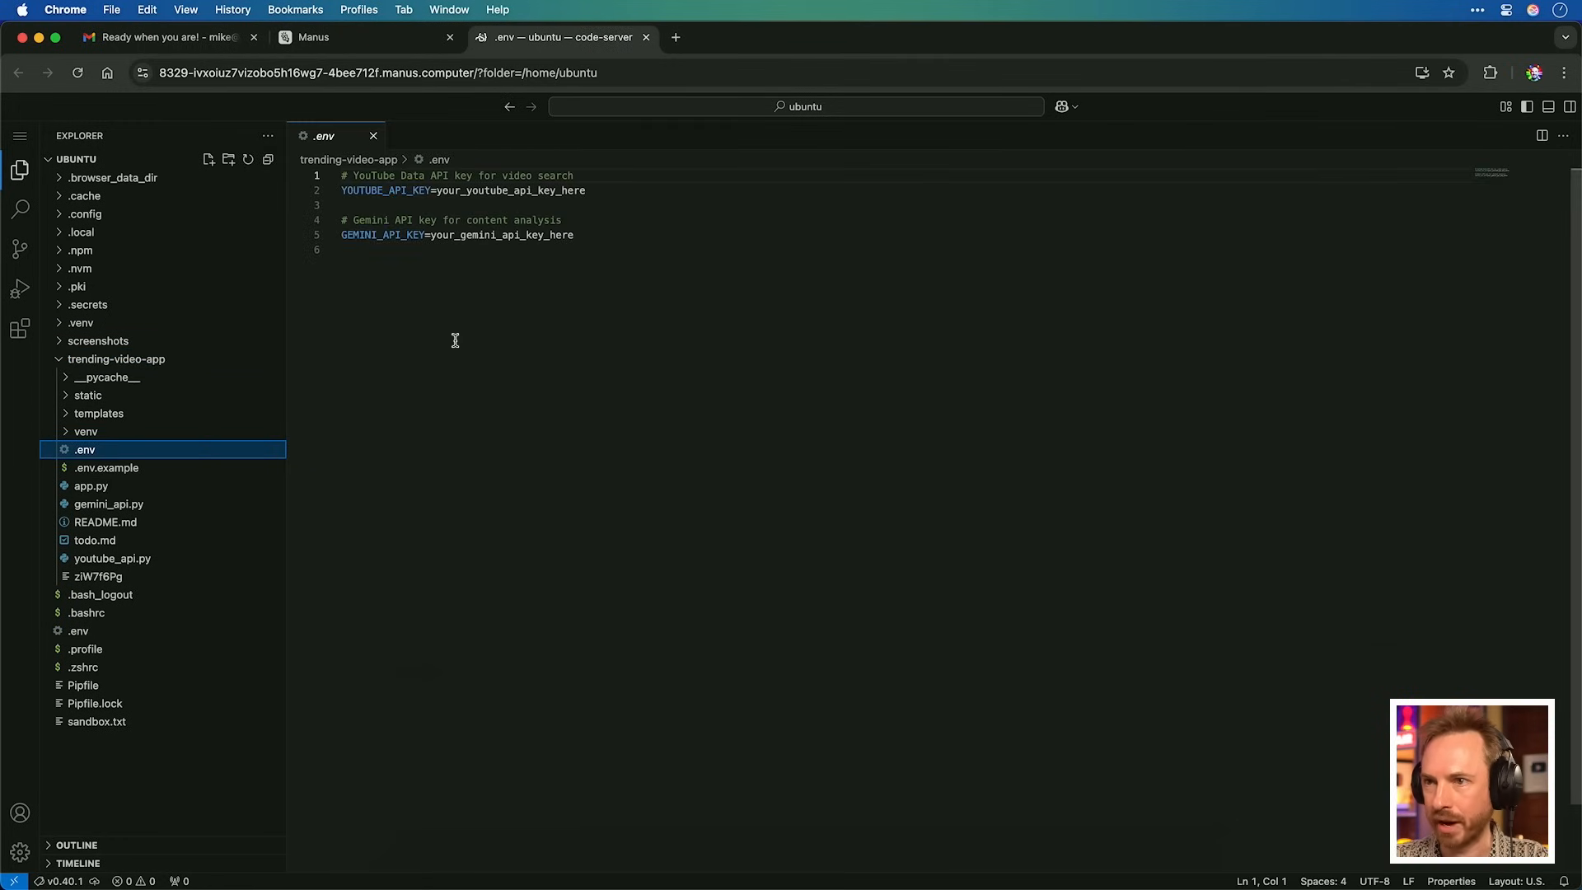
mouse_move(466, 232)
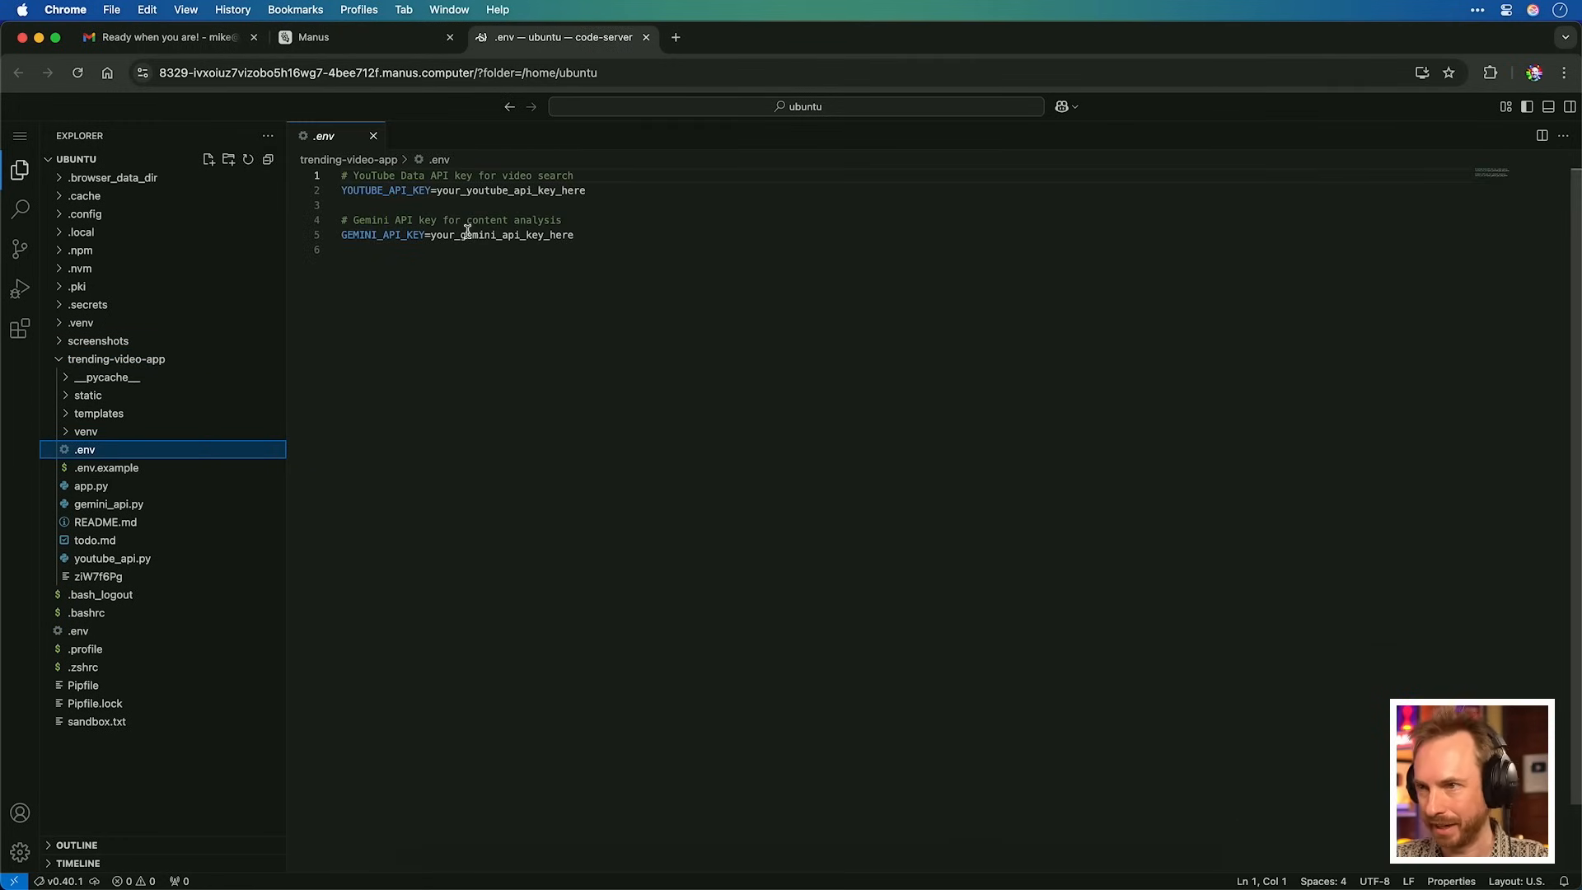
click(365, 37)
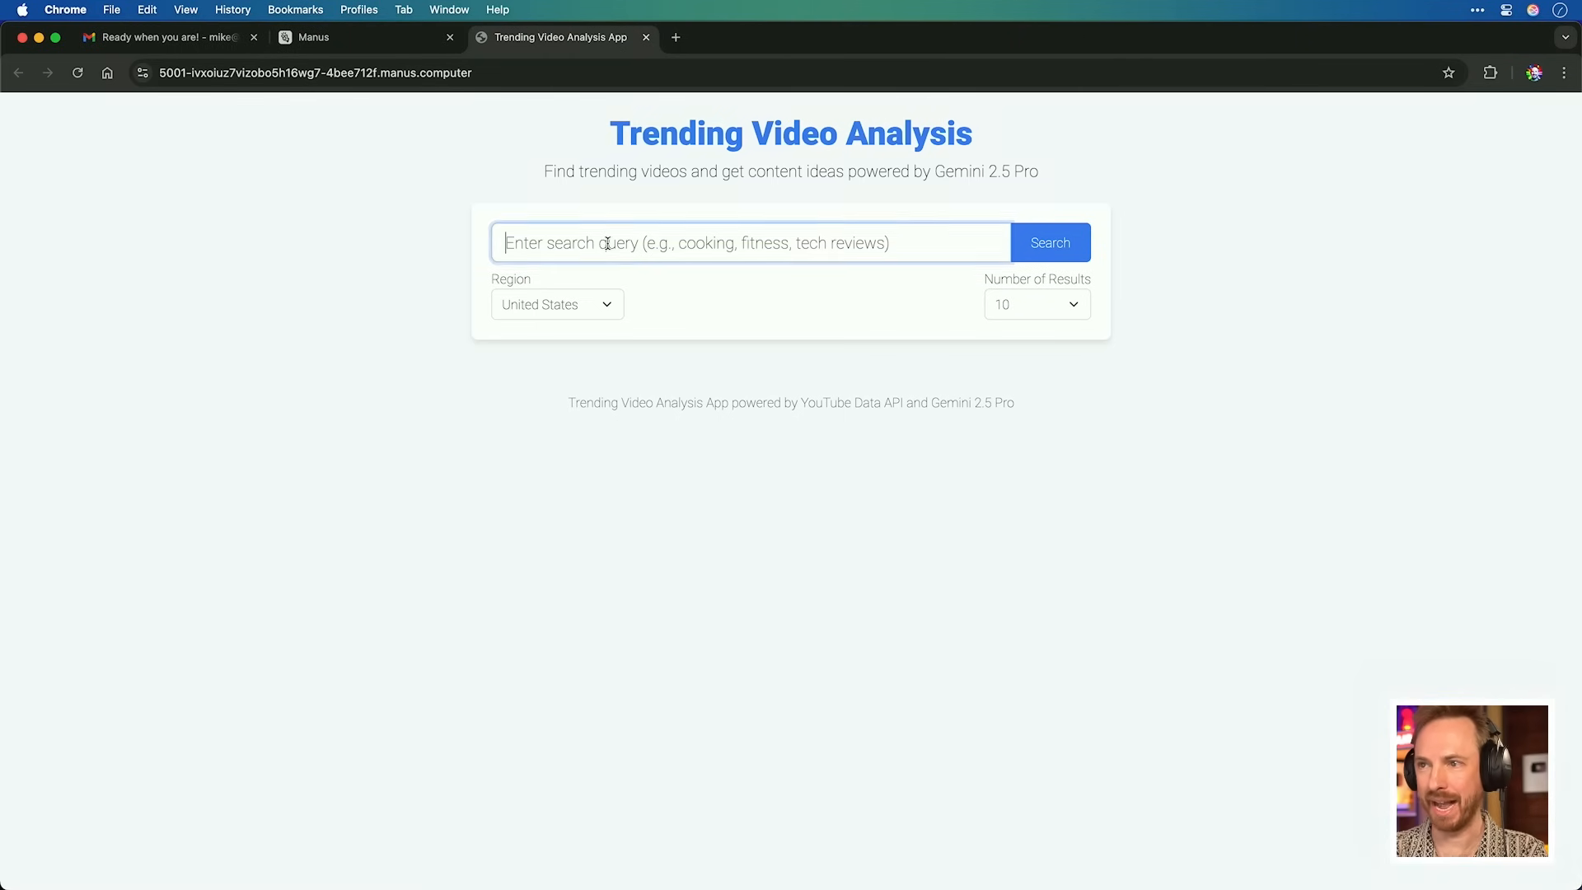
Step: Search the Trending Video Analysis App for 'Manus AI' trending videos
text(Manus A)
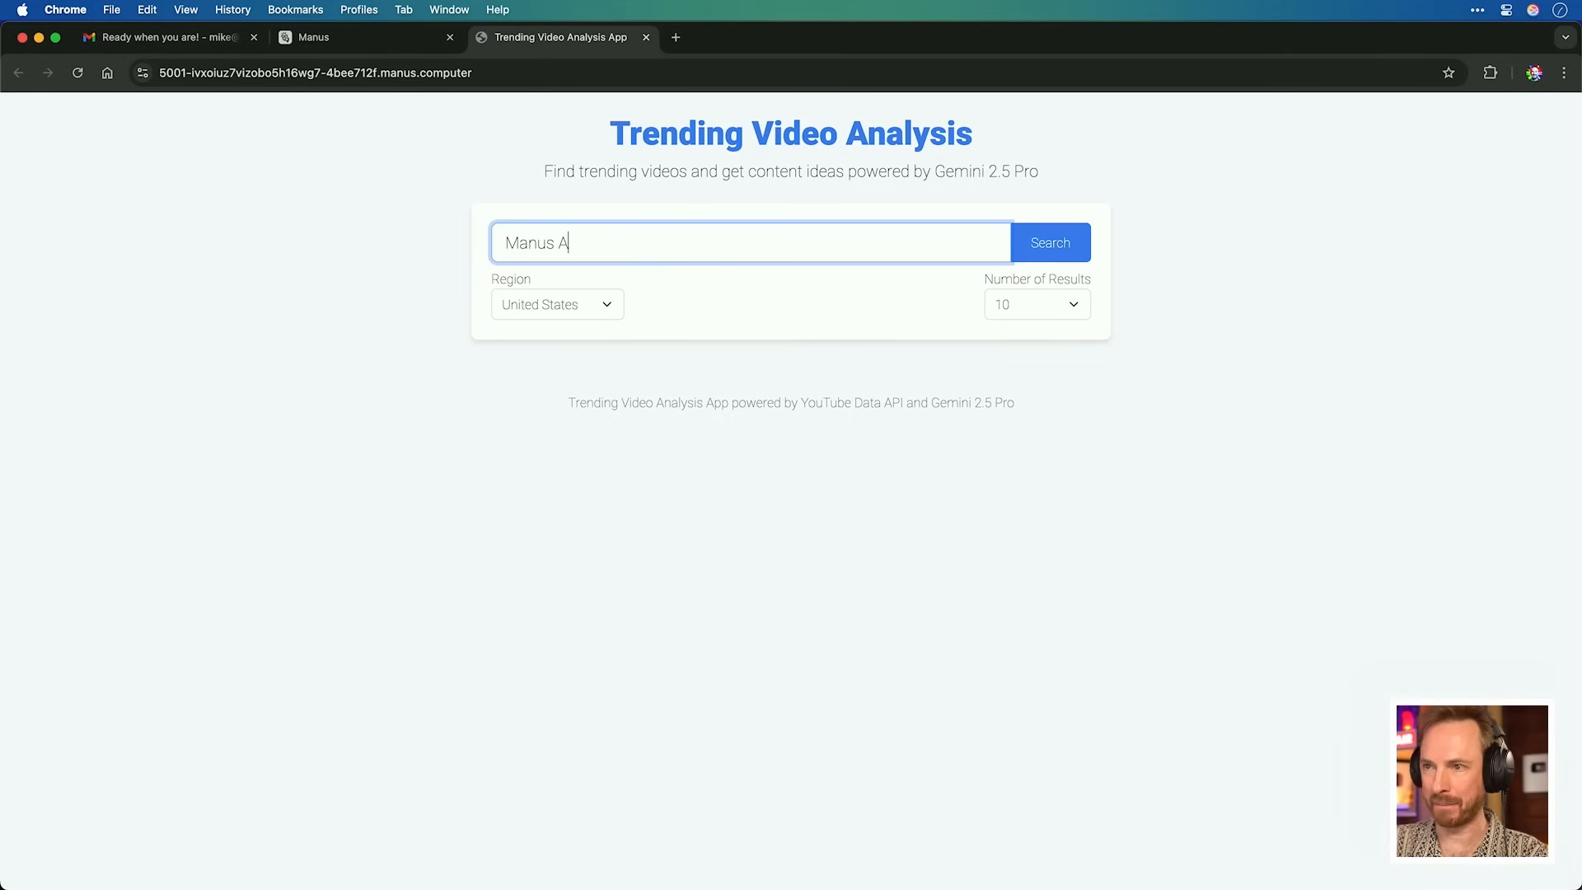
click(1048, 242)
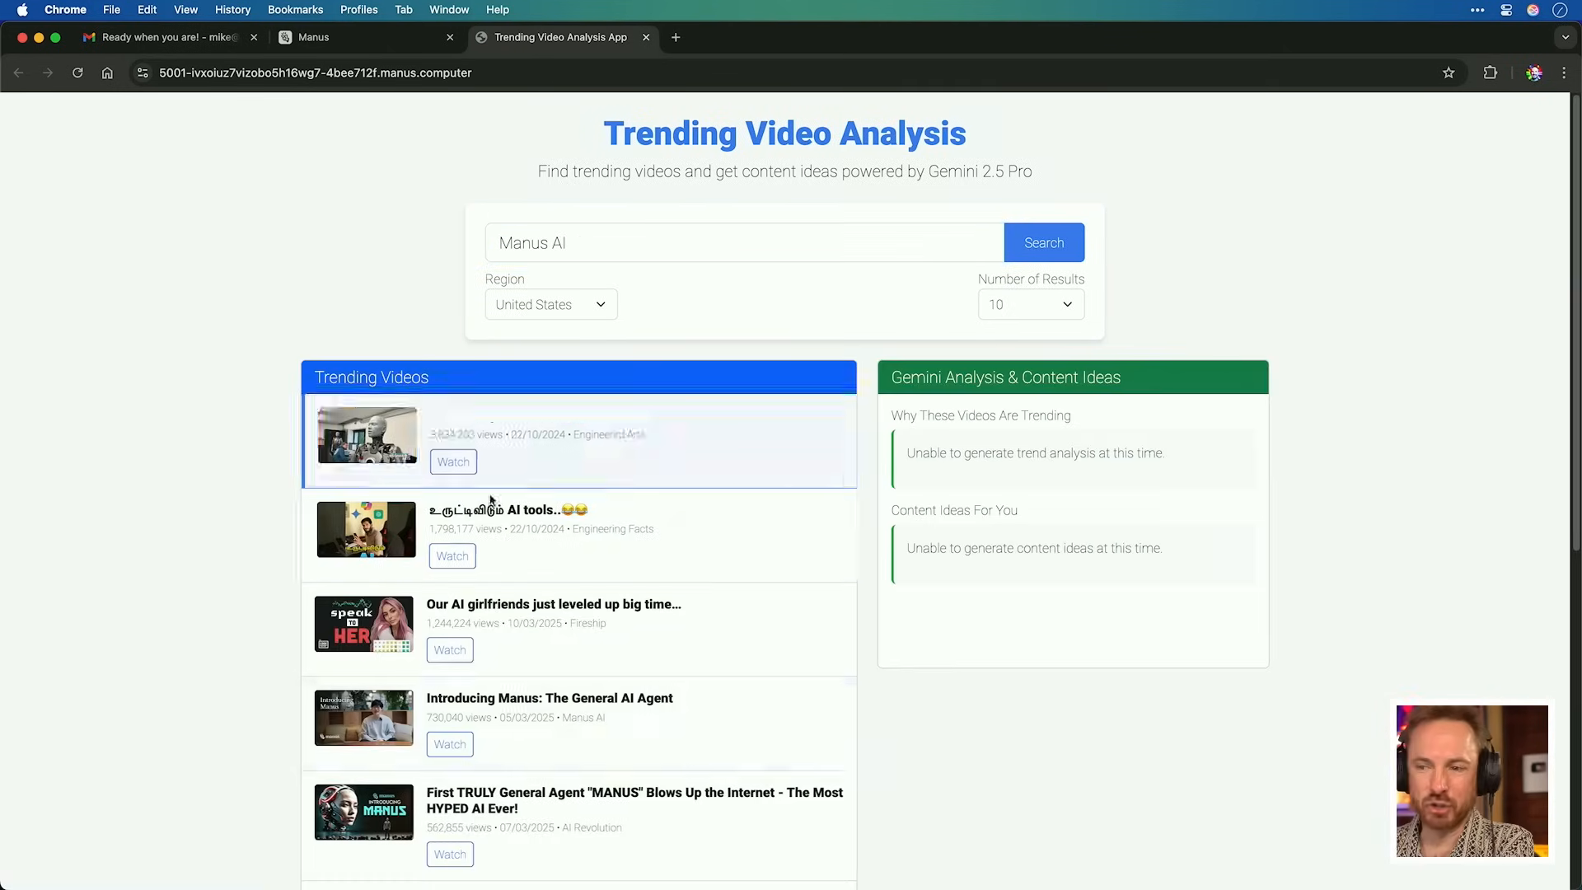